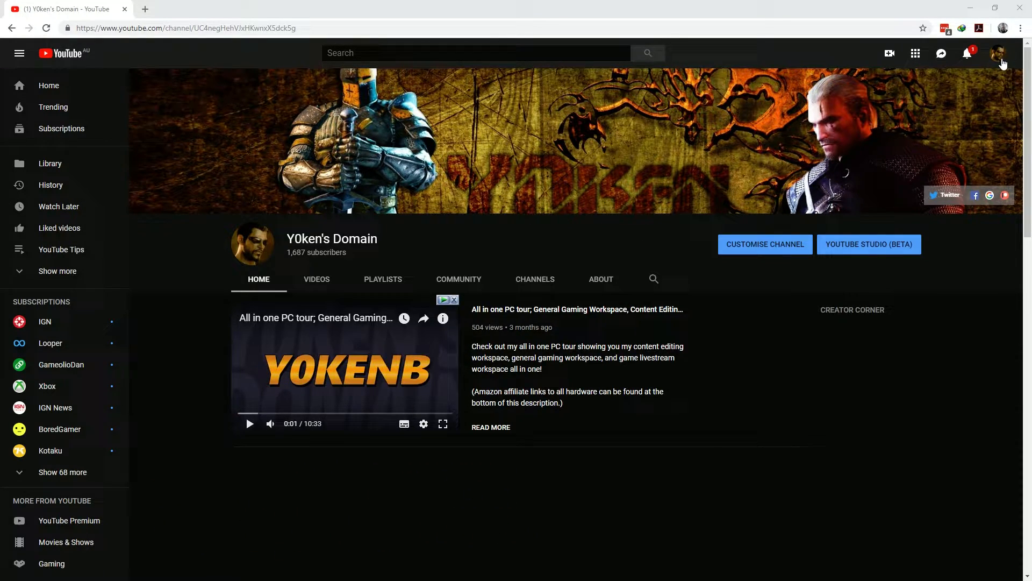
Launch YouTube Studio beta from the account menu under the profile avatar
left_click(998, 54)
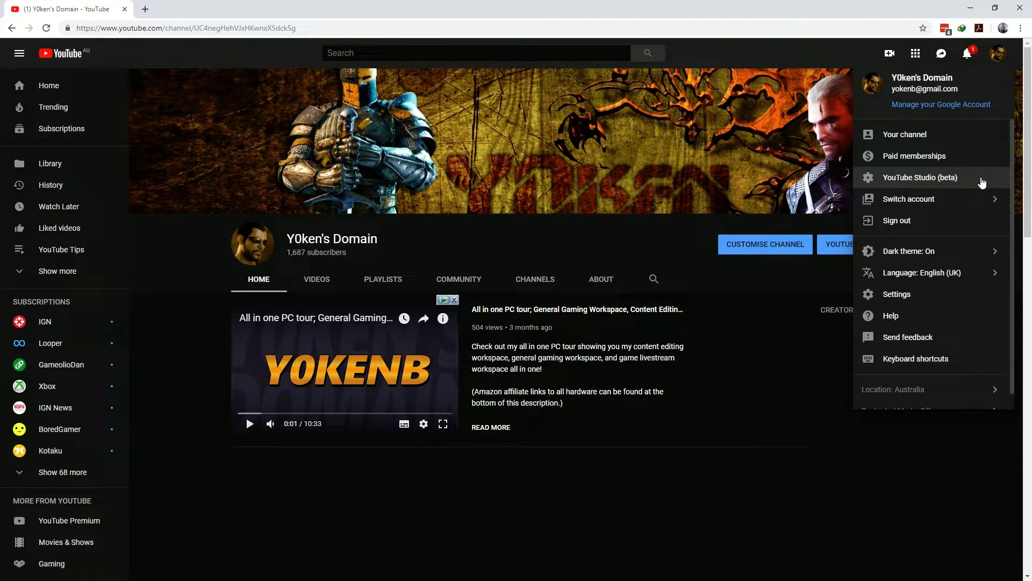
left_click(919, 177)
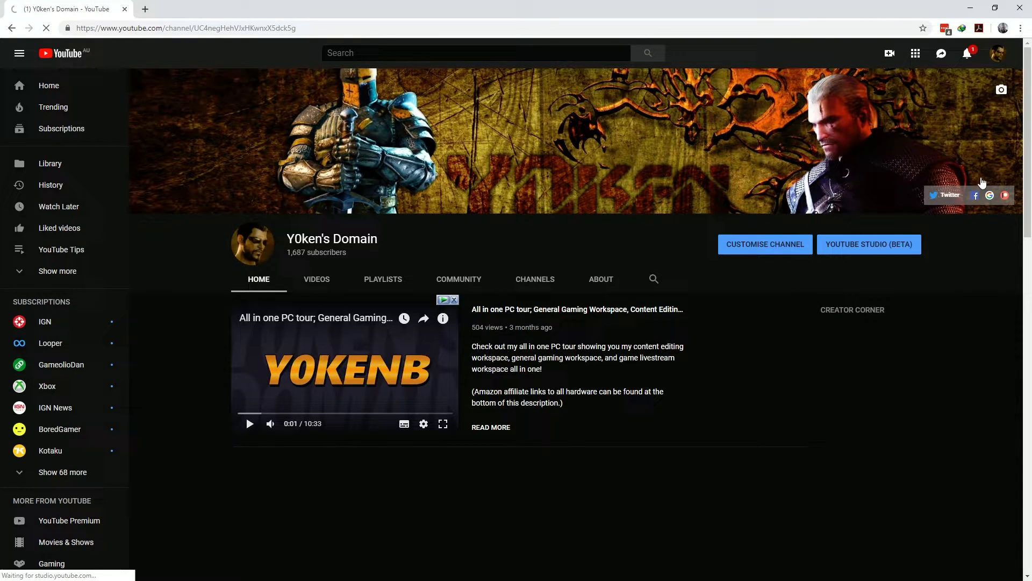
mouse_move(987, 256)
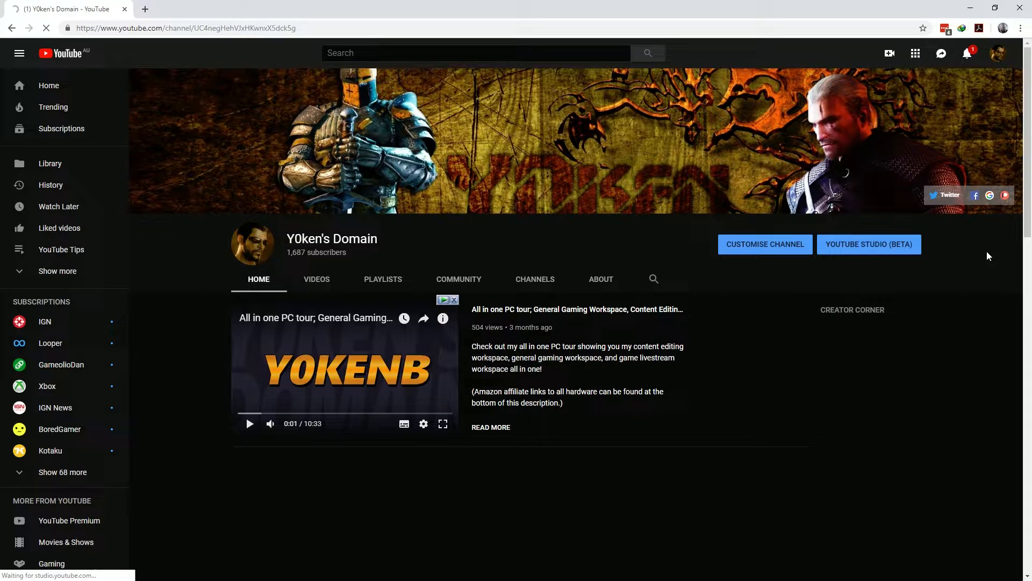
left_click(868, 244)
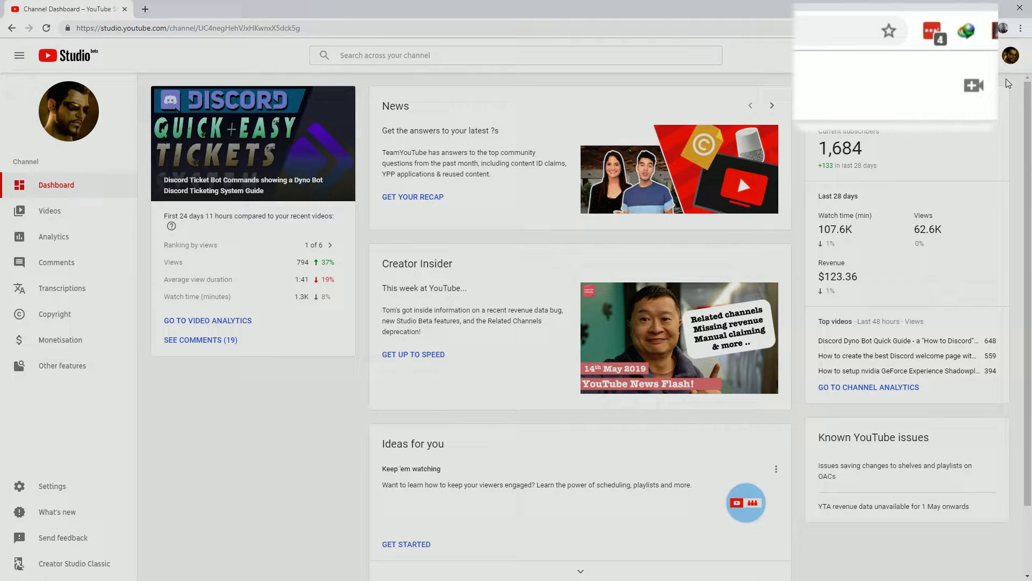
mouse_move(889, 32)
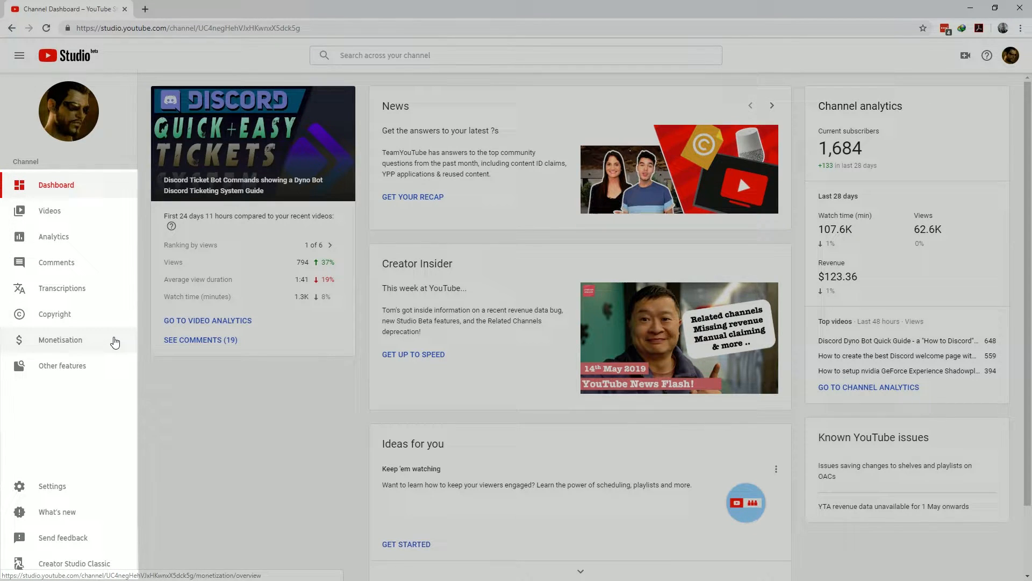
mouse_move(116, 347)
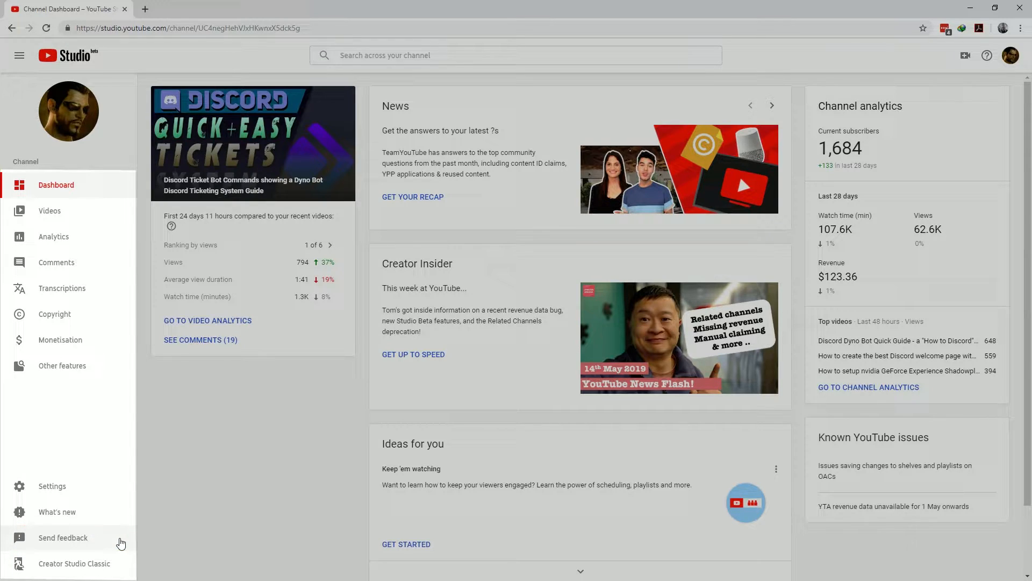
mouse_move(117, 538)
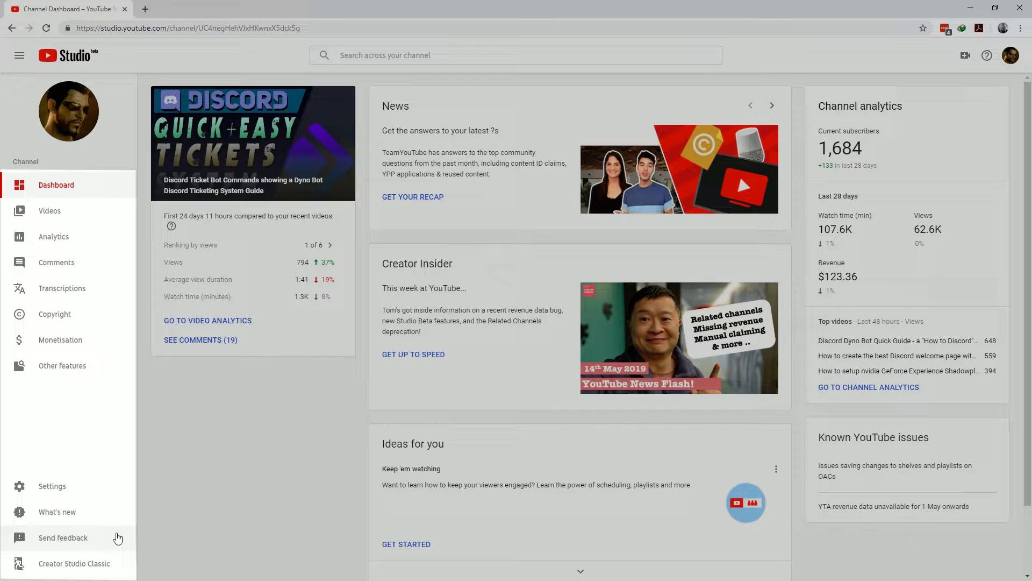
mouse_move(74, 563)
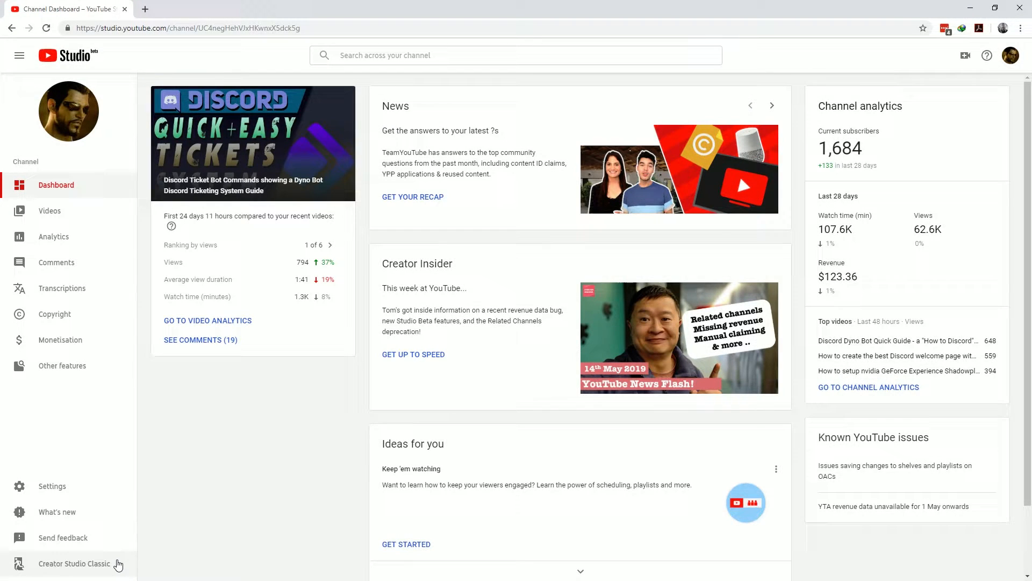
Show the Videos page listing the channel's uploads from the left sidebar
left_click(50, 209)
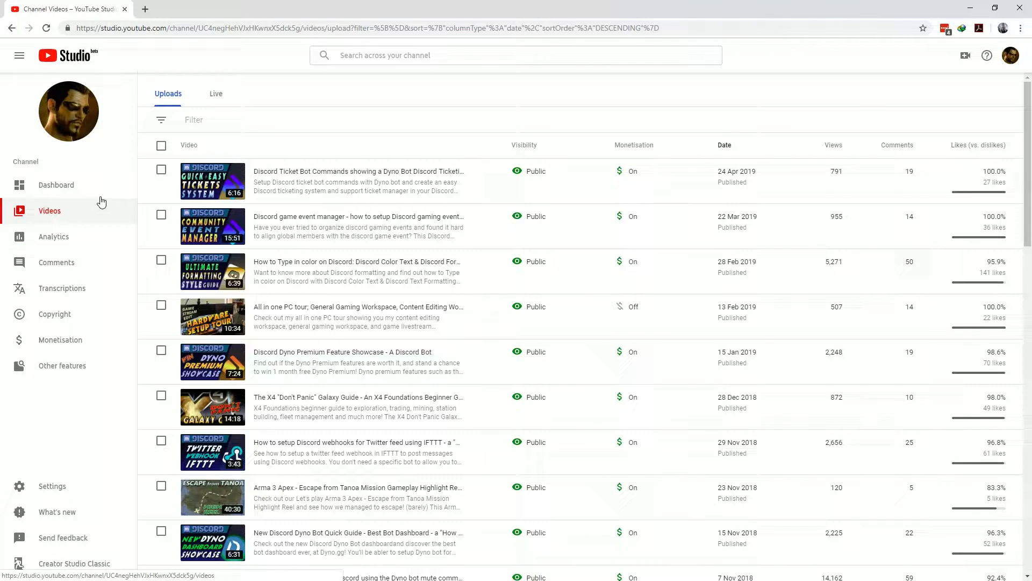
Review the Analytics overview of views, watch time and revenue, then return to the Dashboard
left_click(54, 236)
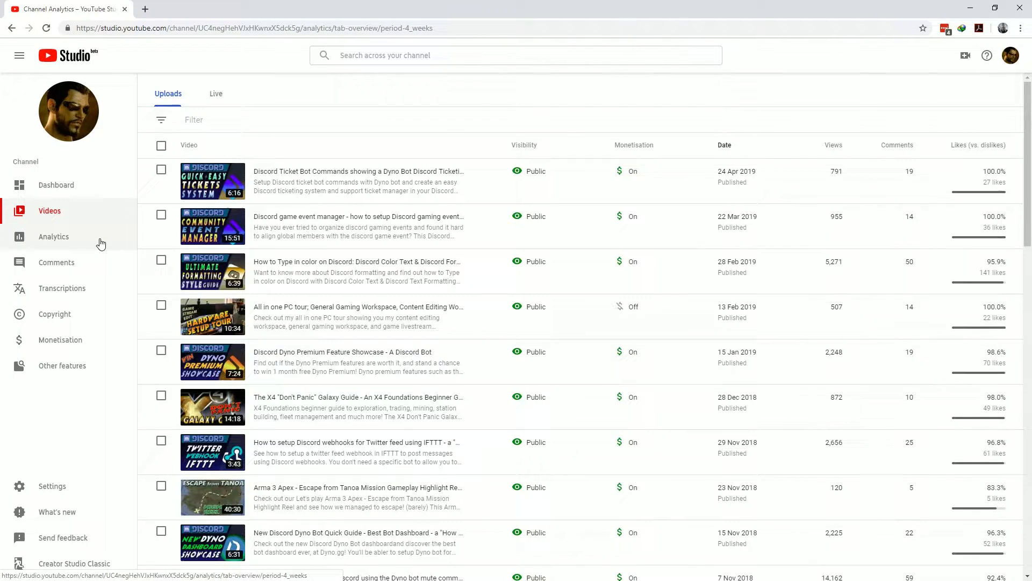
left_click(54, 236)
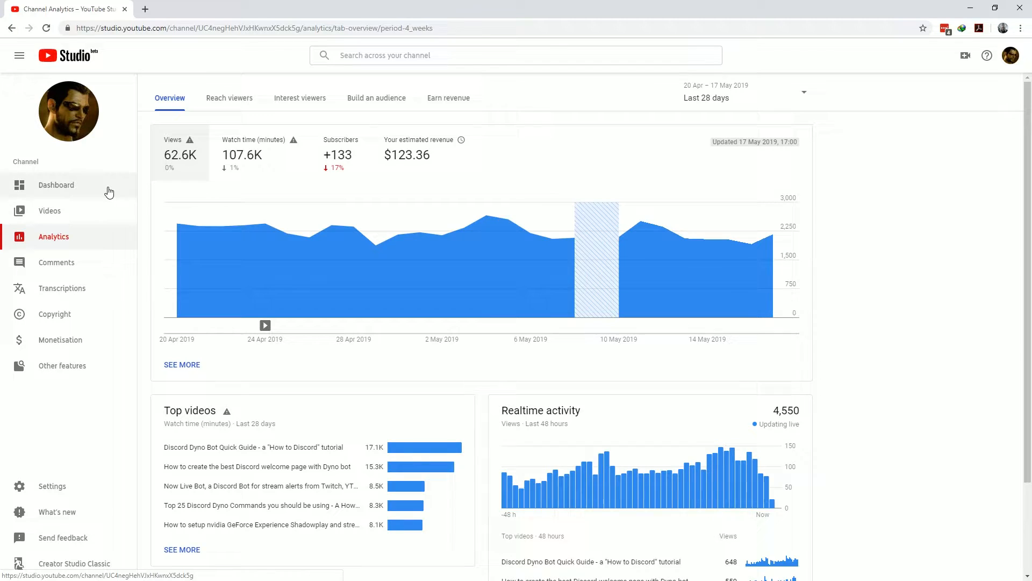
left_click(56, 185)
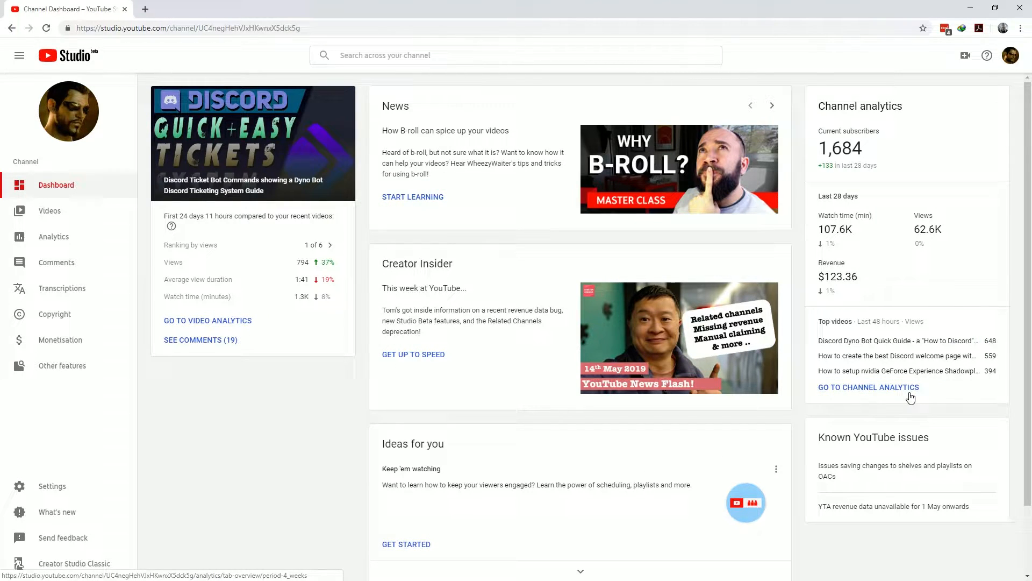
left_click(896, 340)
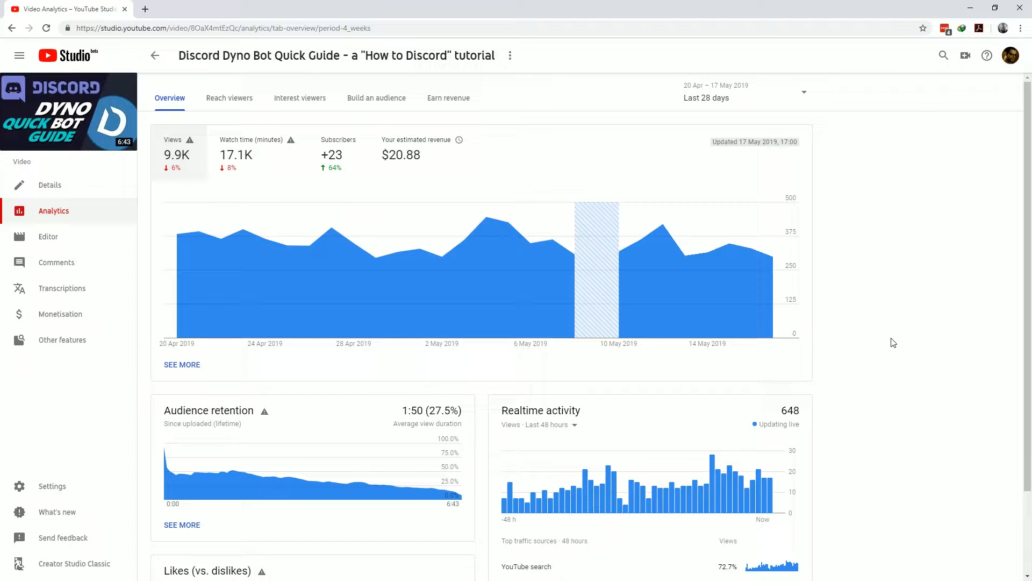
mouse_move(115, 163)
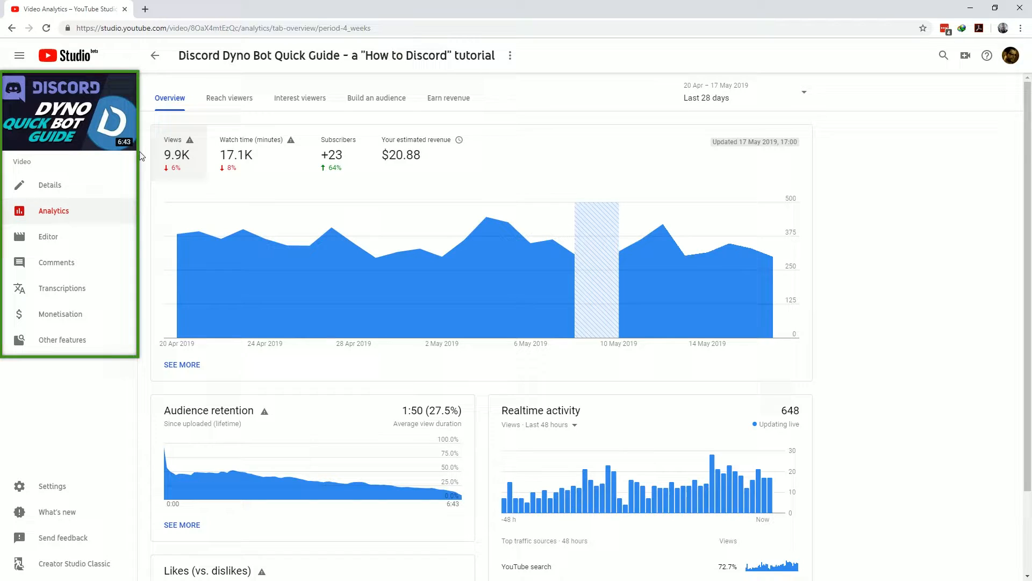
mouse_move(158, 56)
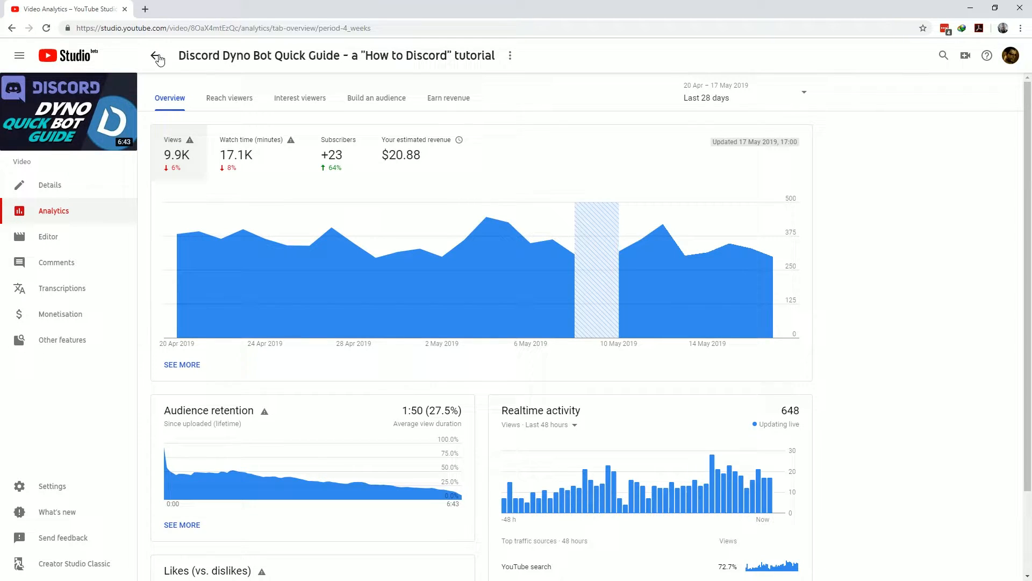
mouse_move(155, 54)
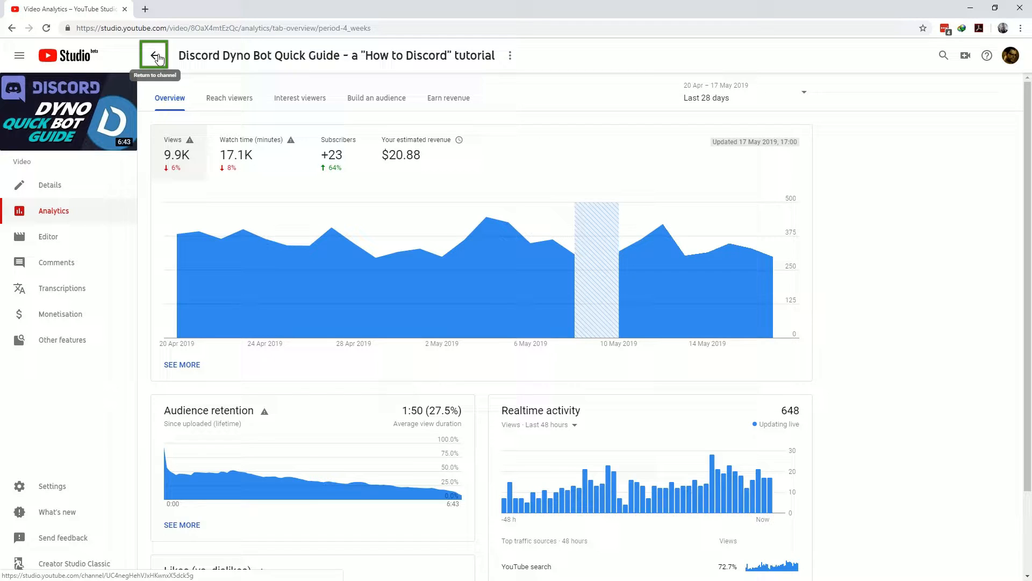
left_click(154, 55)
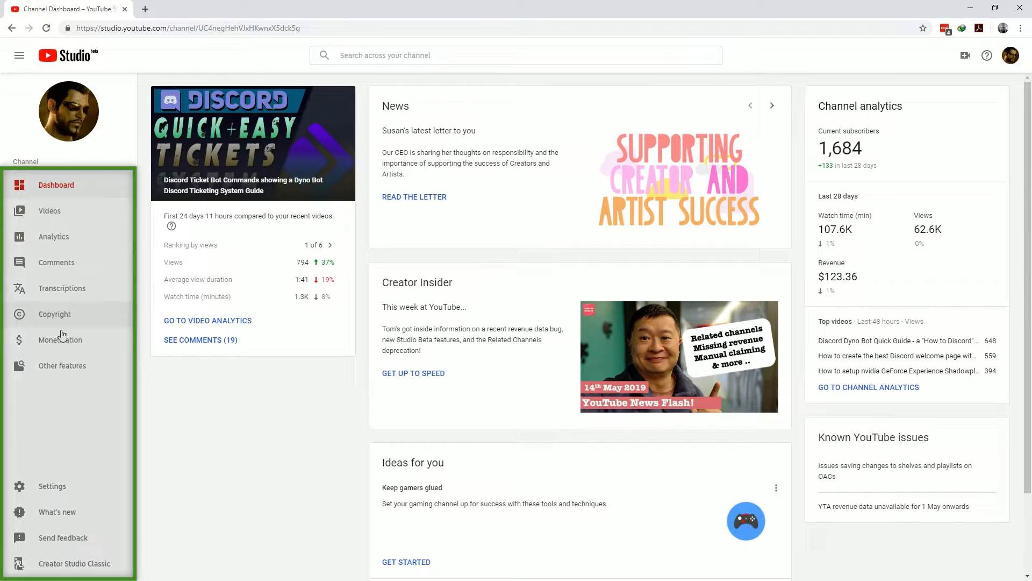
mouse_move(136, 63)
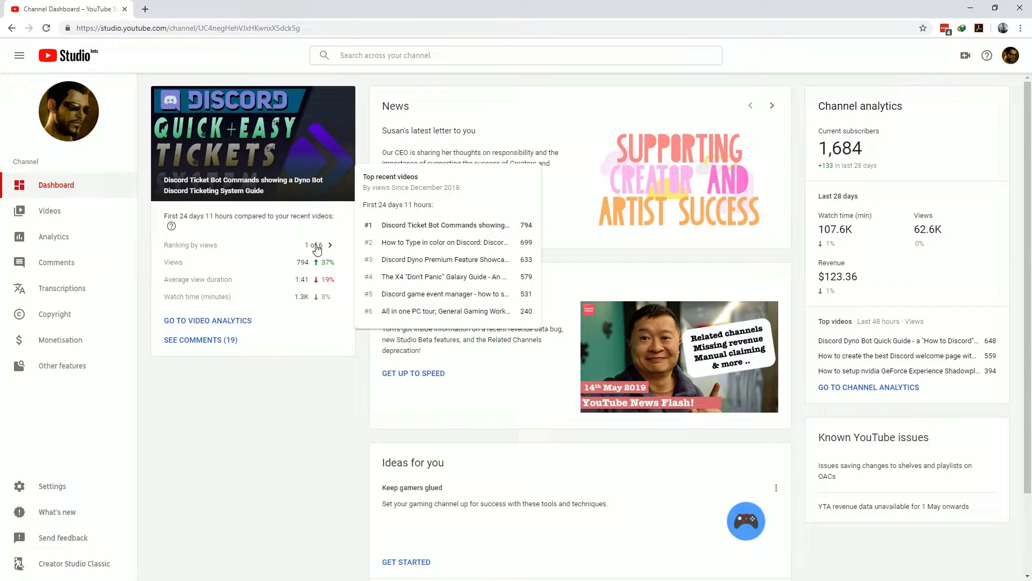
mouse_move(292, 244)
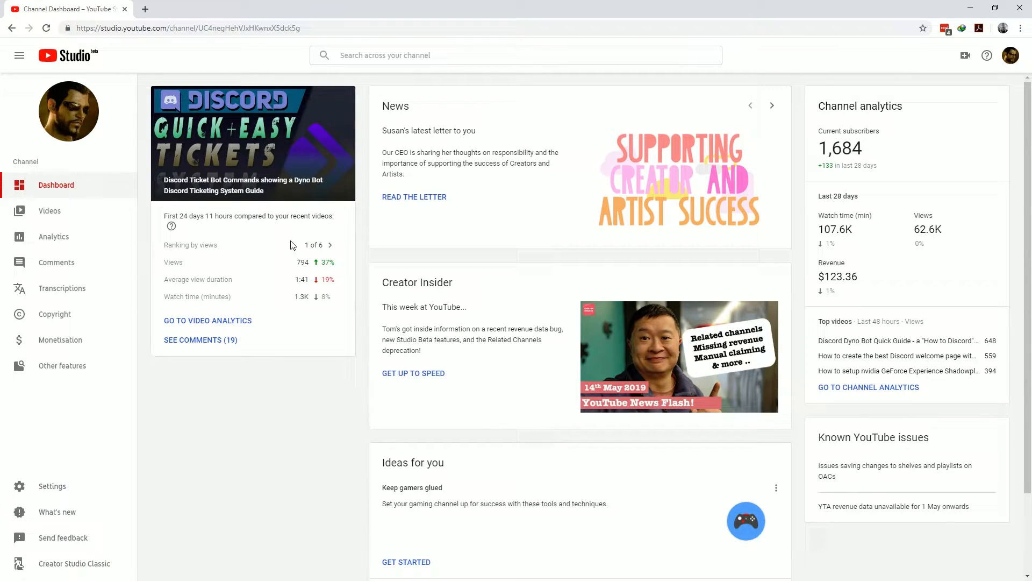
mouse_move(325, 262)
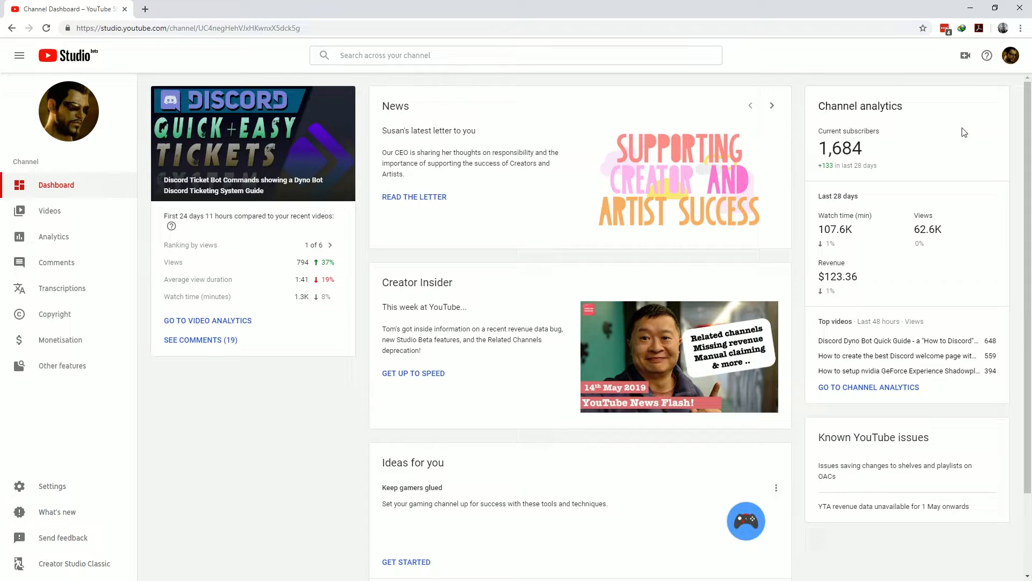
mouse_move(904, 160)
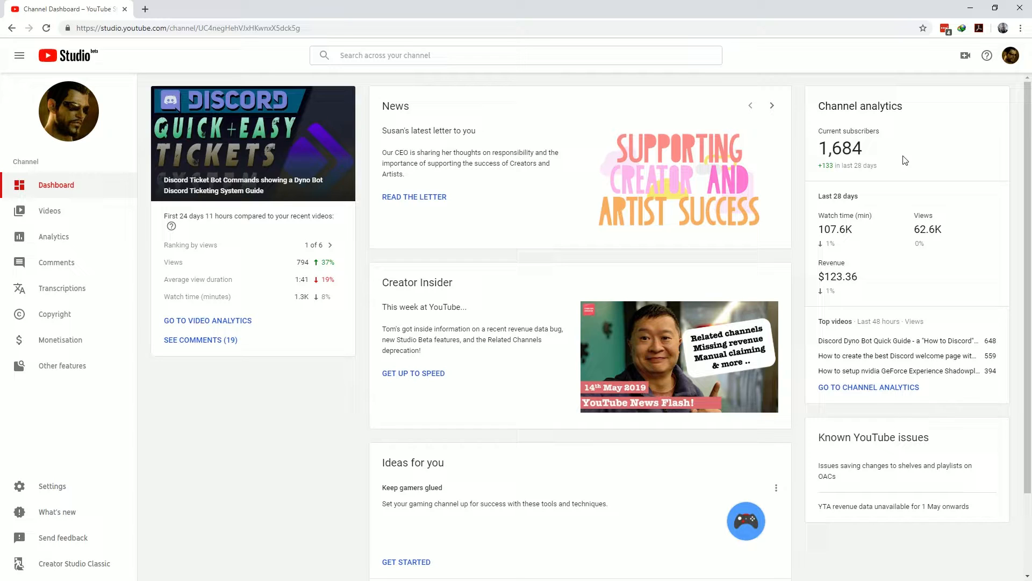
mouse_move(967, 270)
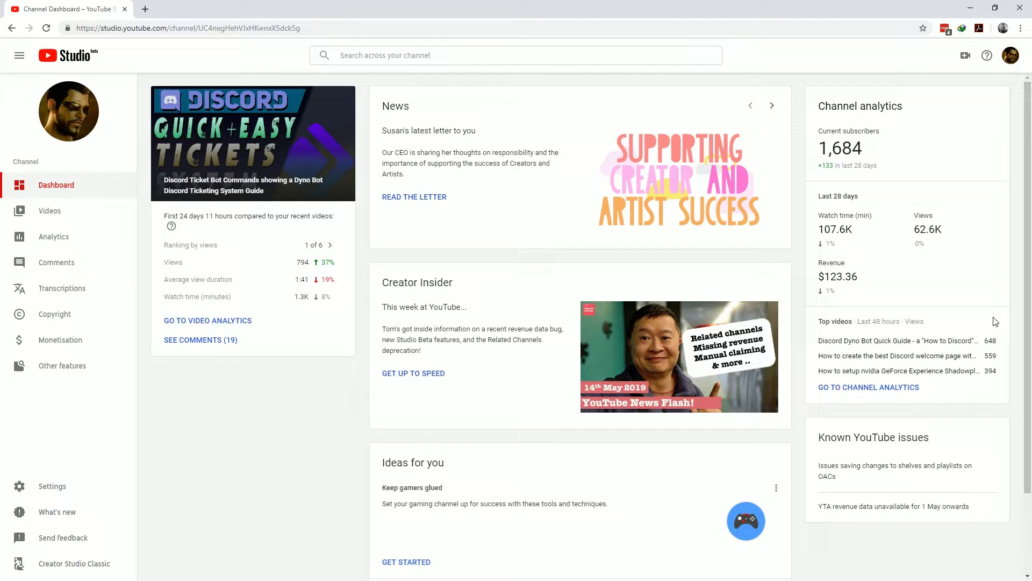
mouse_move(997, 437)
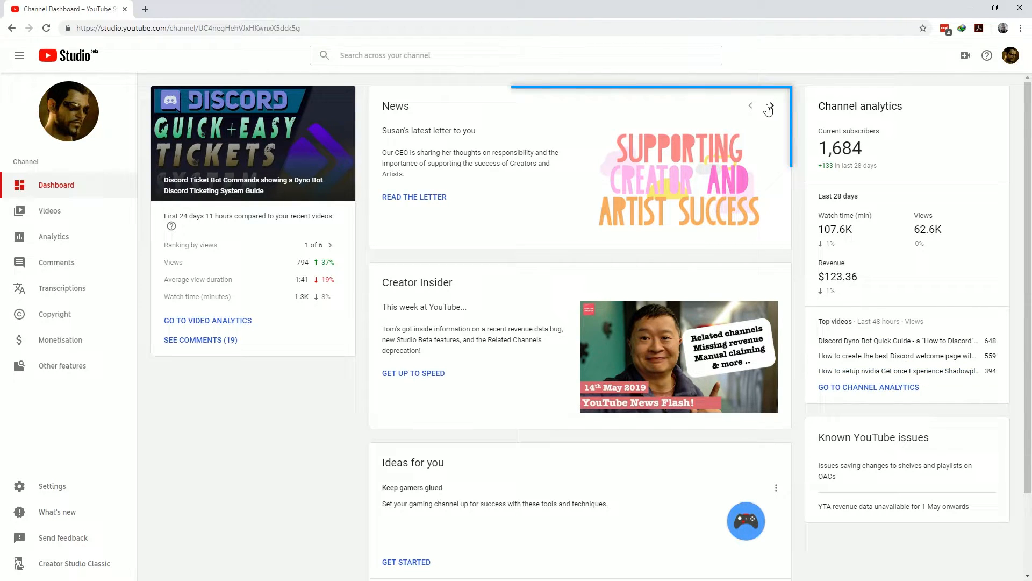
Advance the News card four stories until the b-roll master class shows
left_click(770, 106)
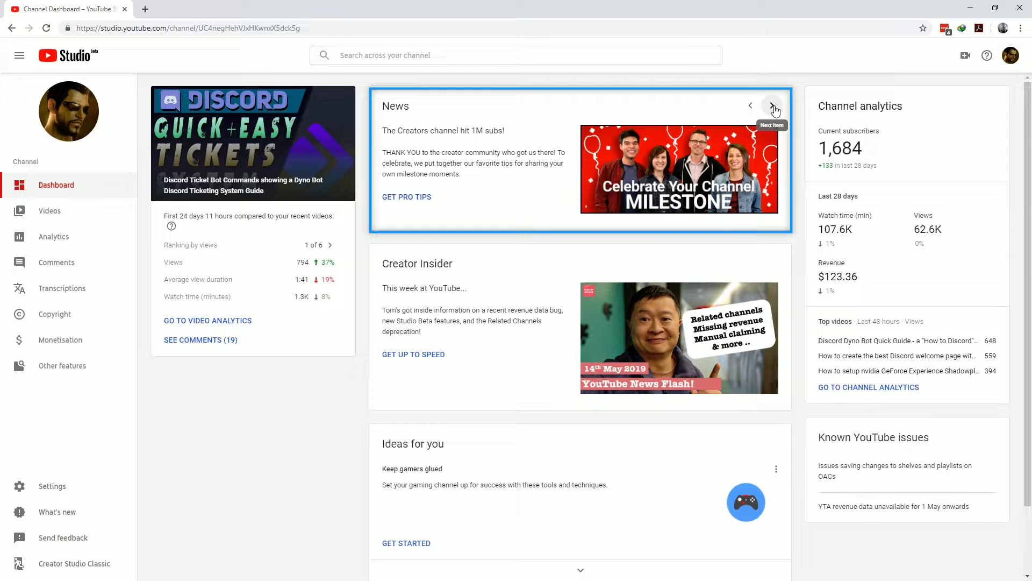
left_click(773, 106)
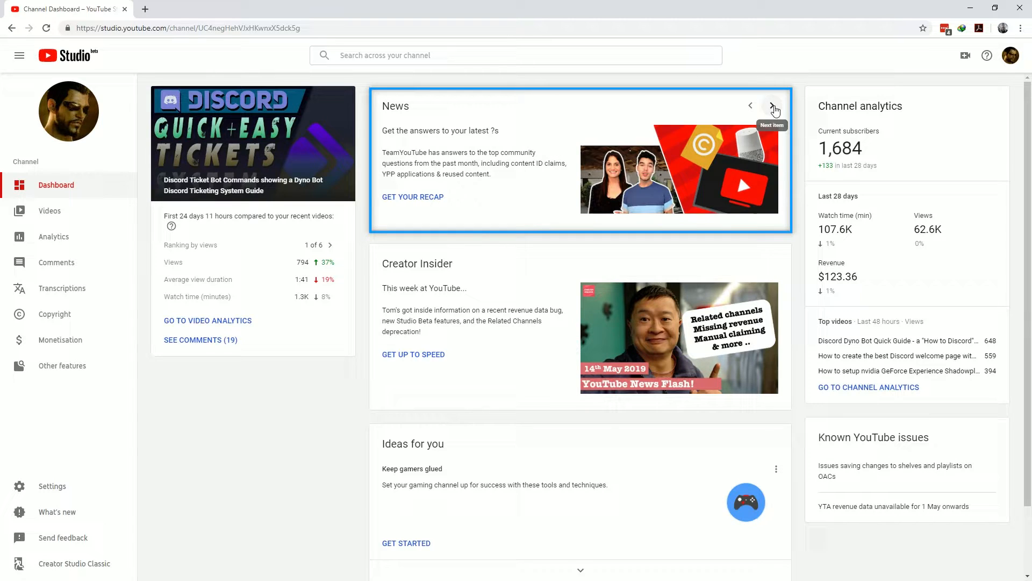
left_click(774, 105)
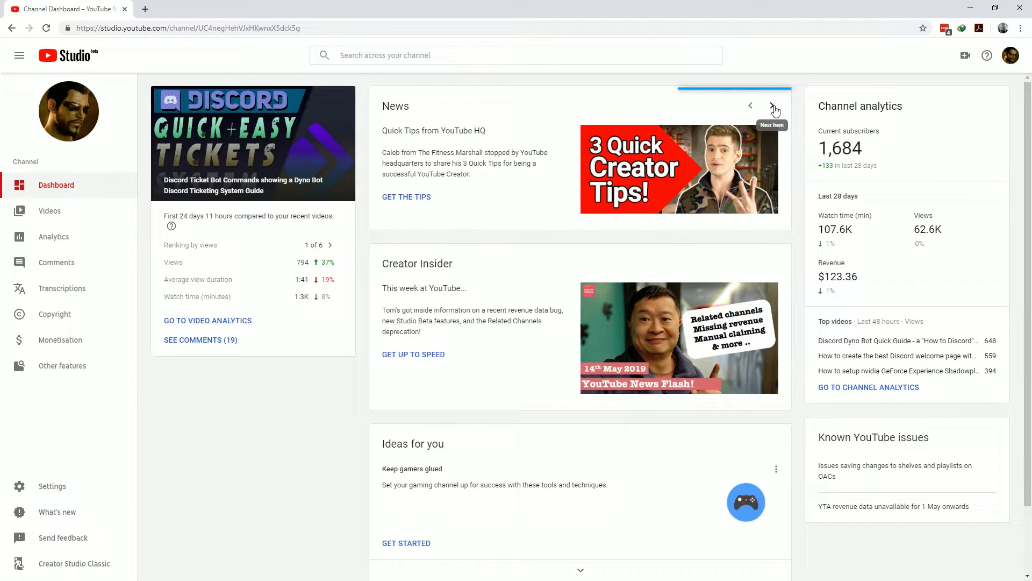
left_click(773, 105)
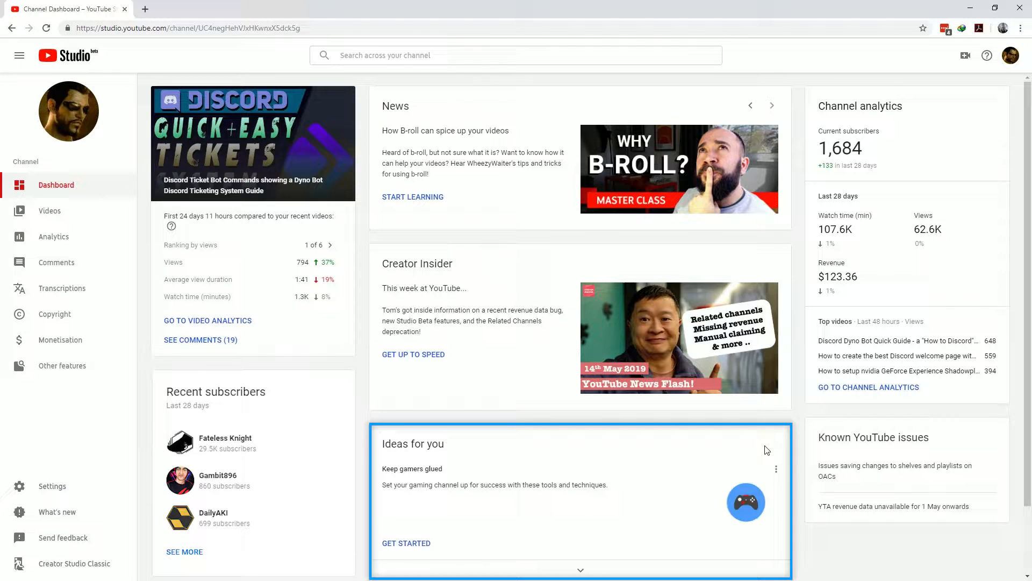
mouse_move(407, 542)
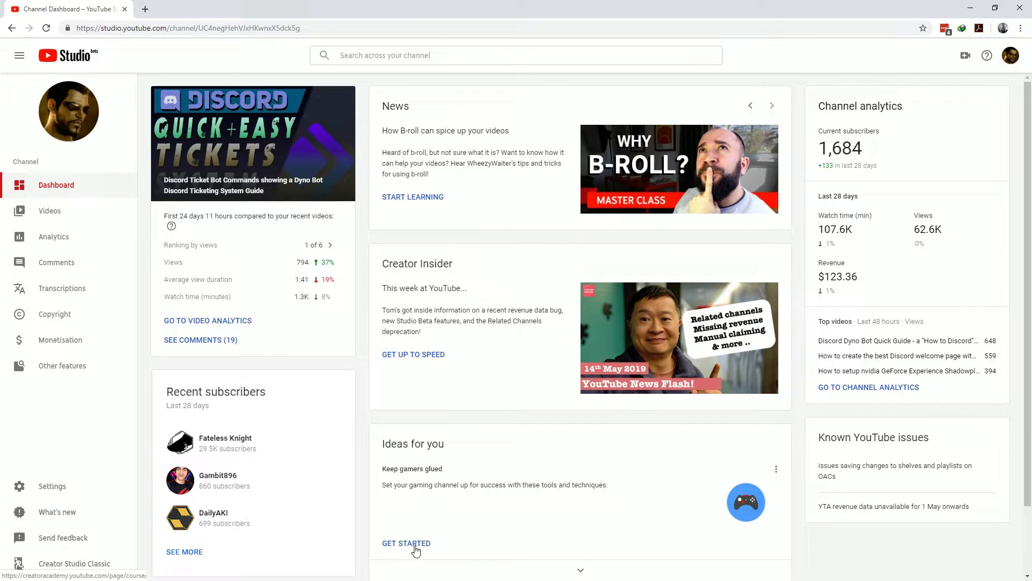
Start the suggested gaming channel course, browse the Creator Academy catalog, then close its tab
left_click(407, 543)
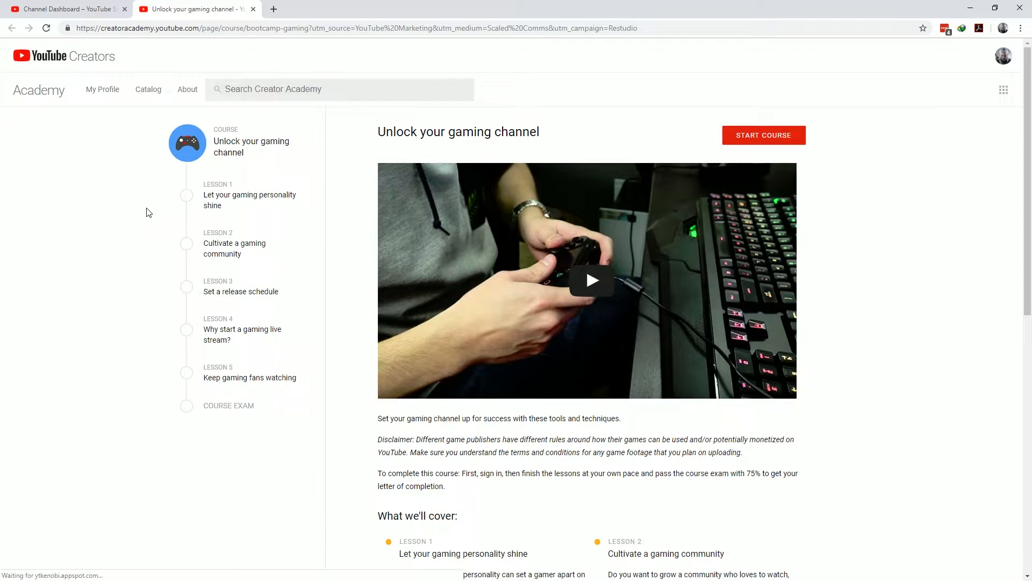
left_click(149, 89)
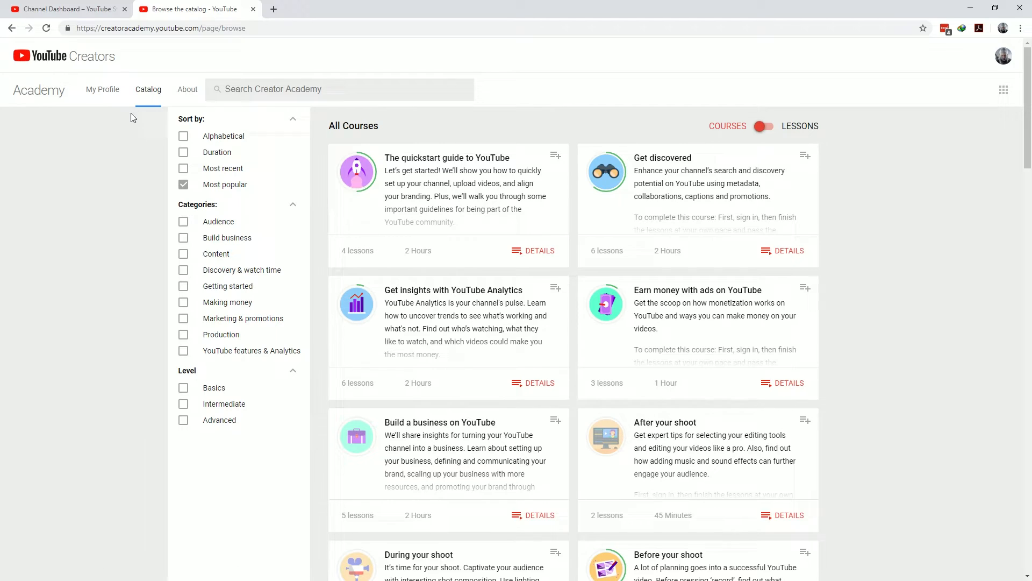
mouse_move(37, 128)
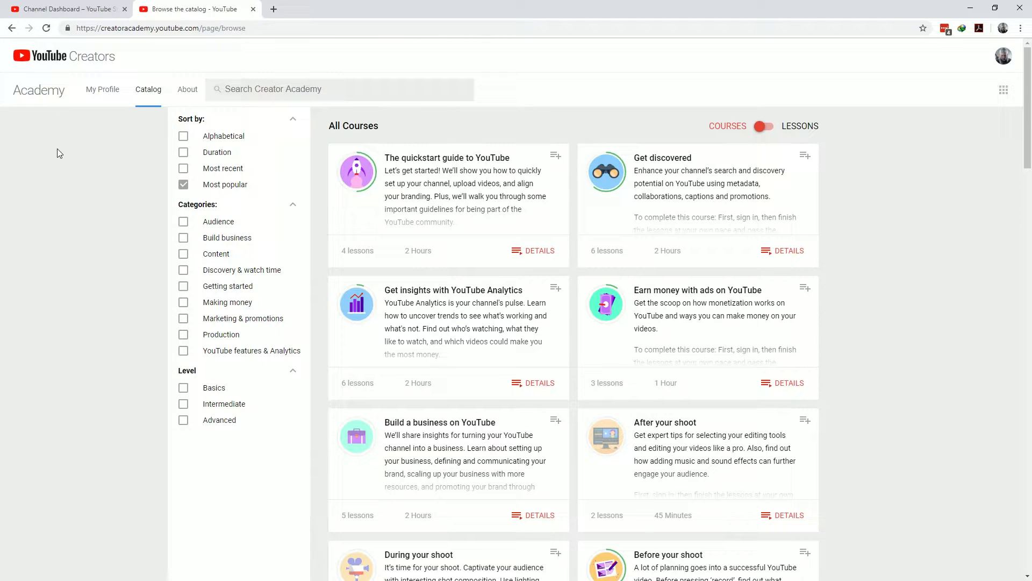
scroll("down", 3)
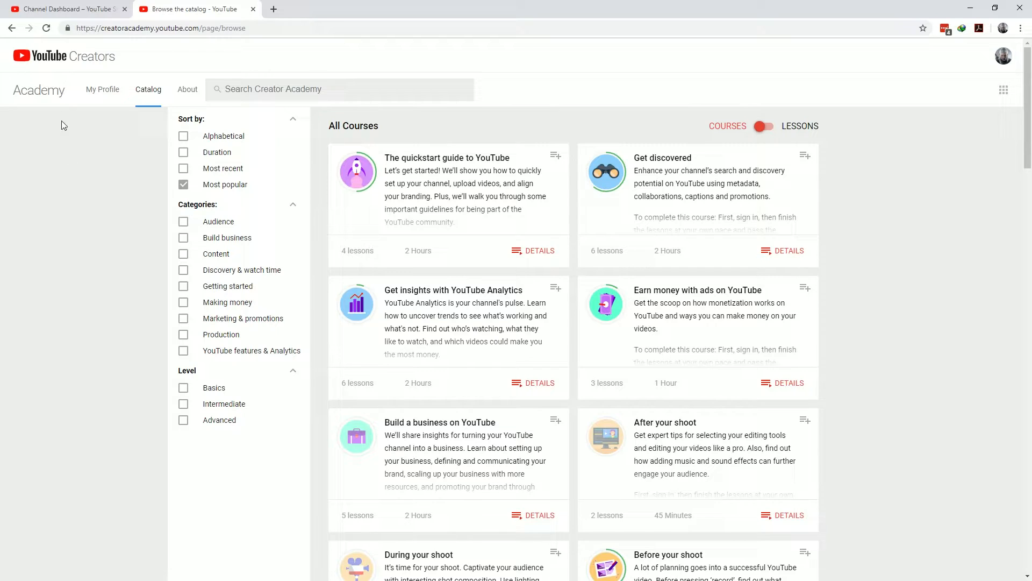
left_click(253, 10)
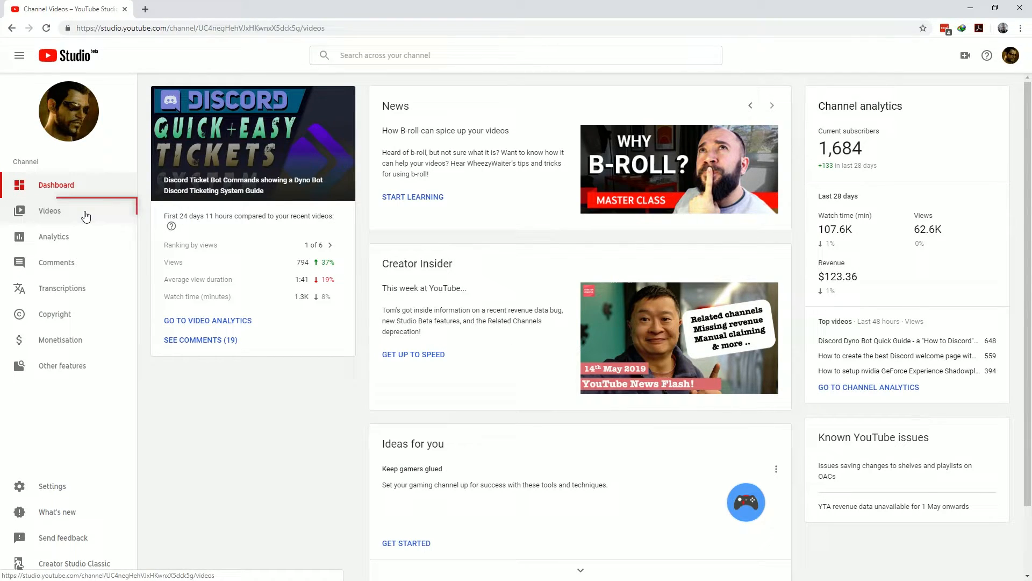
Show the Videos list and check, then dismiss, the Discord Ticket Bot video's options menu
left_click(50, 211)
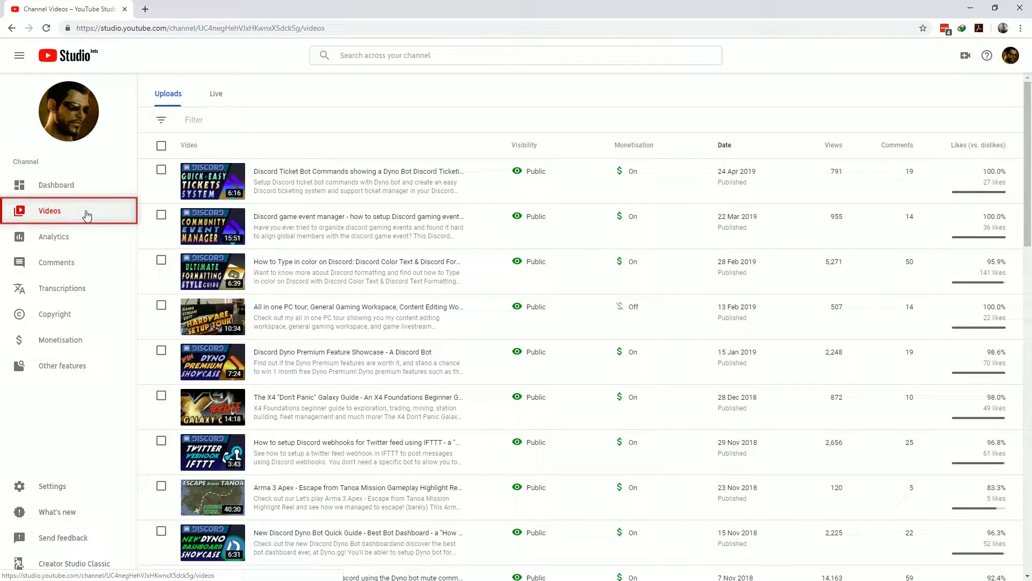
mouse_move(490, 176)
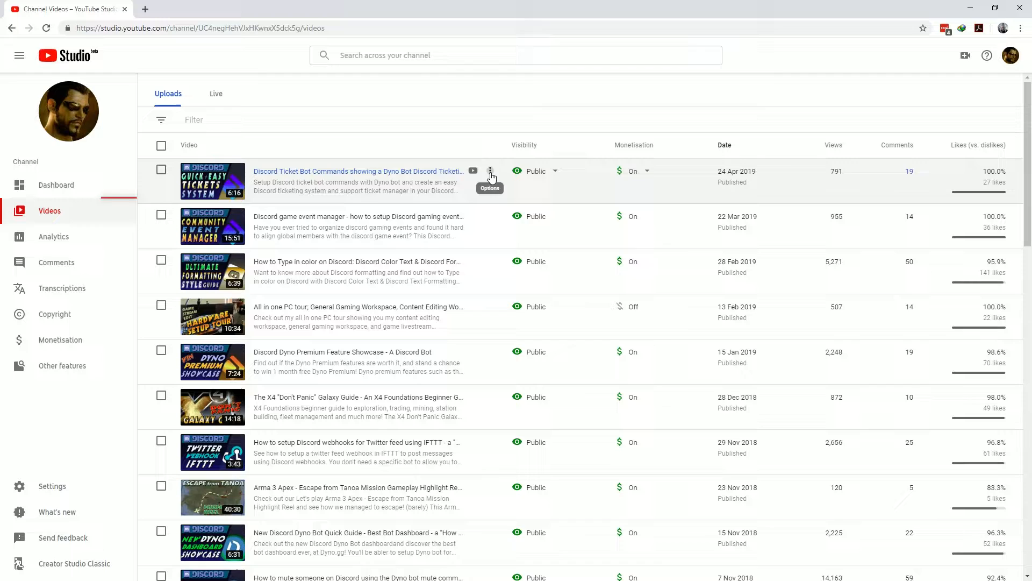
left_click(490, 170)
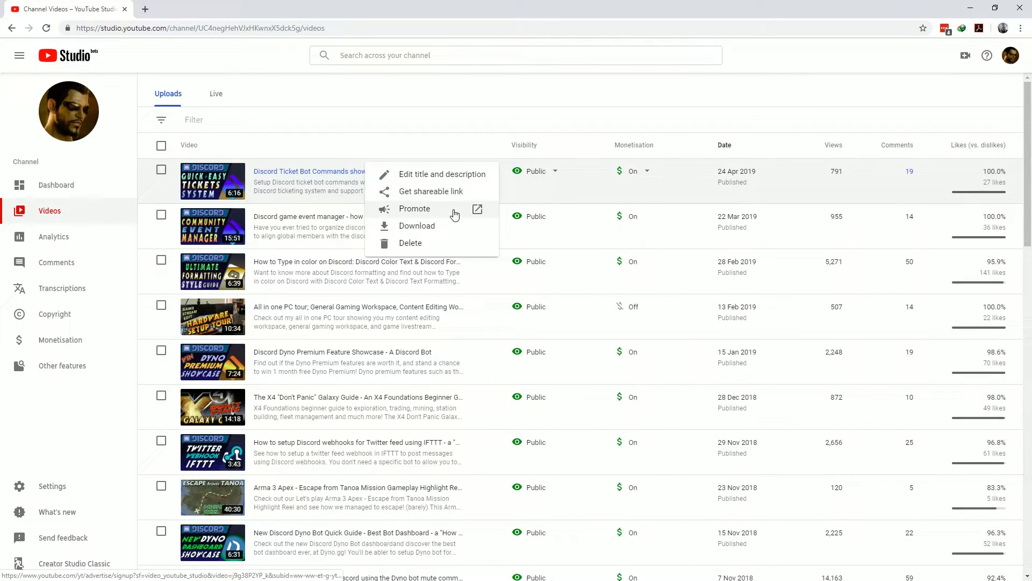
mouse_move(498, 183)
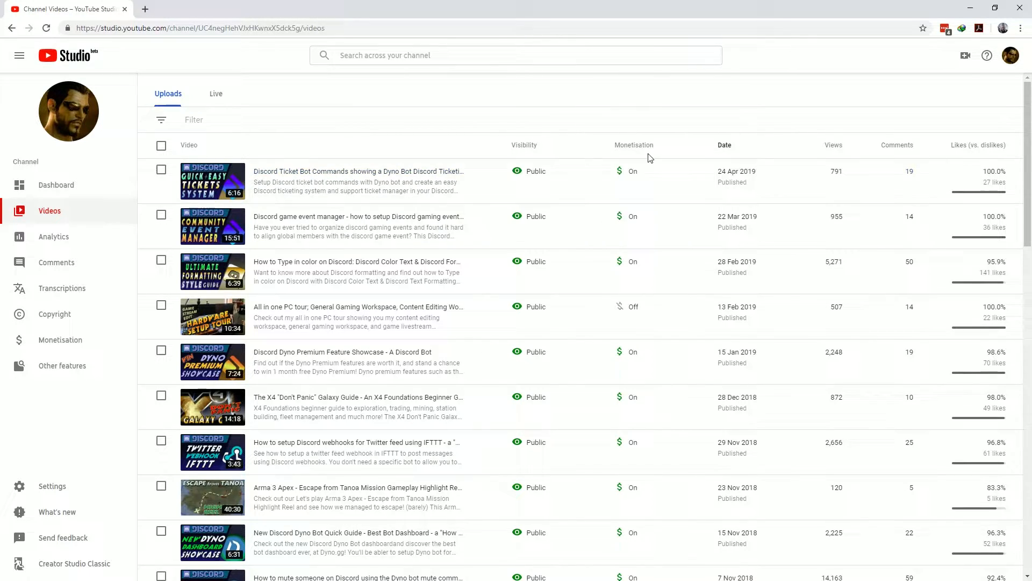
left_click(619, 171)
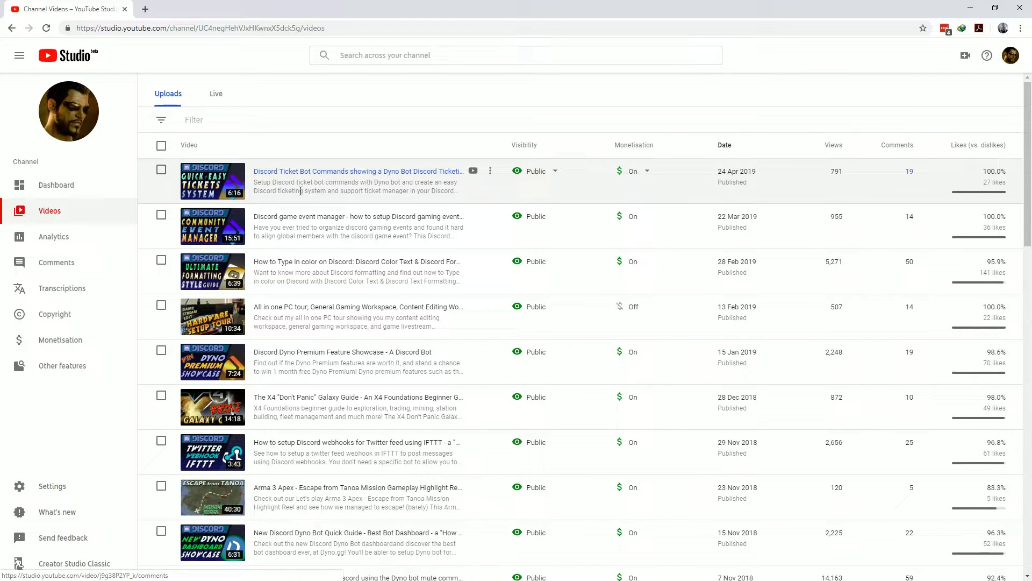
mouse_move(358, 171)
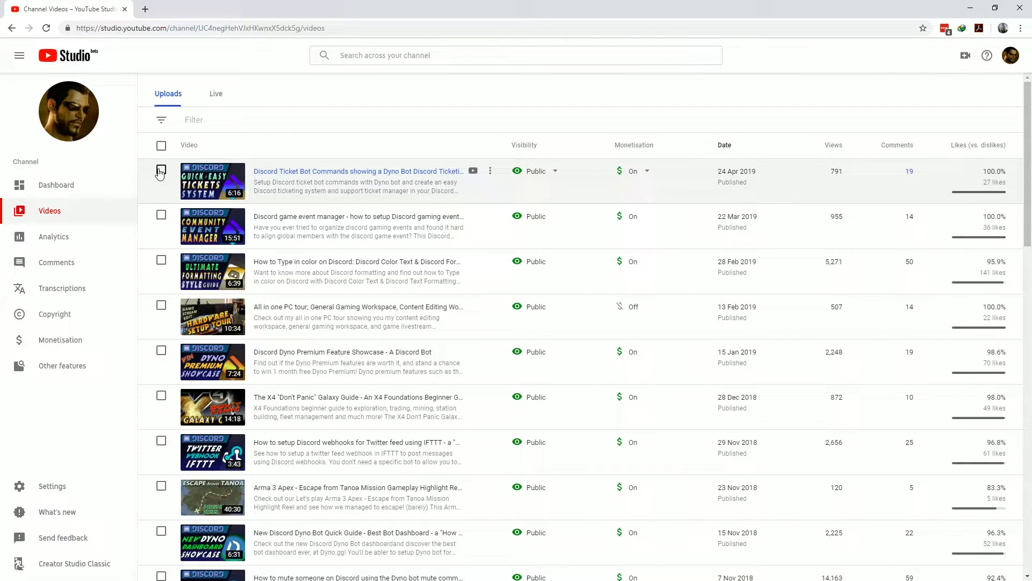
left_click(160, 171)
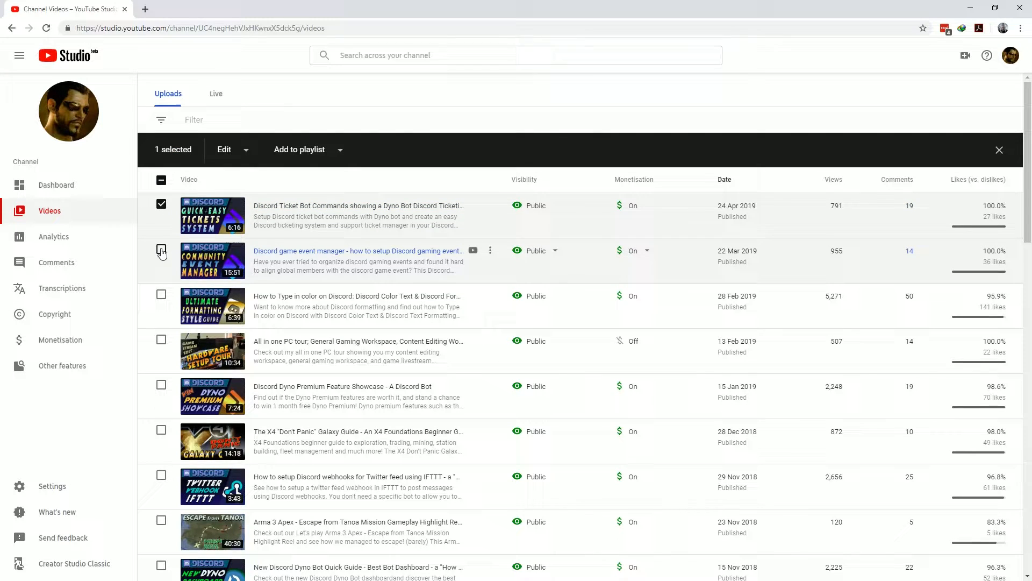
left_click(161, 251)
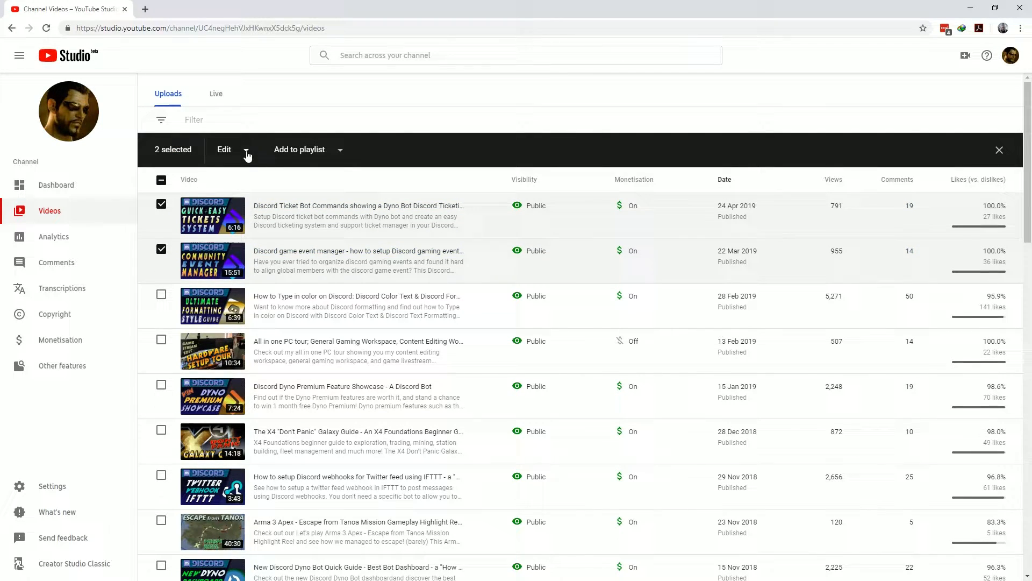
left_click(225, 149)
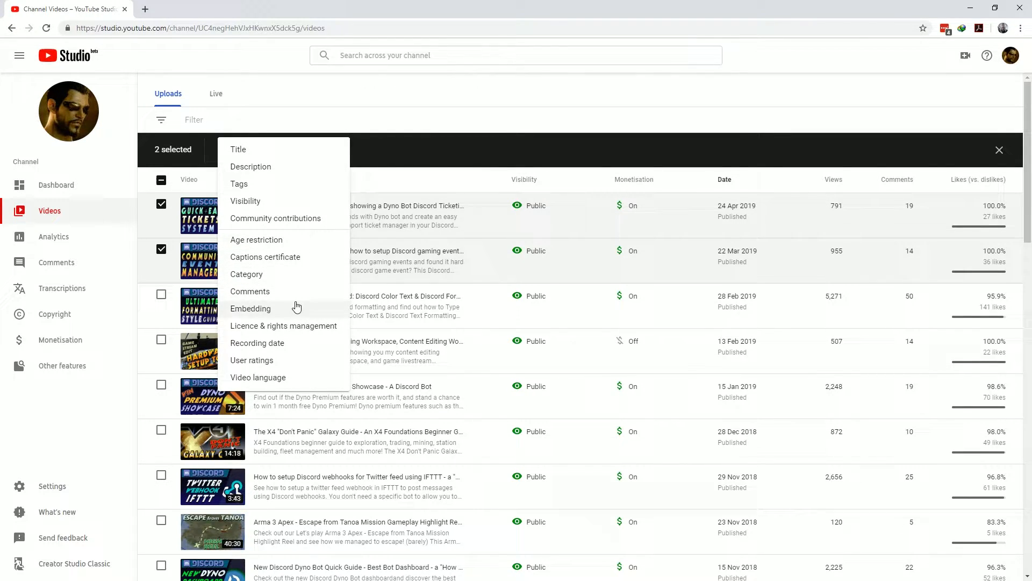
mouse_move(275, 117)
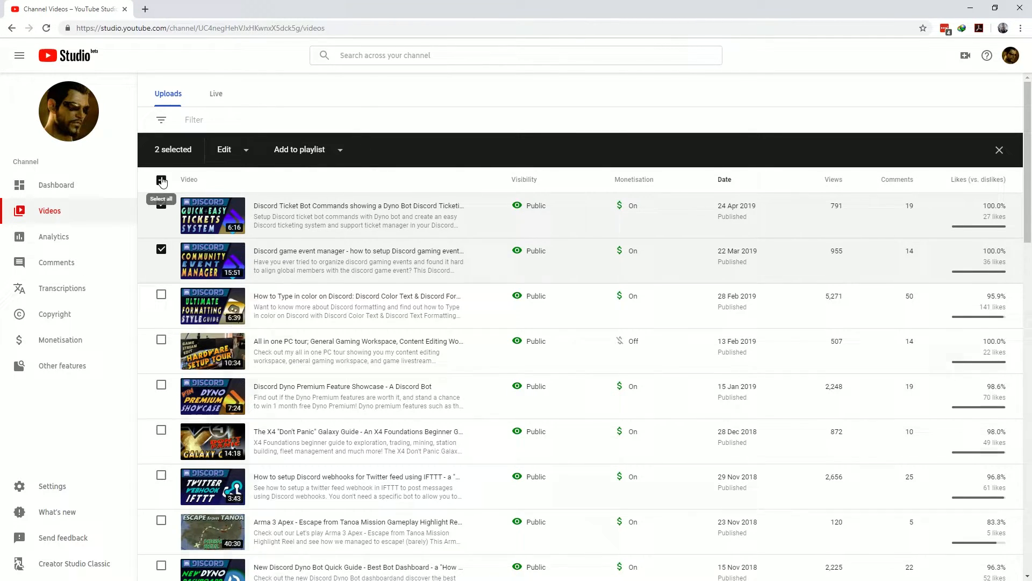
left_click(161, 180)
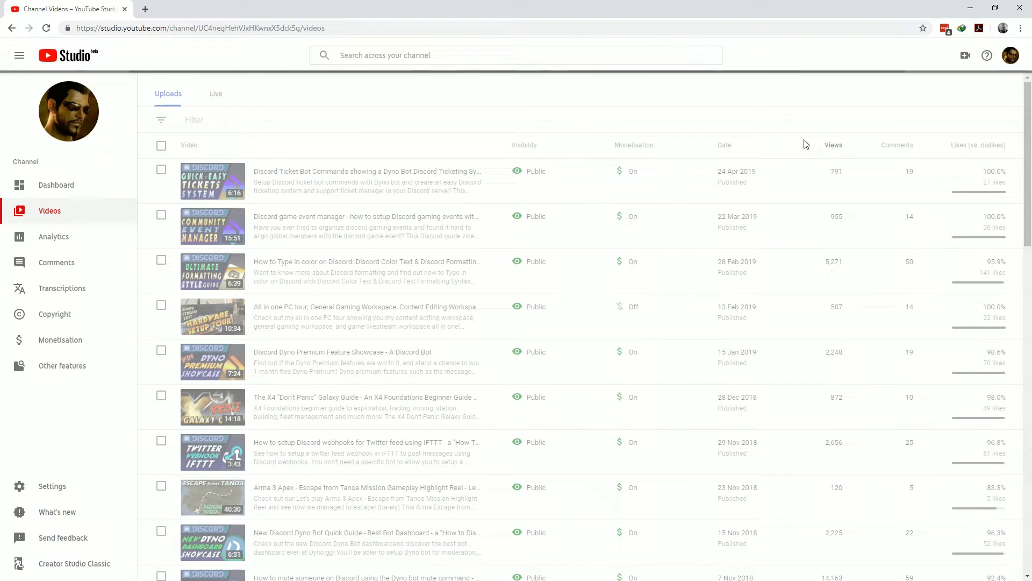
Sort uploads by most views and browse the Live tab's stream replays, returning to Uploads
left_click(833, 146)
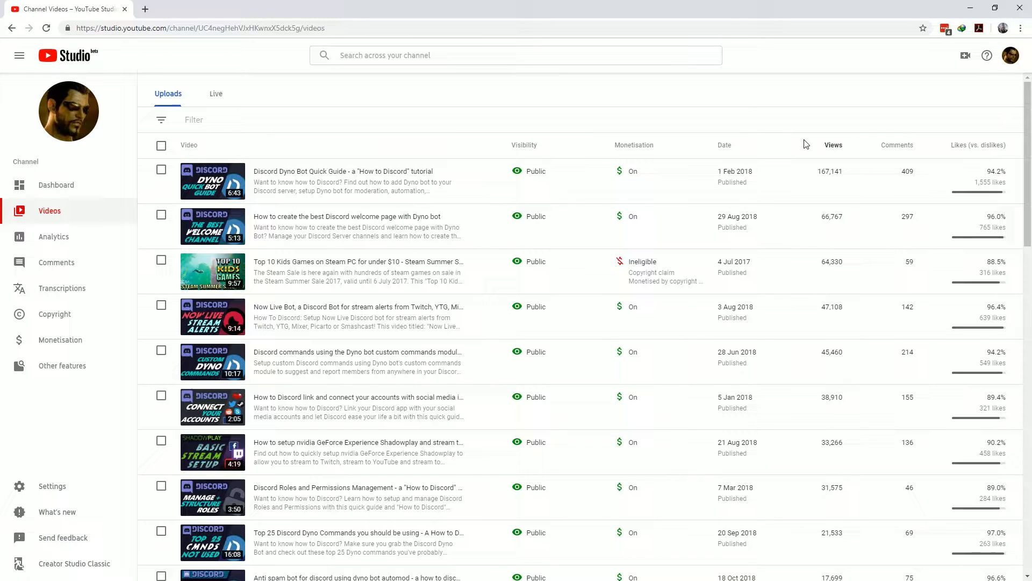
mouse_move(211, 107)
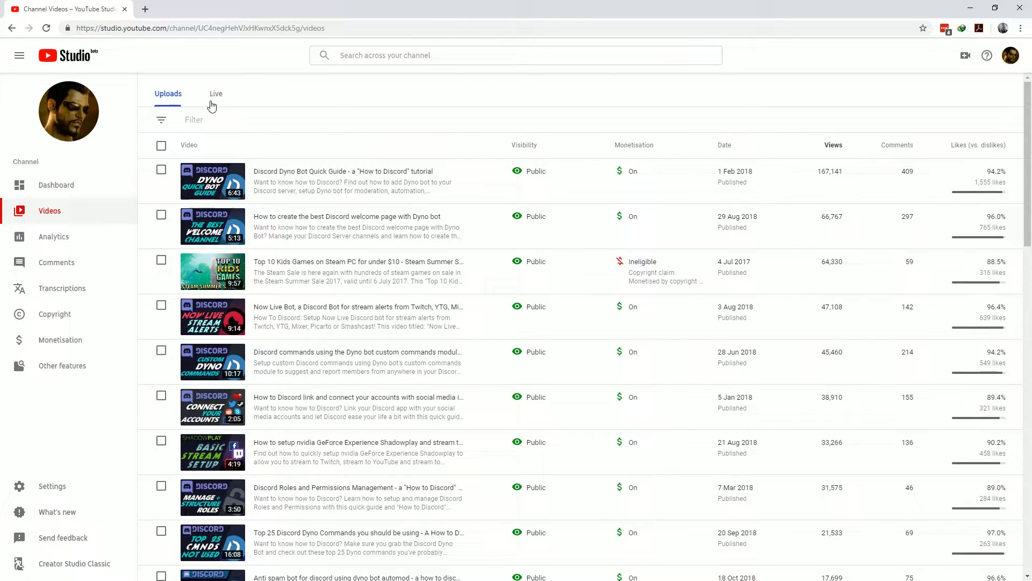
left_click(216, 93)
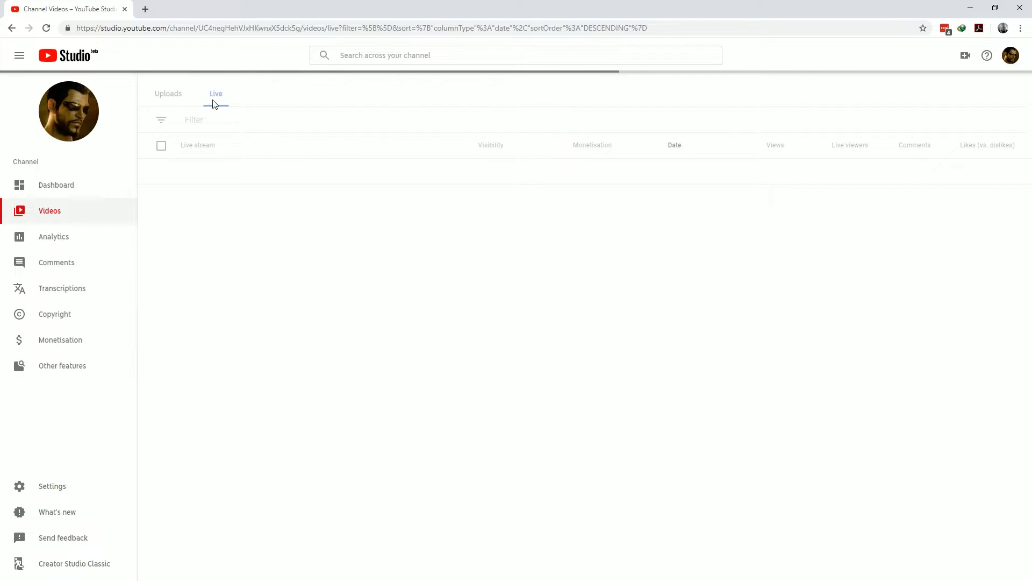
left_click(216, 93)
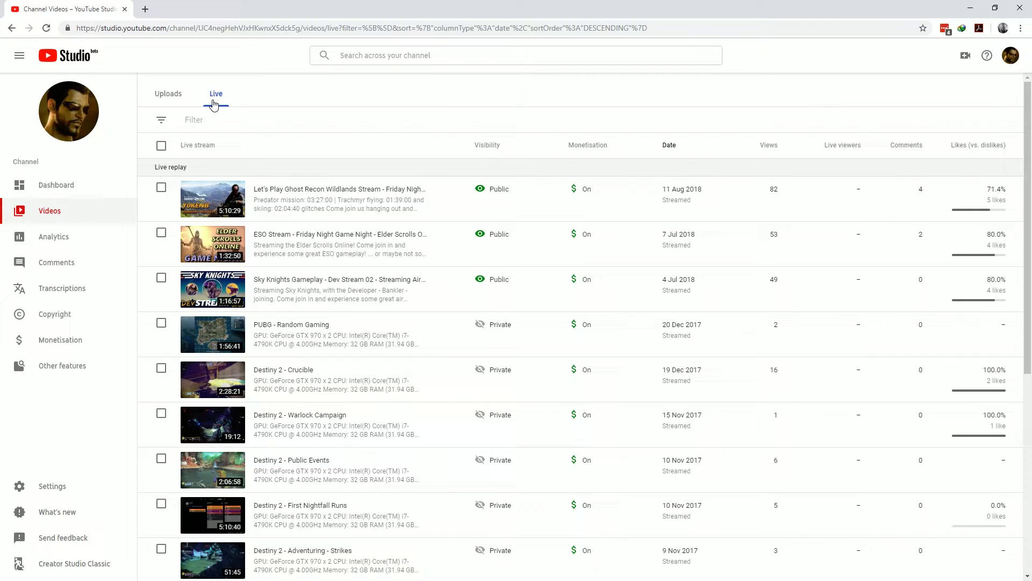
left_click(167, 94)
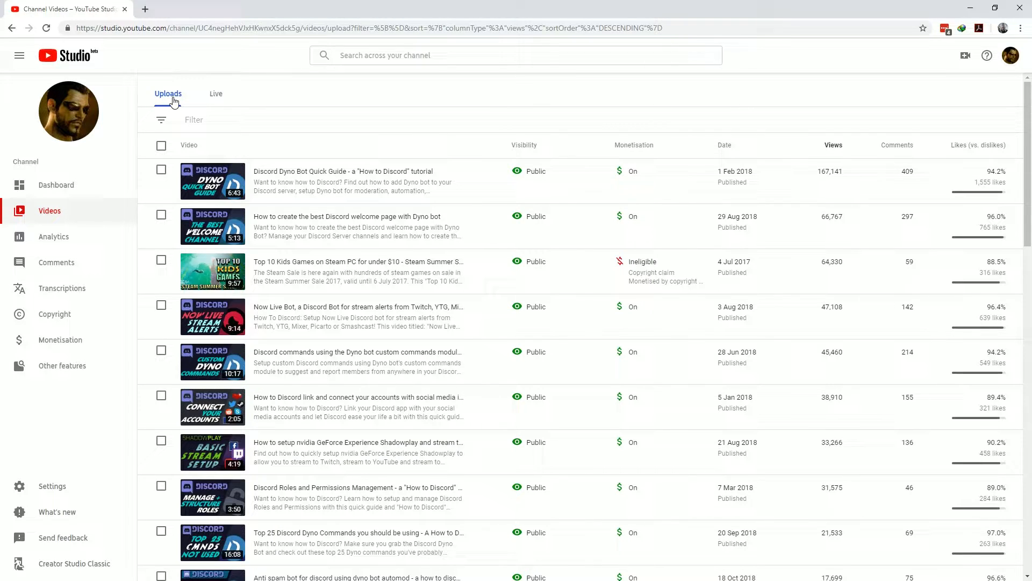
Return to the channel Dashboard and head to the Comments page
left_click(56, 185)
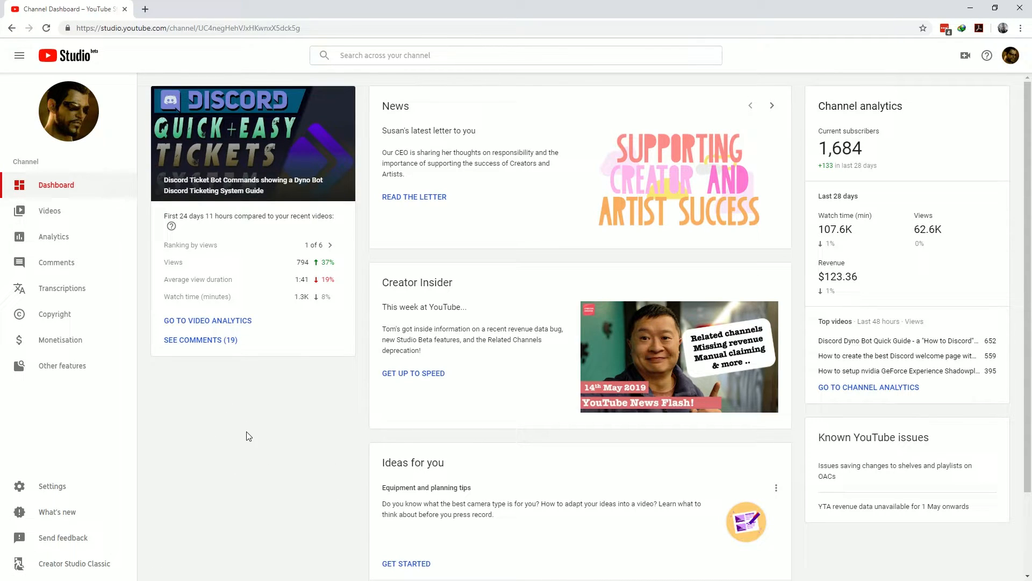
mouse_move(244, 425)
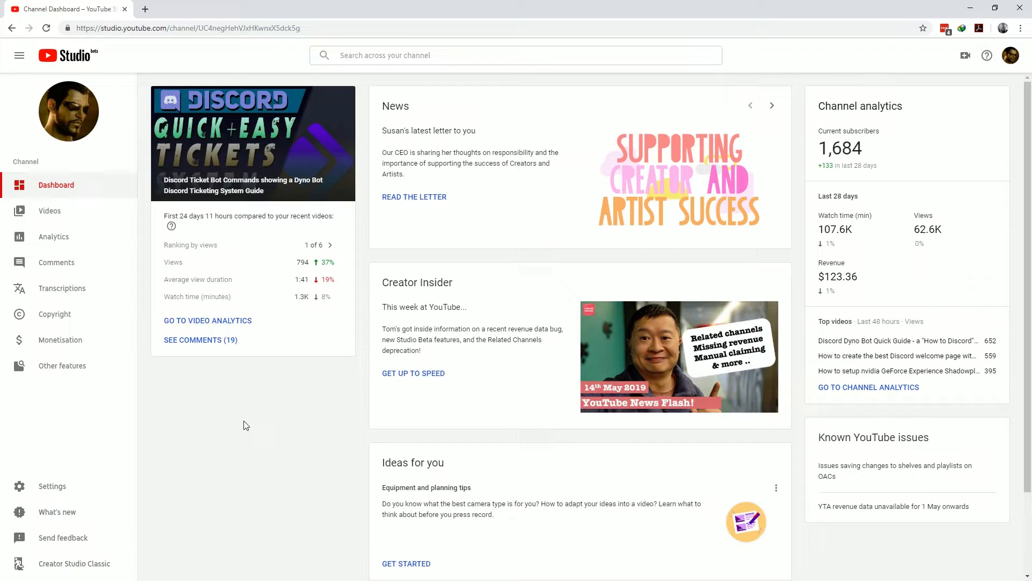
left_click(56, 262)
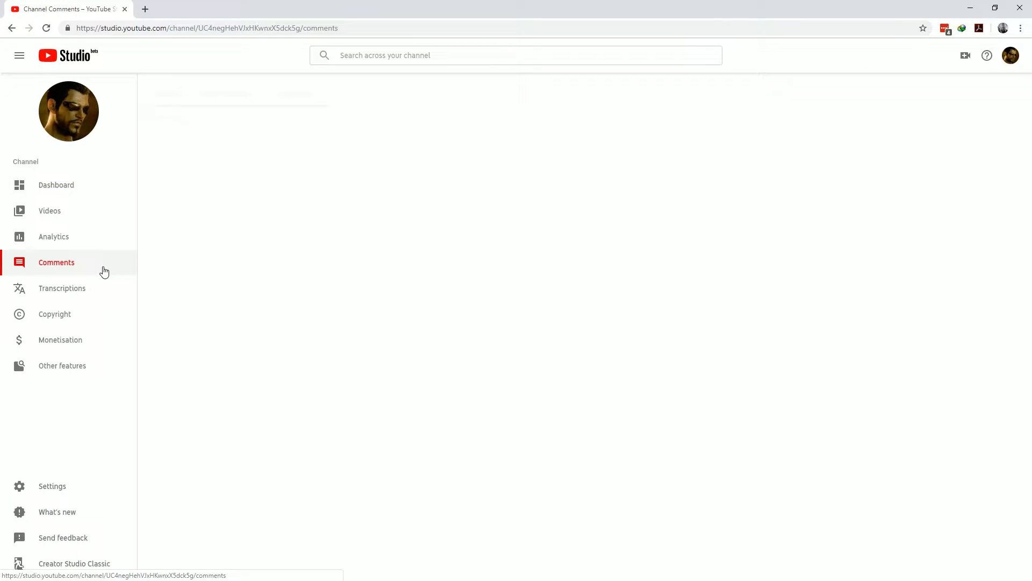
View a comment's moderation menu and the empty Held for review tab, then go to Transcriptions
left_click(55, 263)
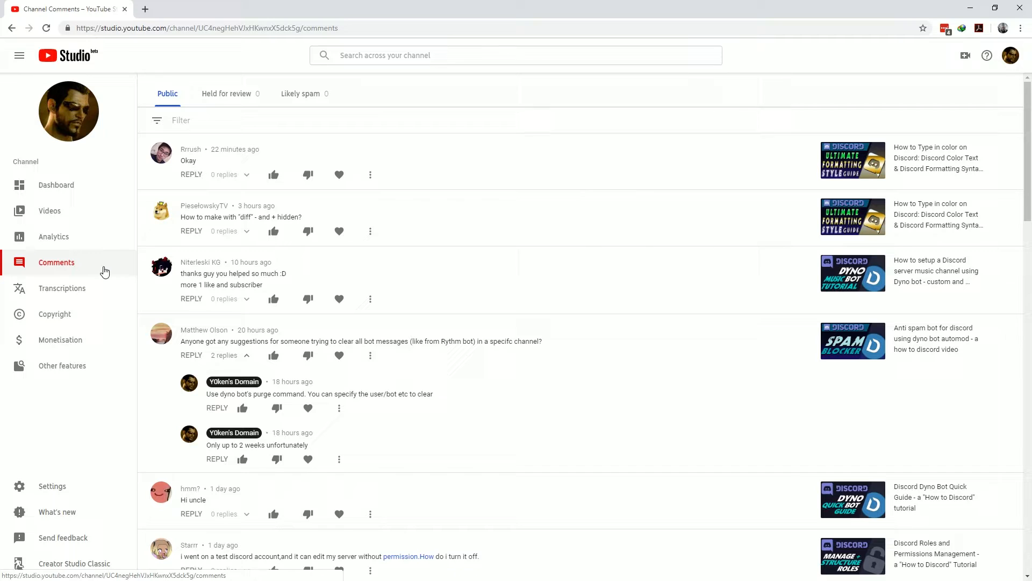
mouse_move(112, 271)
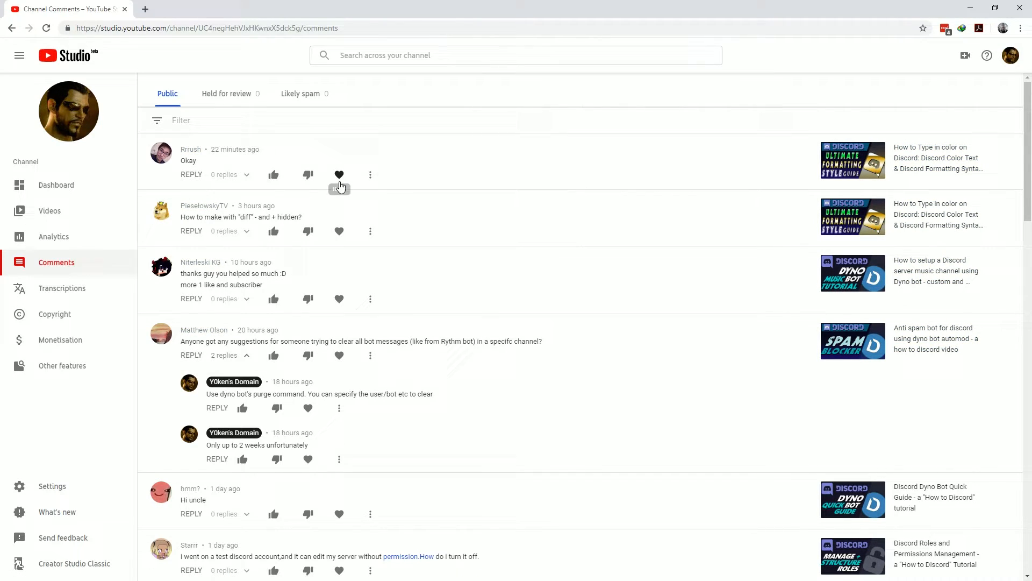
left_click(370, 175)
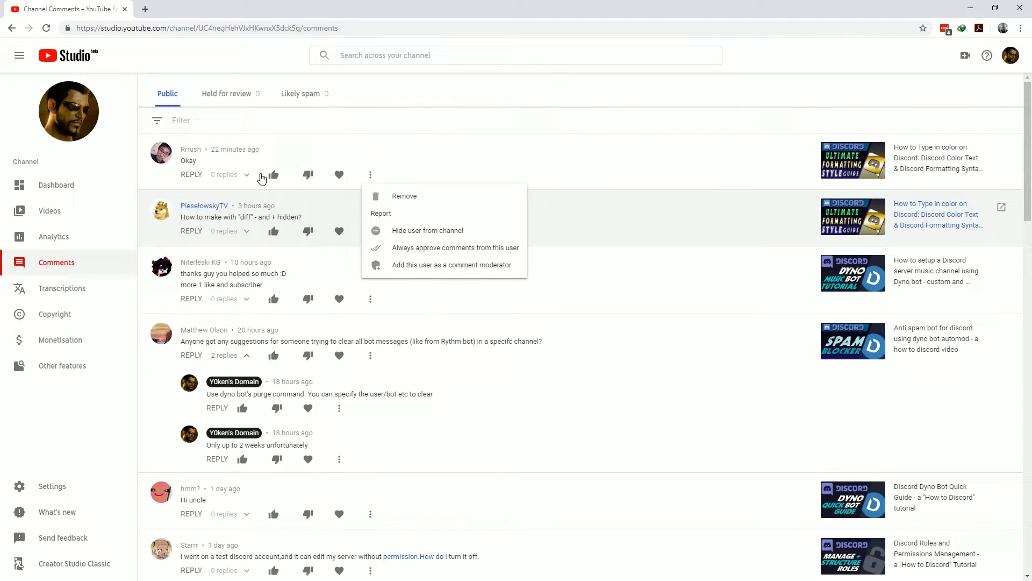
left_click(227, 92)
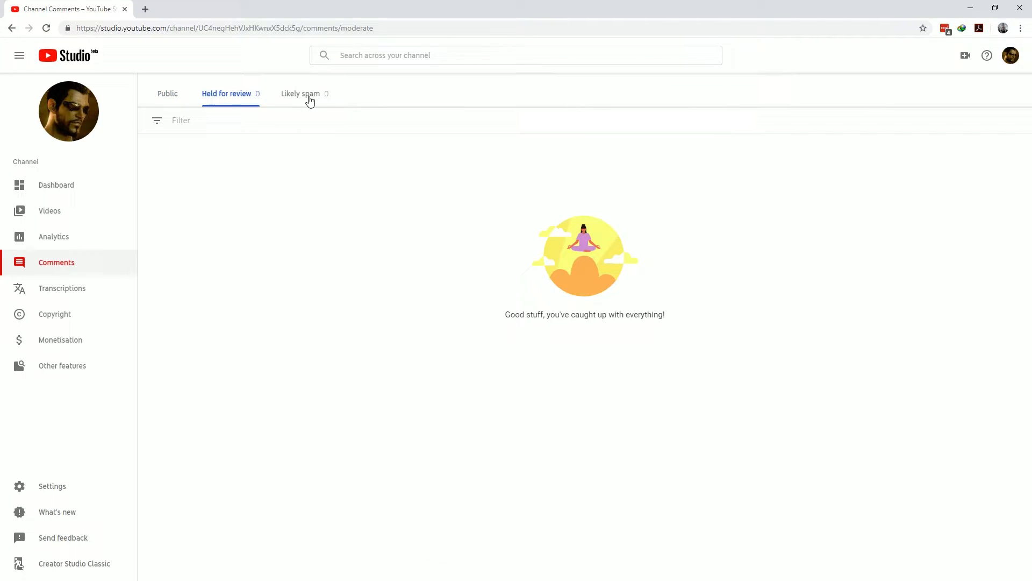
left_click(168, 93)
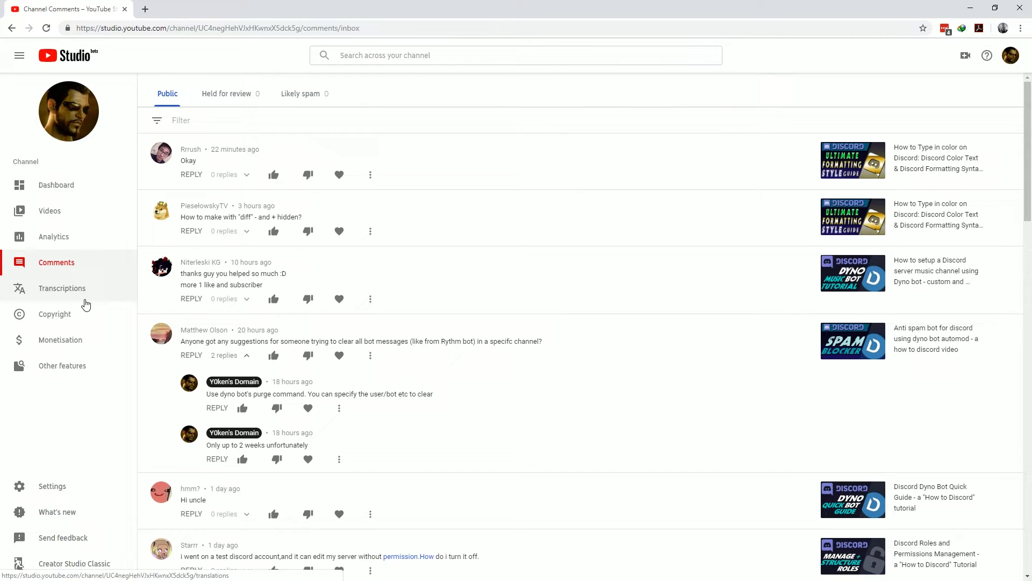
left_click(62, 288)
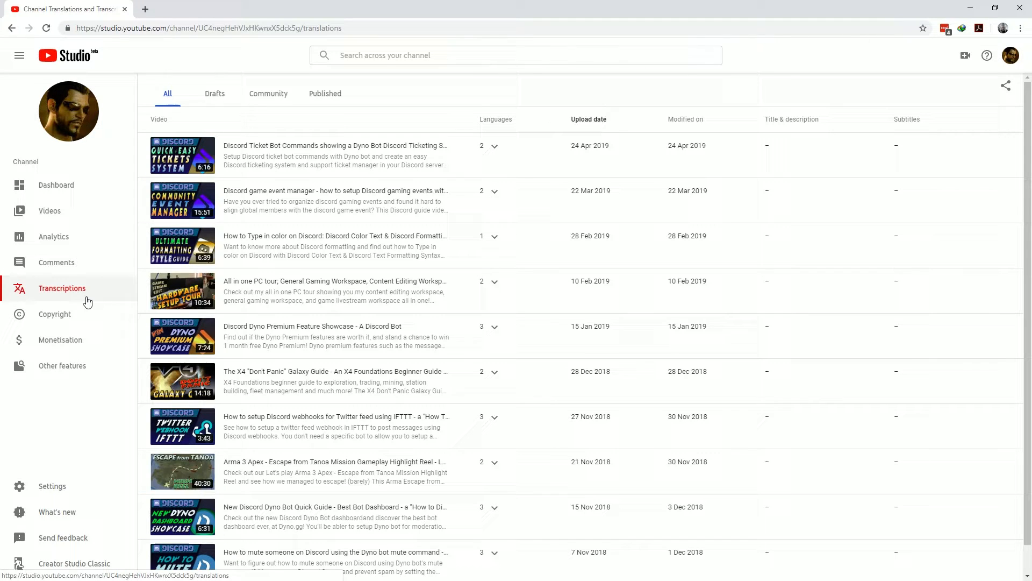
Visit the empty Copyright matches page, then the Monetisation overview with its other-features list
left_click(54, 314)
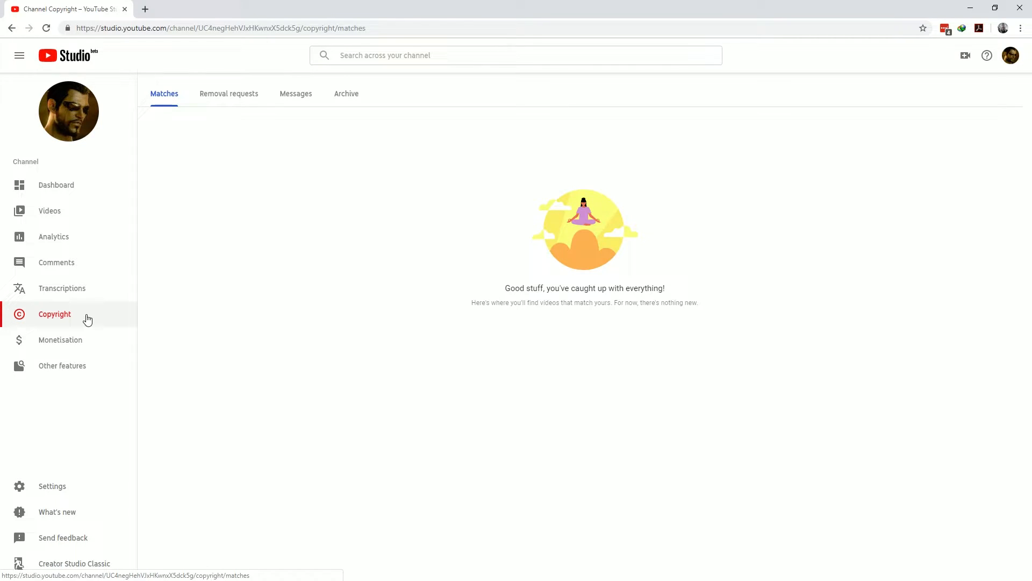
left_click(61, 340)
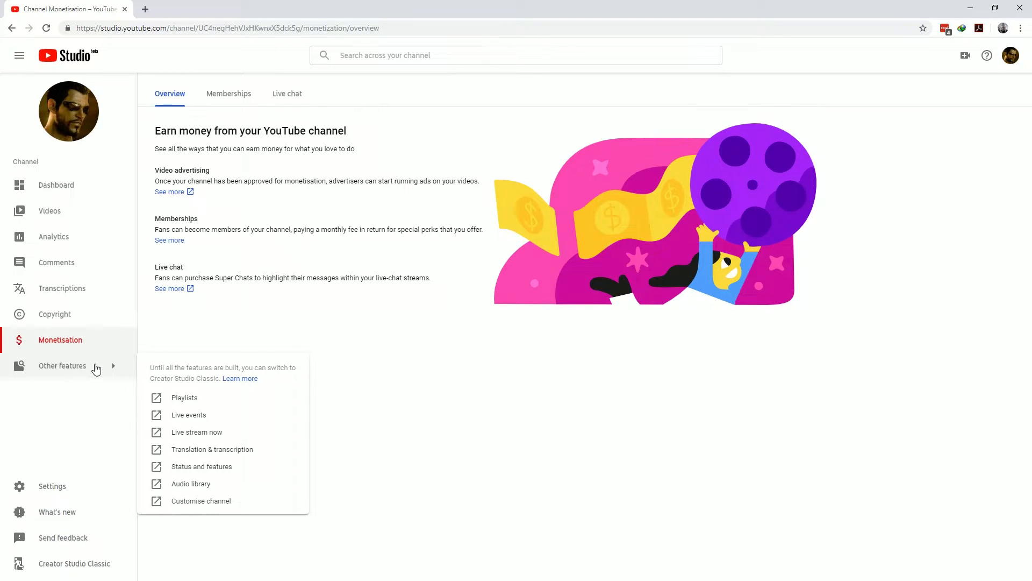
mouse_move(189, 386)
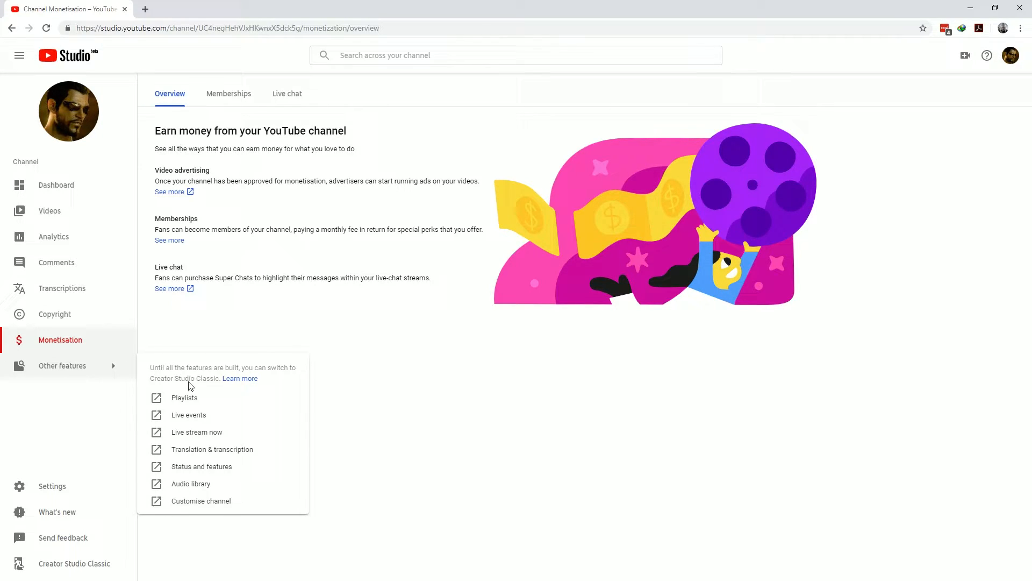
Visit the classic Playlists page from other features, return to Studio and go to Analytics
left_click(185, 397)
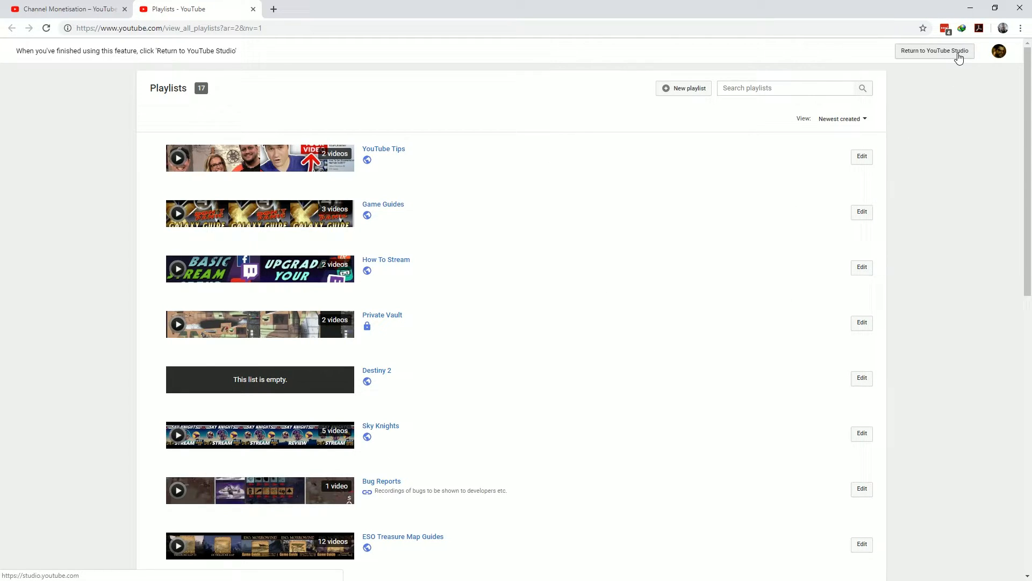
left_click(935, 51)
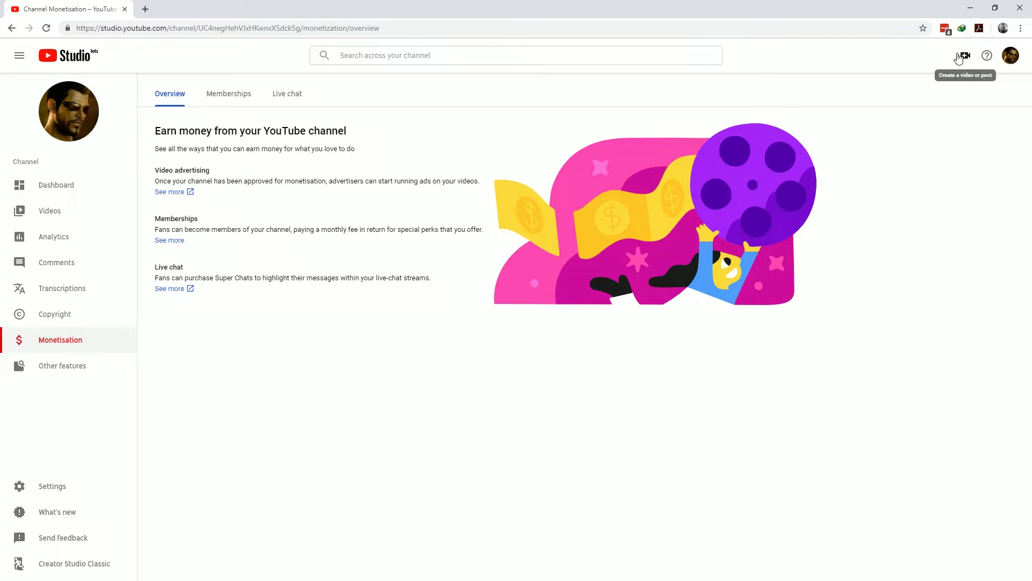
mouse_move(887, 245)
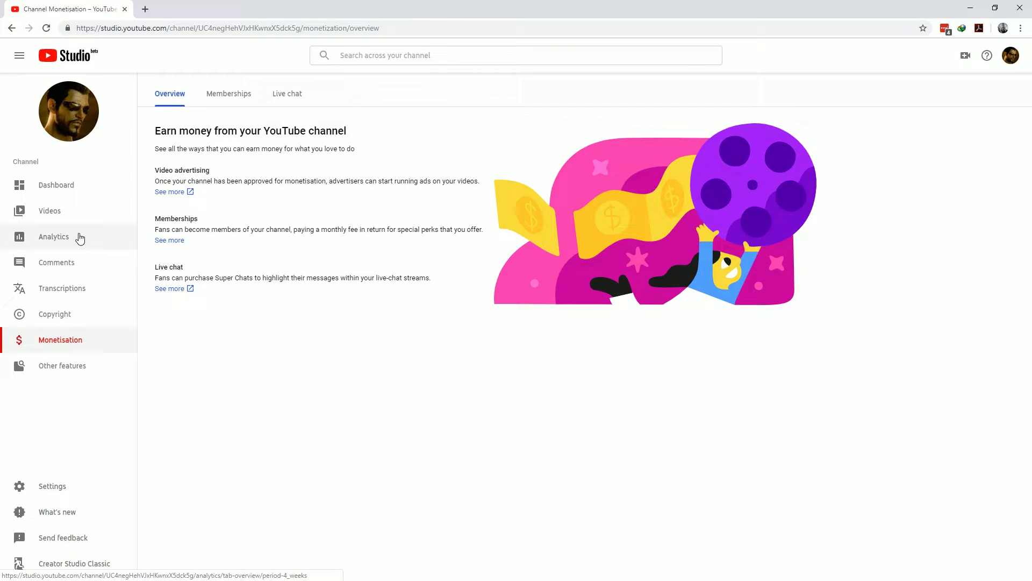
mouse_move(108, 237)
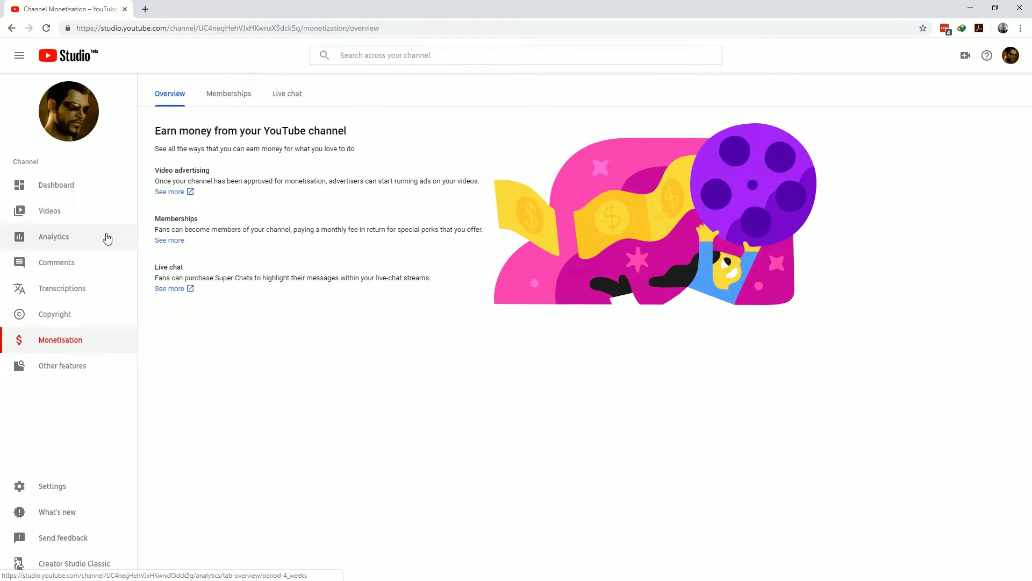
left_click(54, 236)
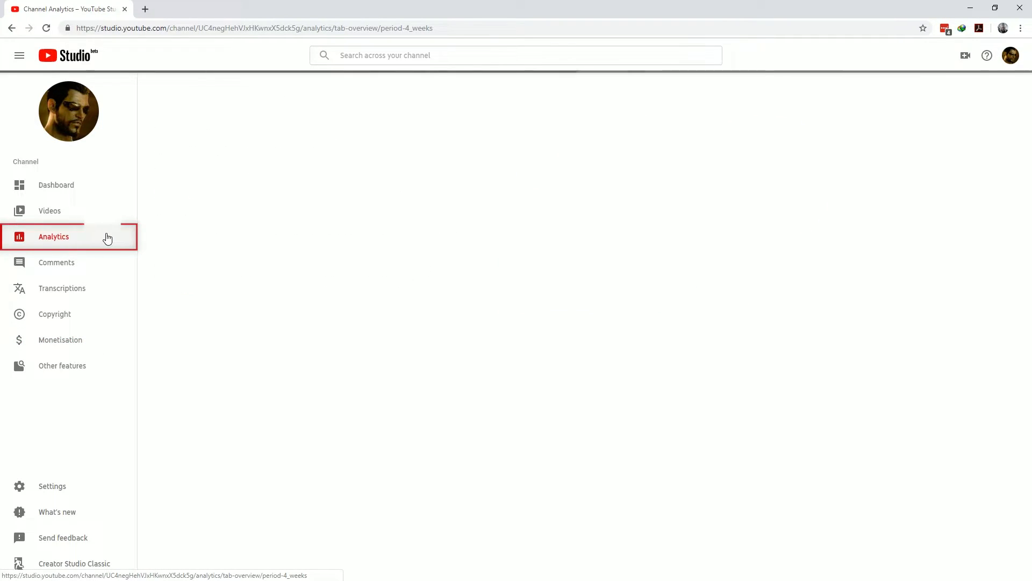
Check the custom date-range option without changing it, then open the detailed per-video analytics report
left_click(54, 236)
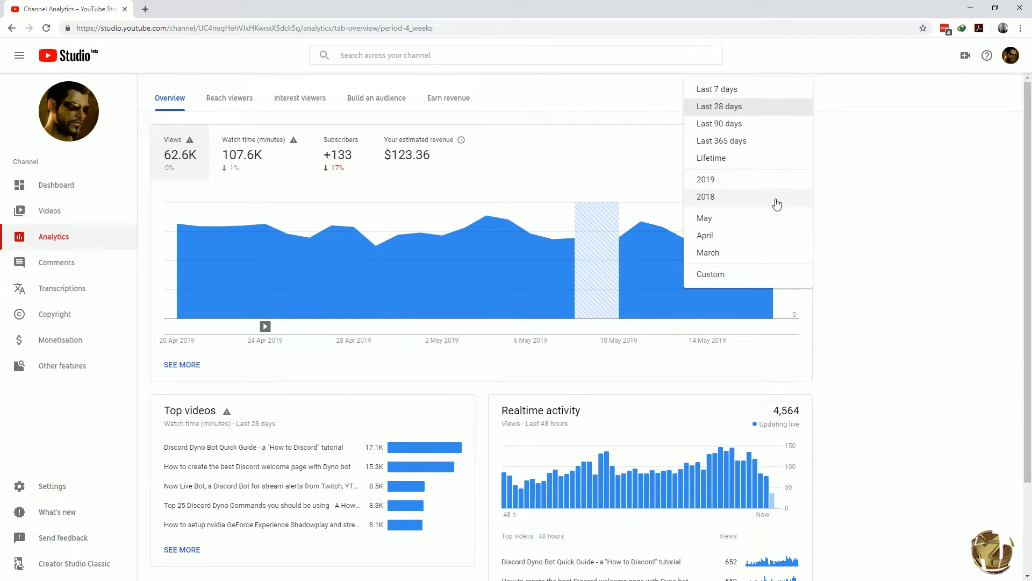
left_click(711, 274)
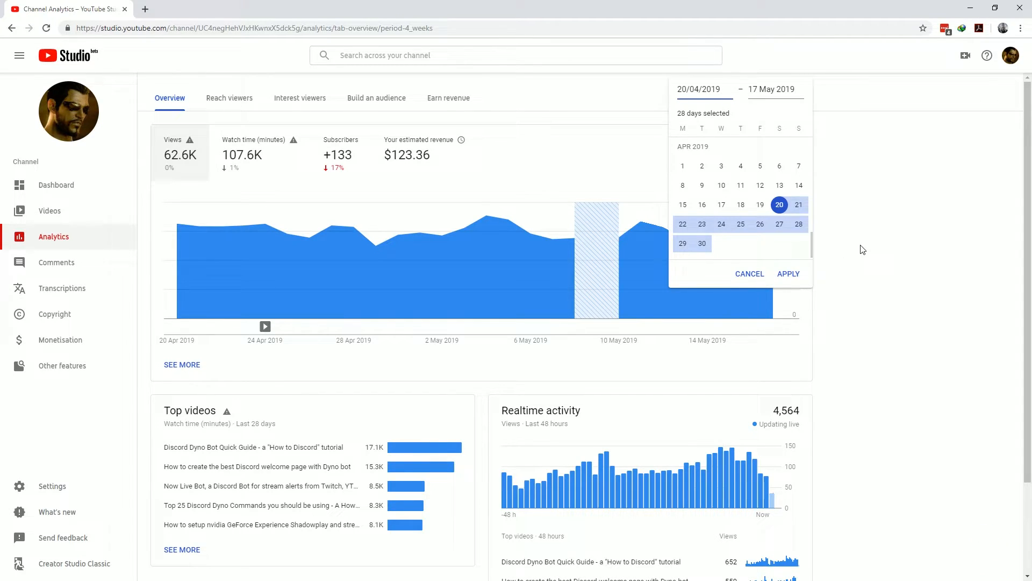
left_click(788, 273)
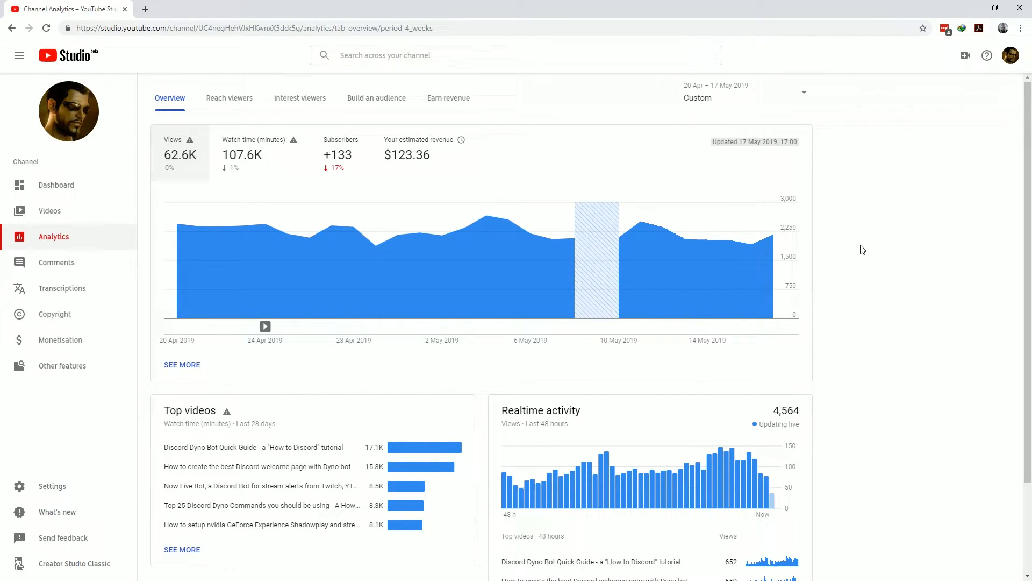
mouse_move(310, 367)
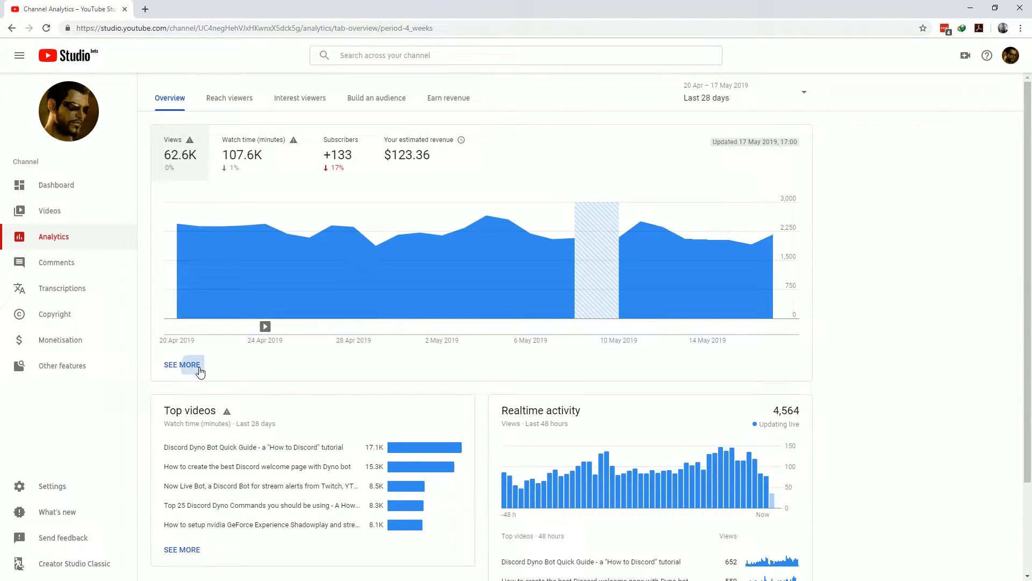
left_click(182, 364)
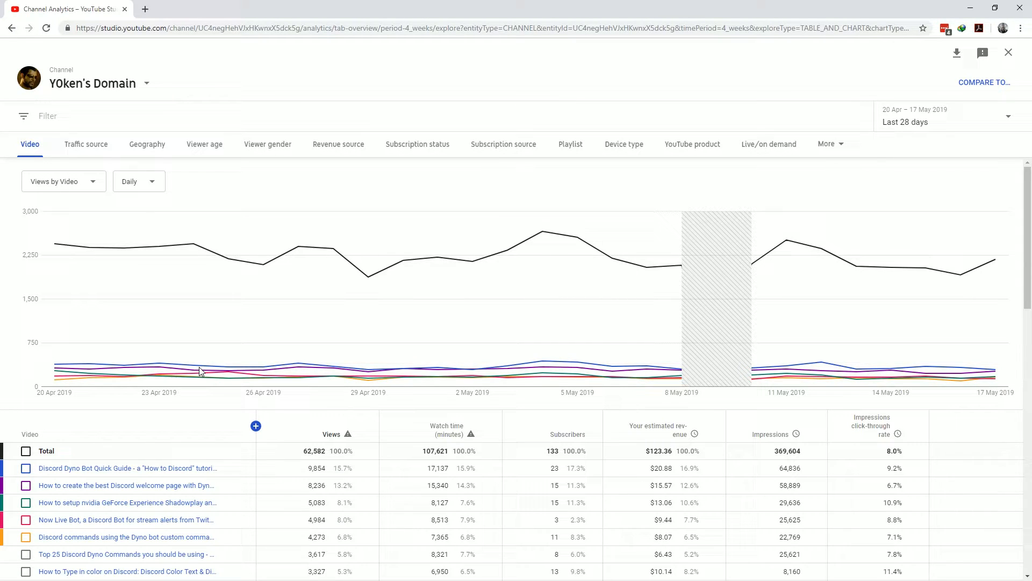
mouse_move(48, 145)
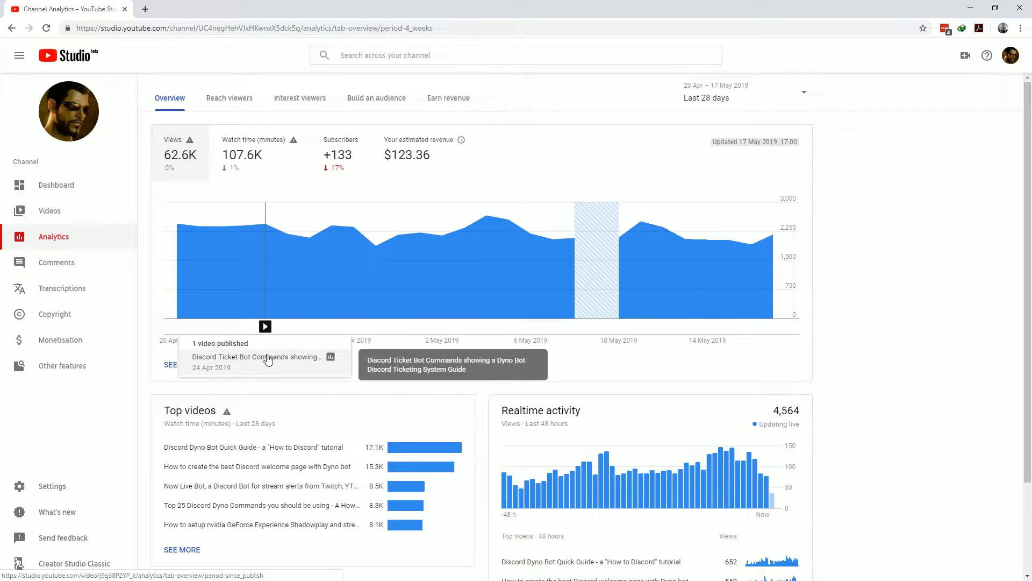
mouse_move(272, 435)
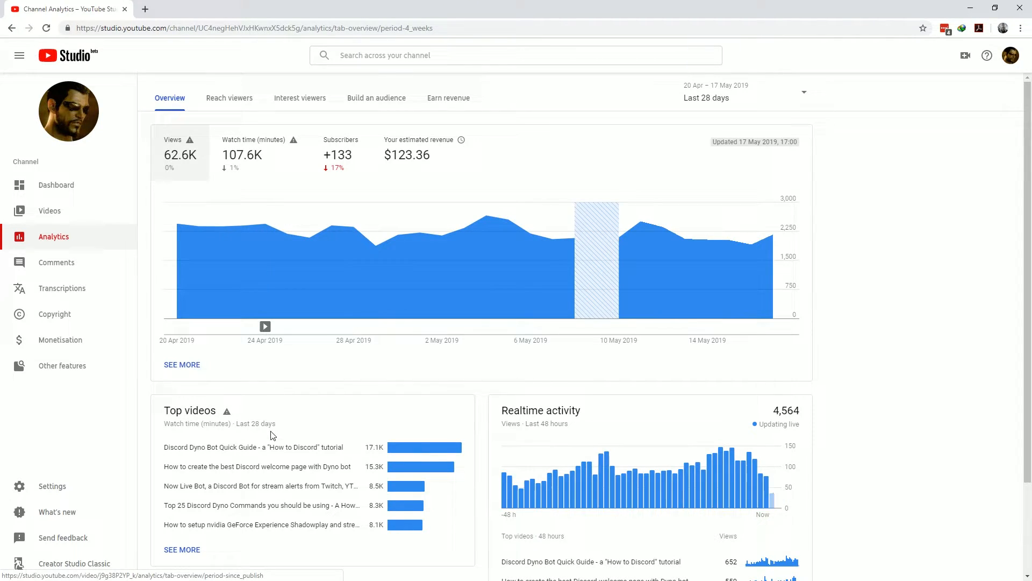
mouse_move(253, 447)
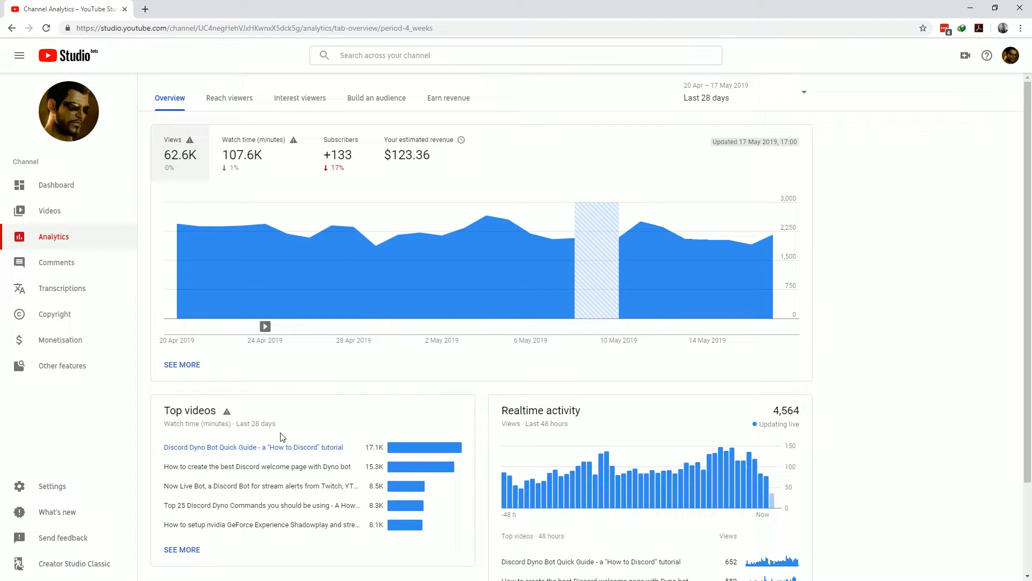
mouse_move(378, 387)
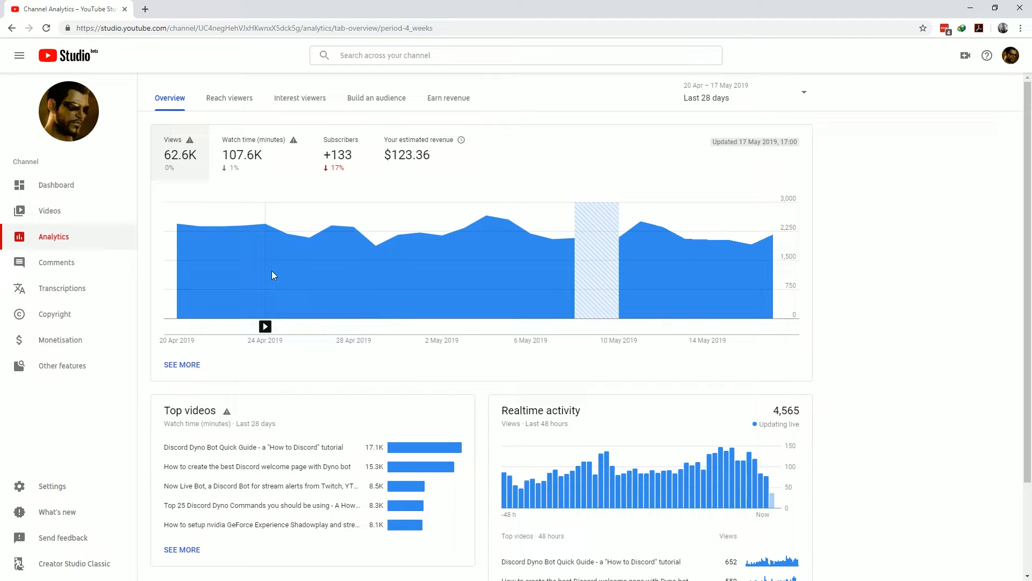
mouse_move(242, 169)
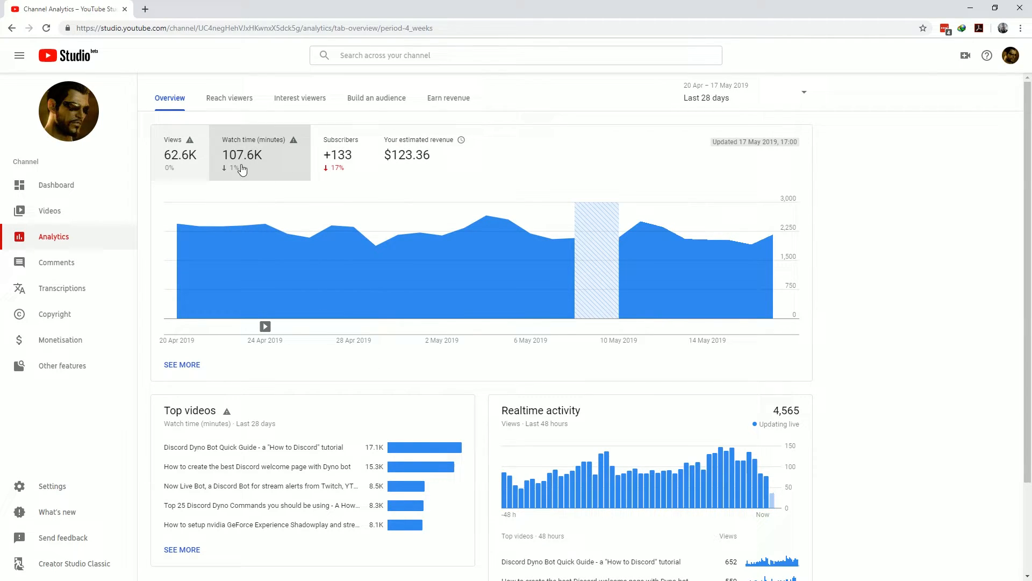
mouse_move(236, 175)
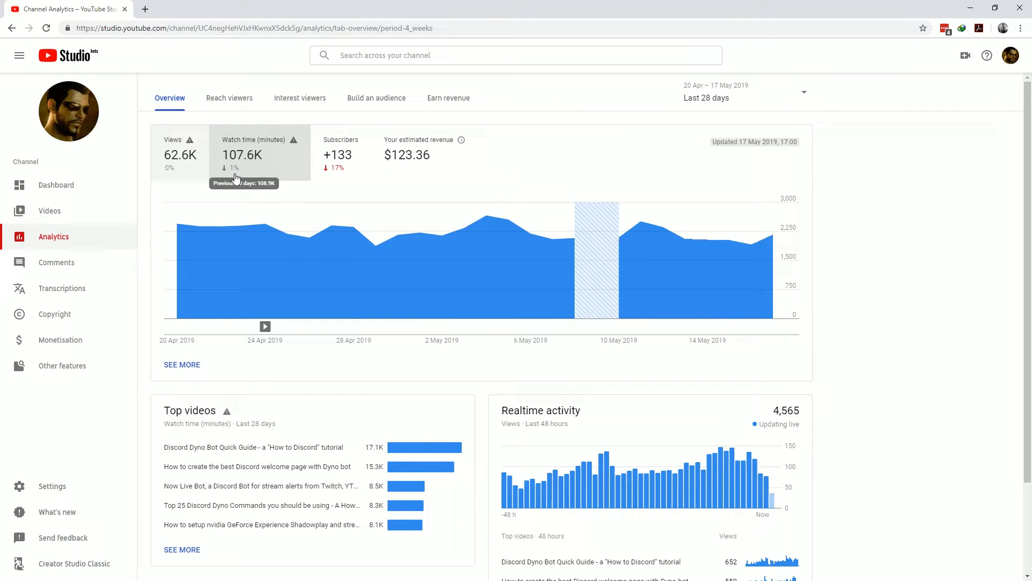
mouse_move(353, 172)
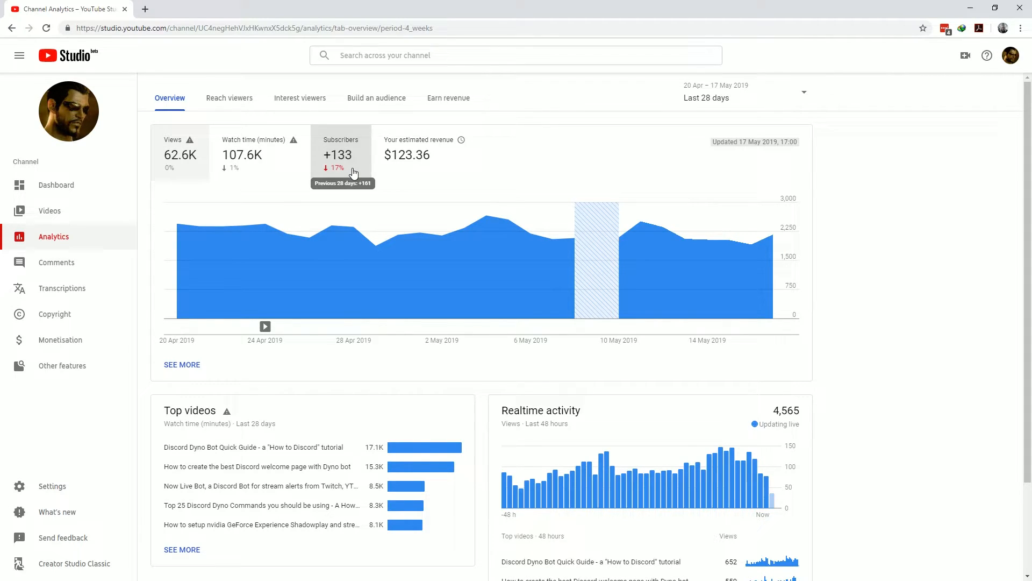
mouse_move(263, 168)
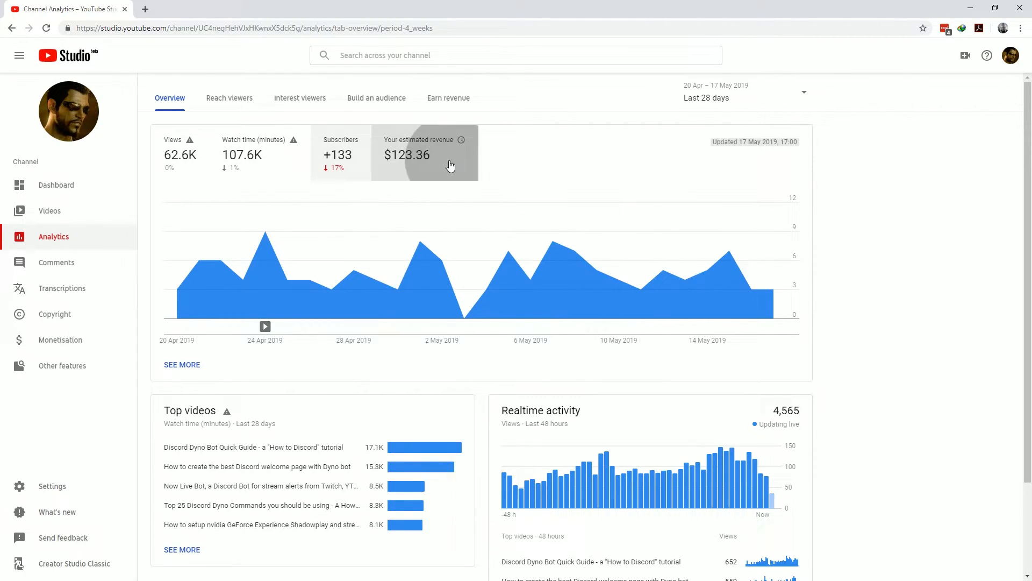
Scroll past the overview's top videos and switch to the Reach viewers analytics
scroll("down", 3)
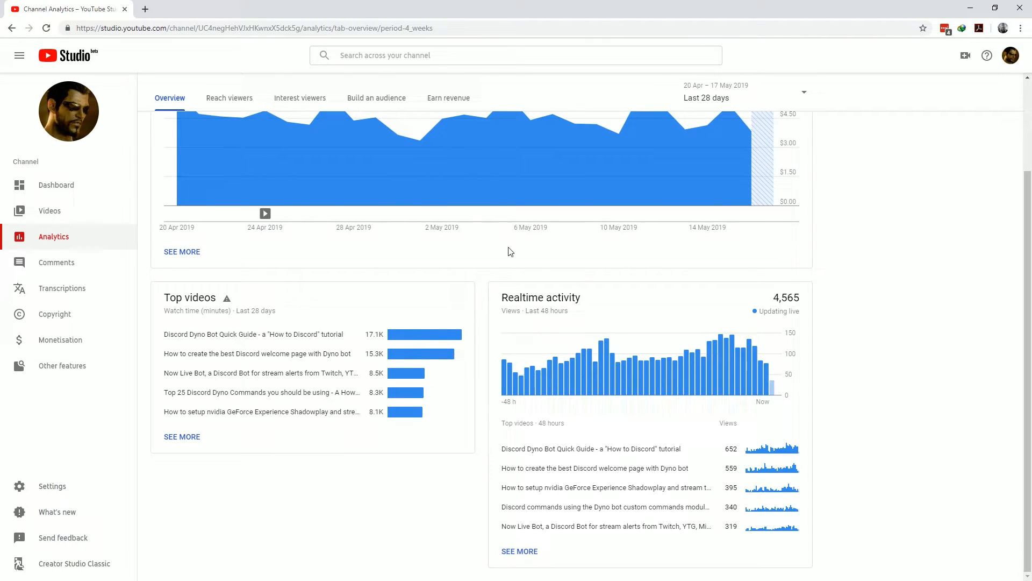
mouse_move(915, 515)
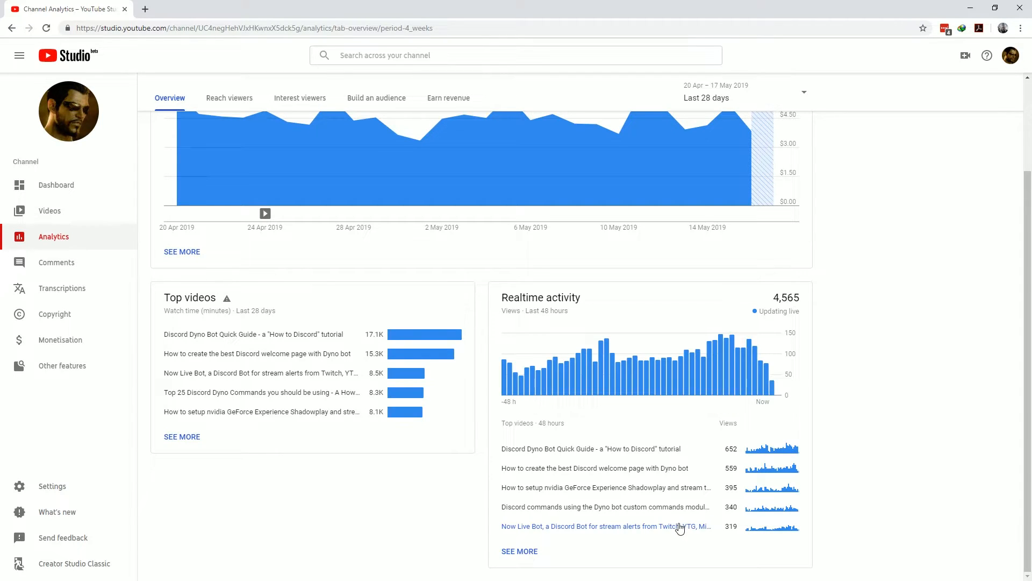
left_click(229, 98)
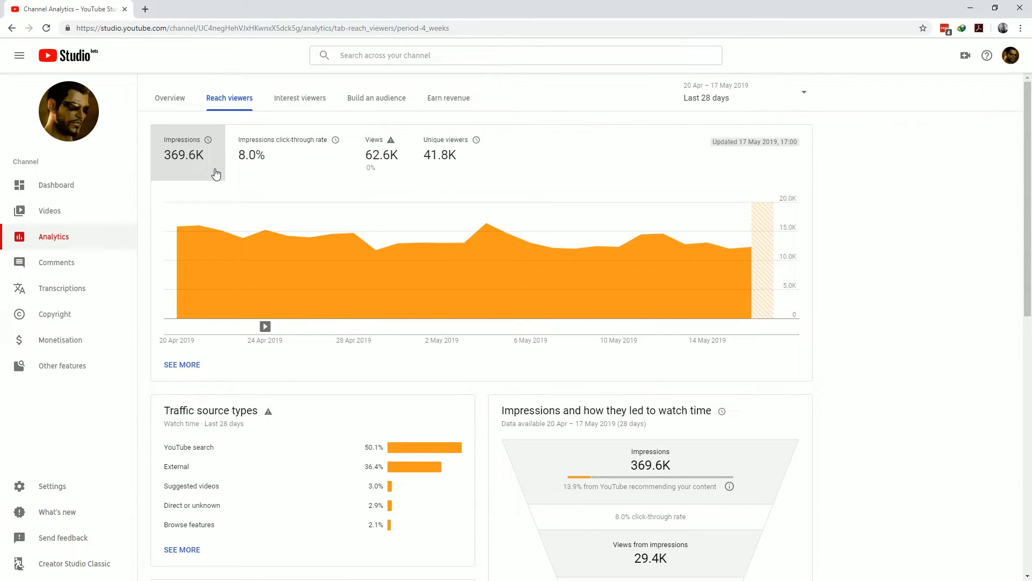
Chart impressions click-through rate on Reach viewers and close its help article
left_click(283, 148)
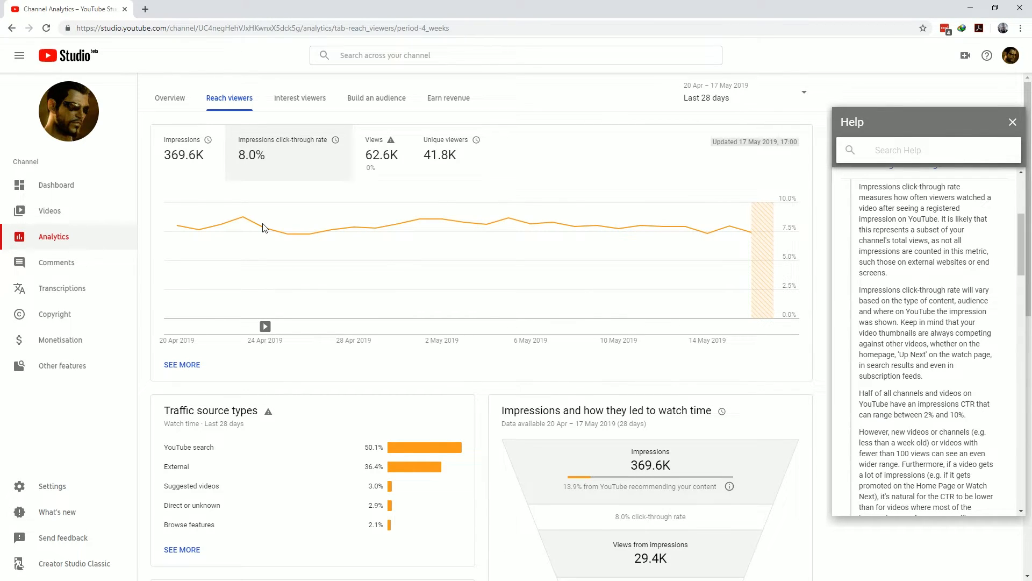
mouse_move(987, 283)
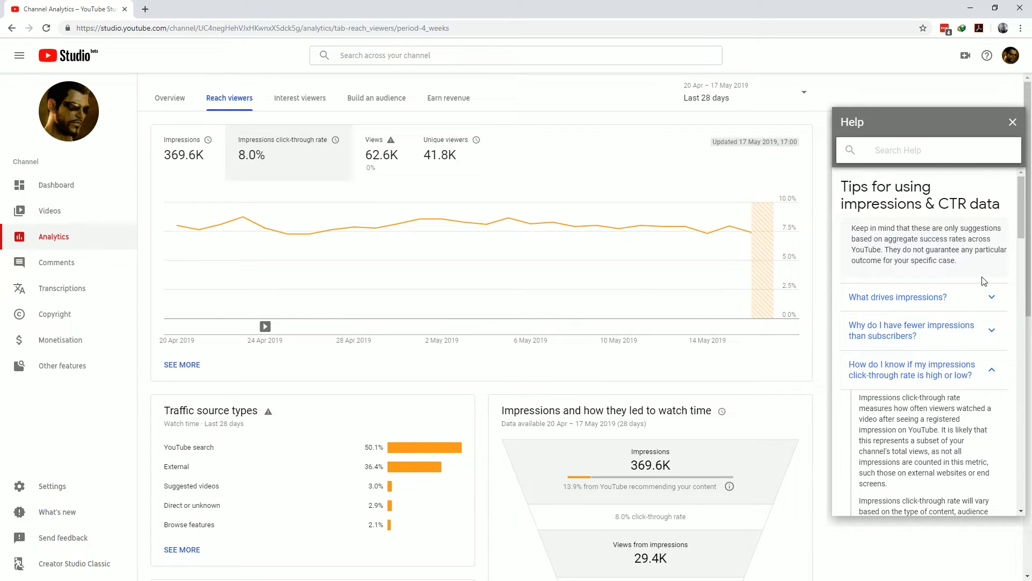
left_click(1013, 121)
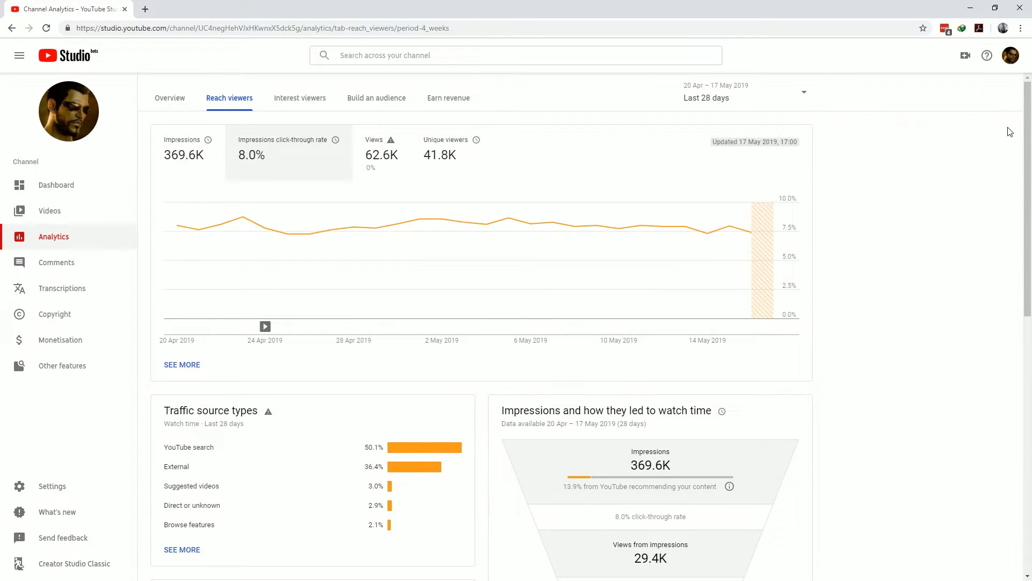
Scroll through the traffic source and funnel cards, then switch to Interest viewers
scroll("down", 3)
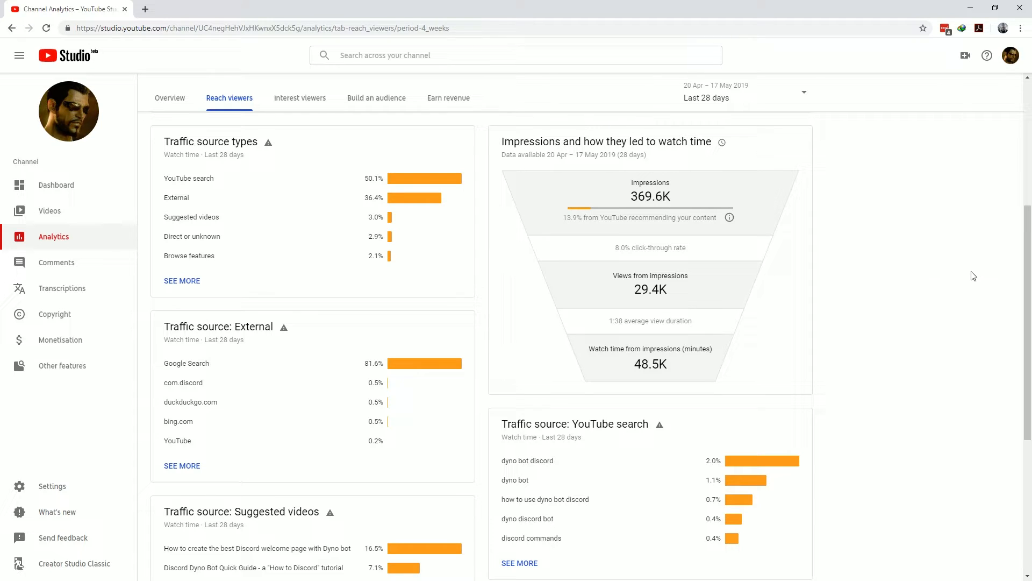
mouse_move(954, 273)
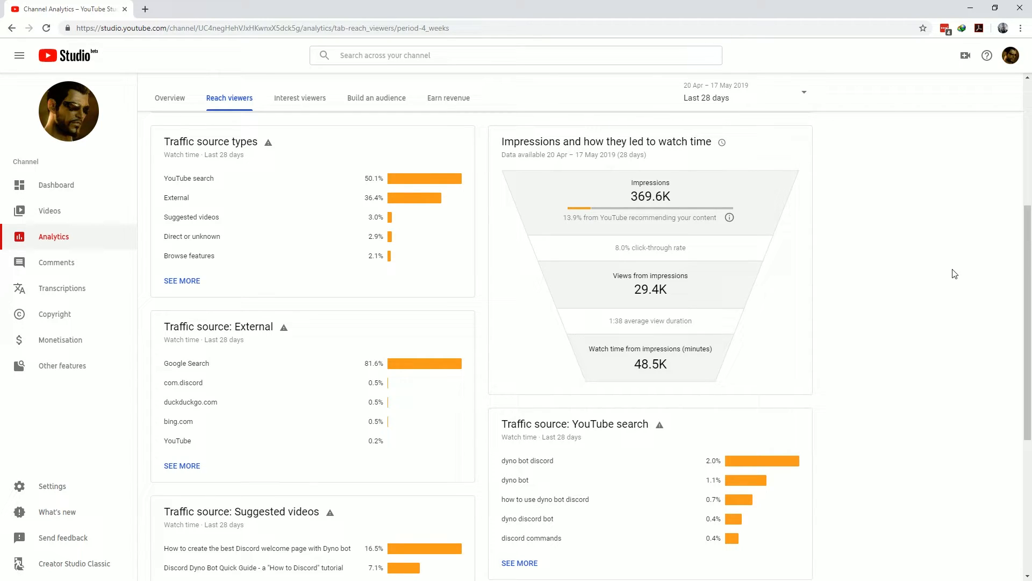
mouse_move(649, 247)
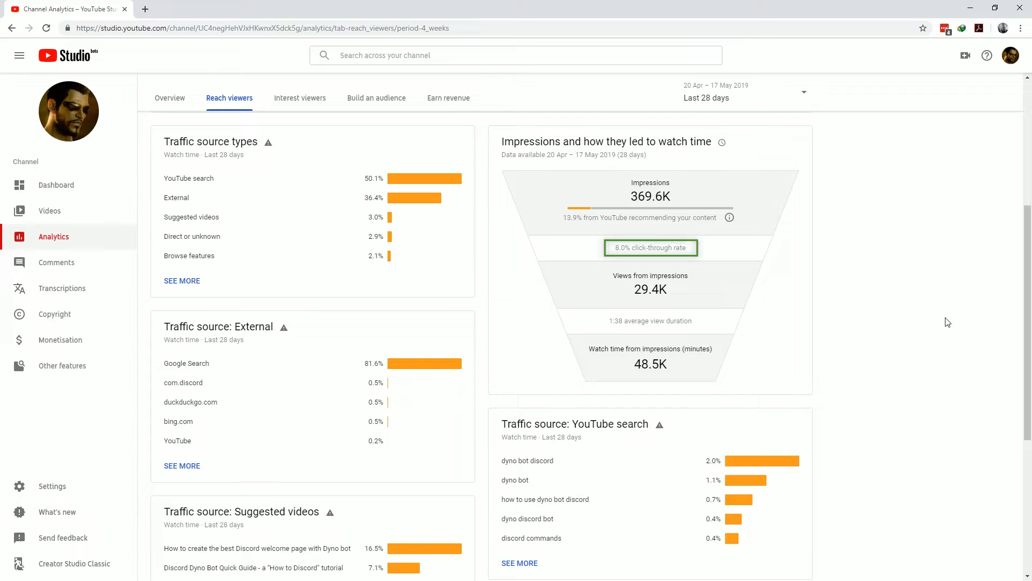
mouse_move(925, 318)
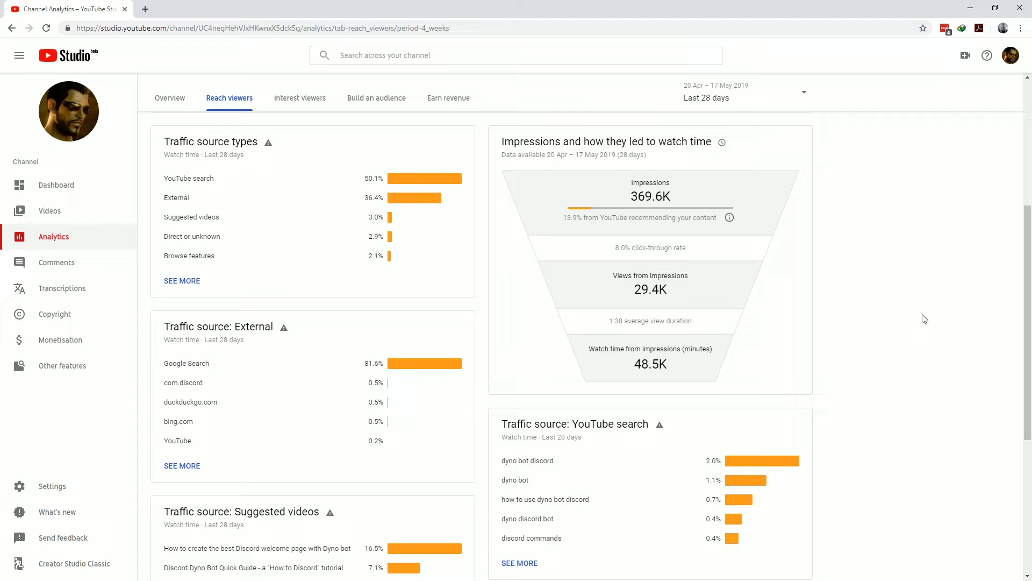
left_click(300, 98)
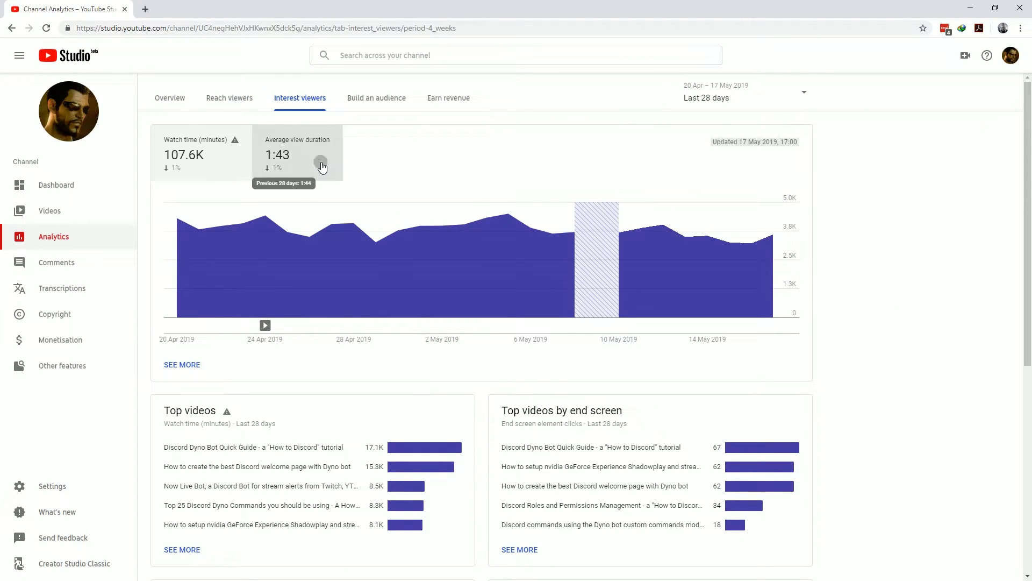
Chart watch time on Interest viewers, scroll its top videos and playlists, then go to Build an audience
left_click(201, 152)
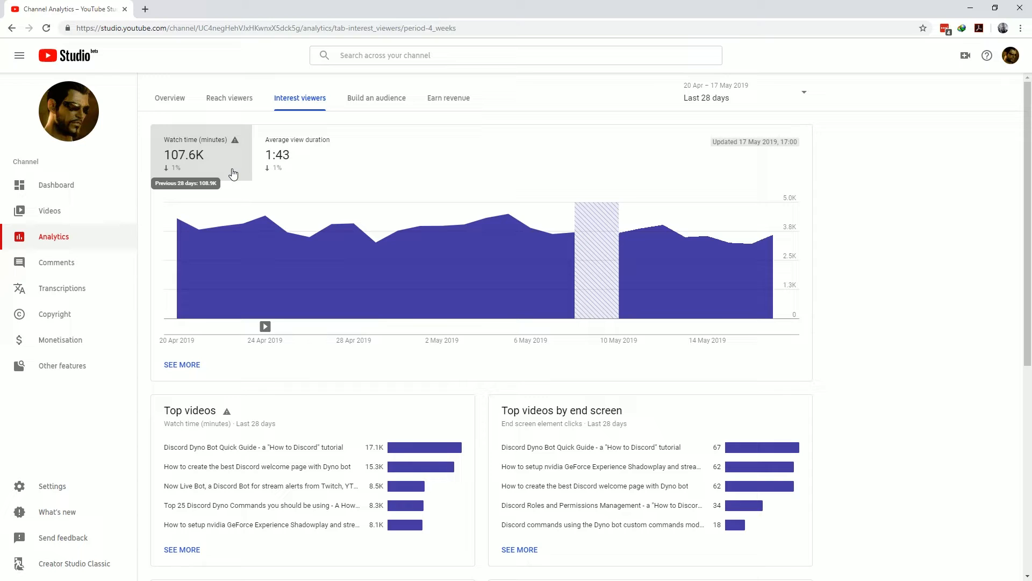
scroll("down", 3)
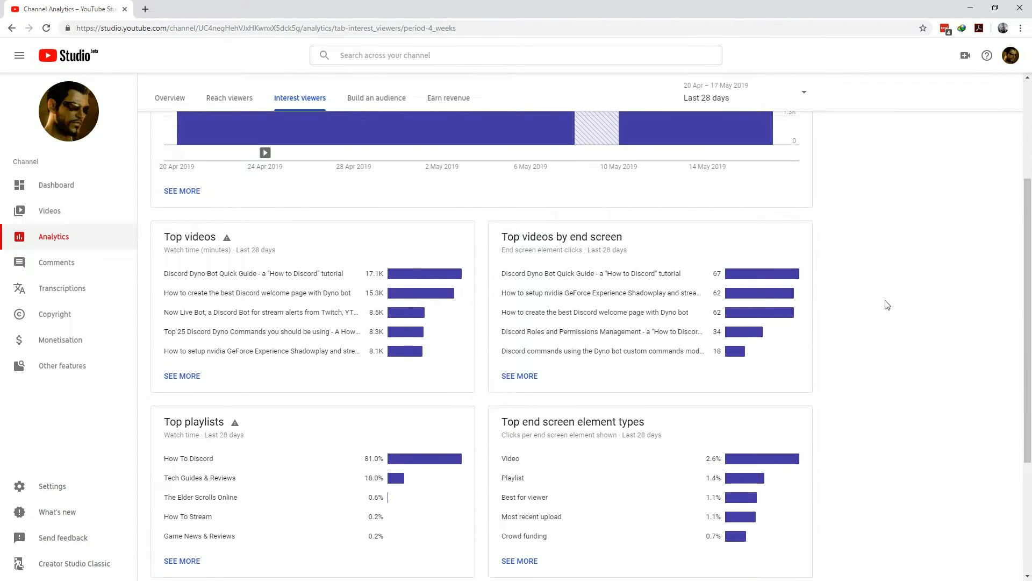
scroll("down", 3)
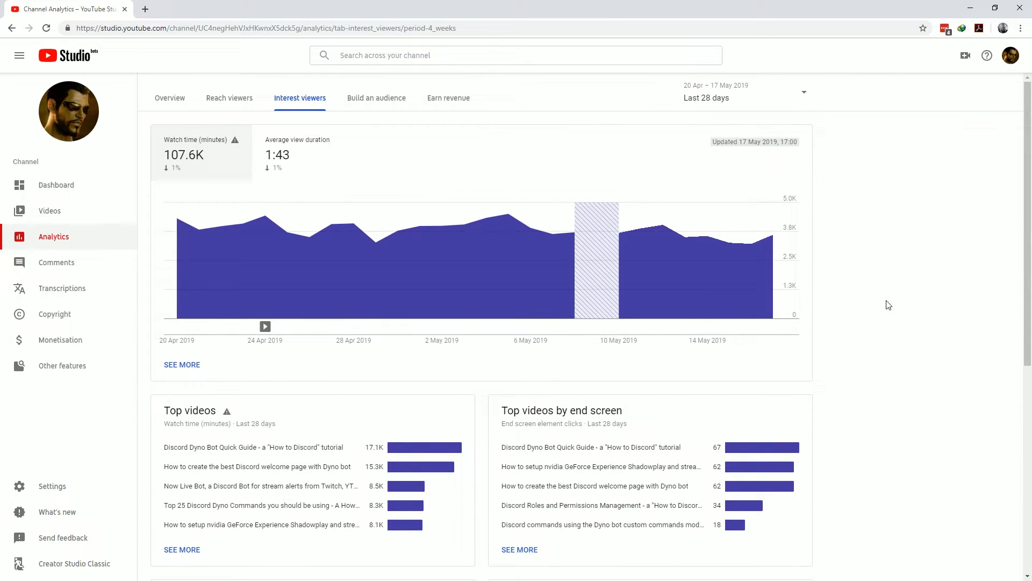
left_click(376, 98)
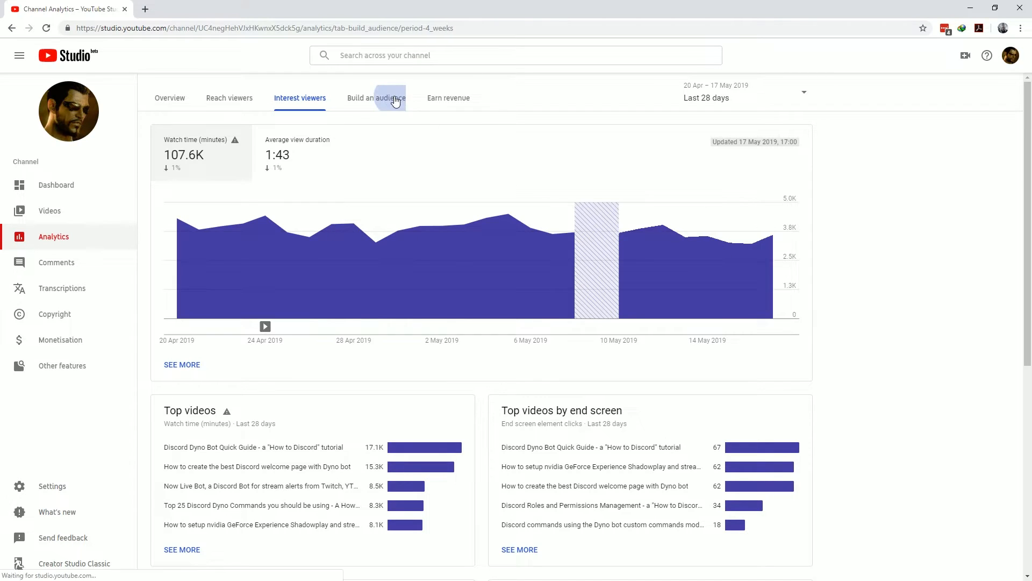
Review Build an audience's viewer and demographic cards, then switch to Earn revenue
left_click(377, 98)
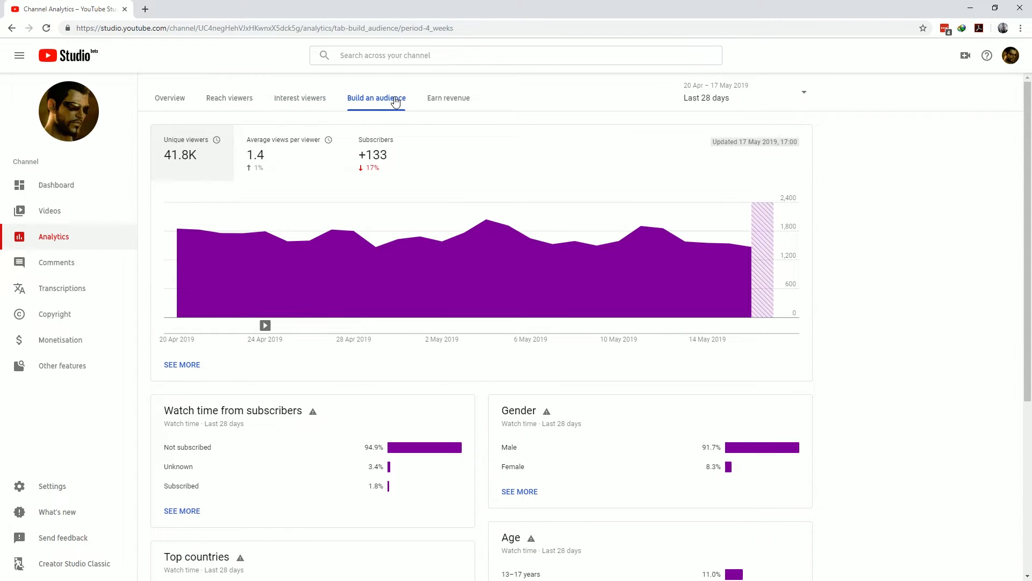
mouse_move(295, 166)
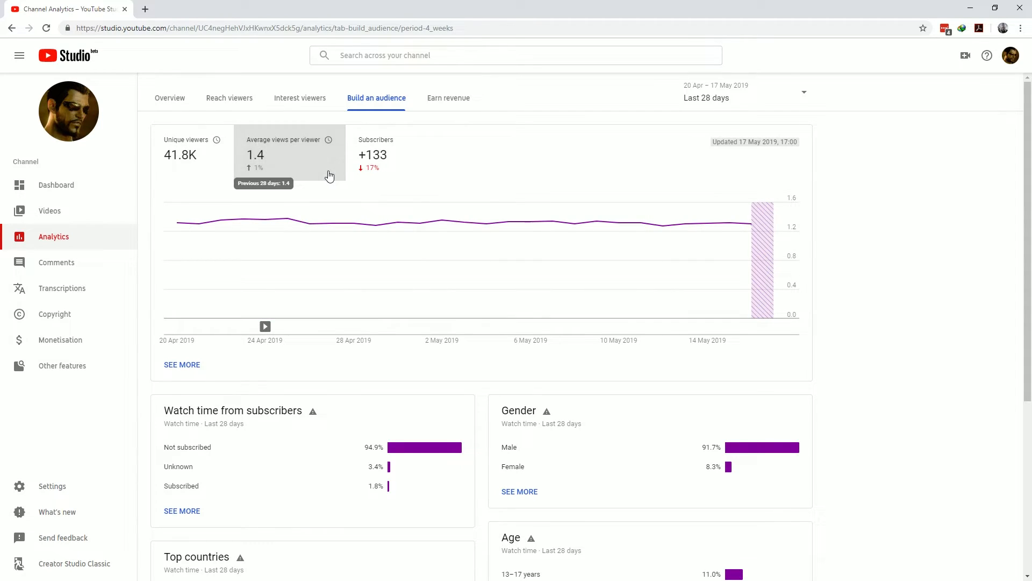
mouse_move(394, 158)
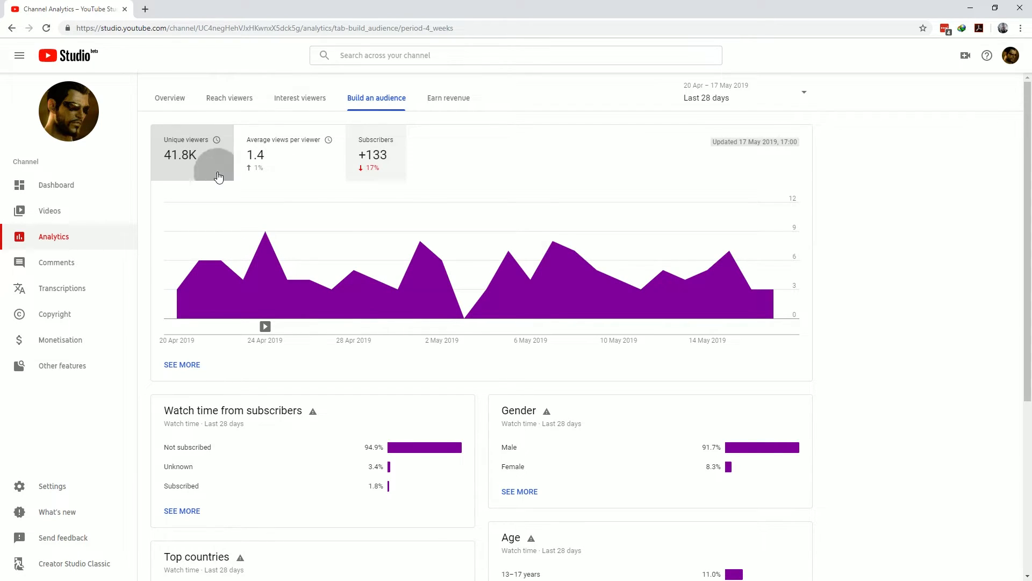
scroll("down", 3)
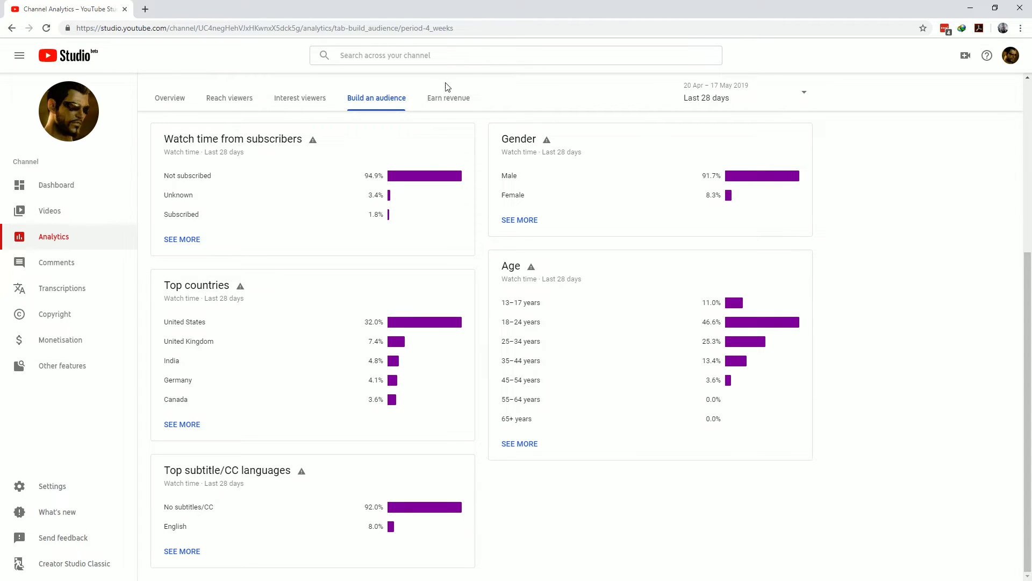
left_click(449, 98)
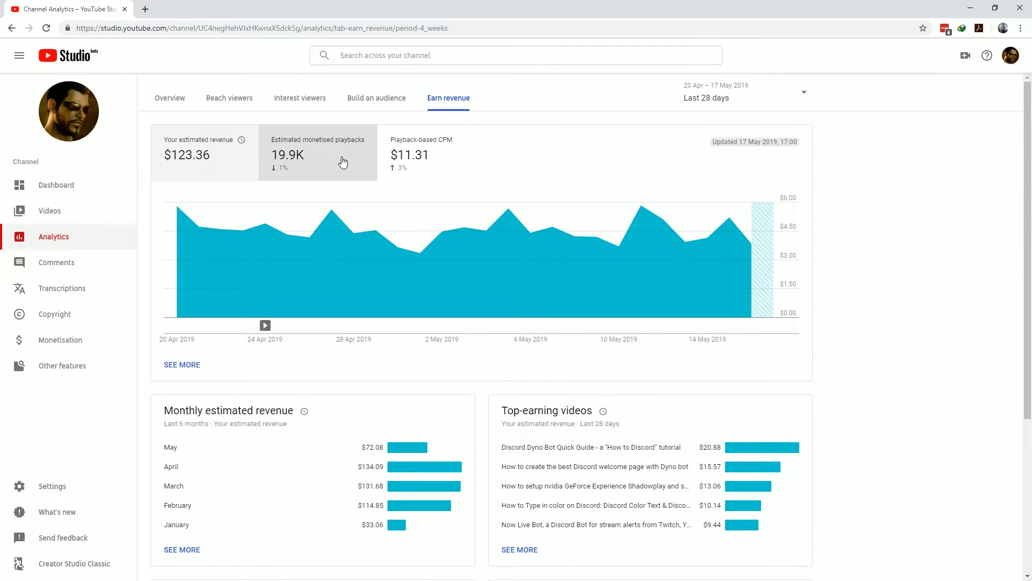
Chart estimated monetised playbacks, scroll to revenue sources and ad types, then return to Overview
left_click(420, 152)
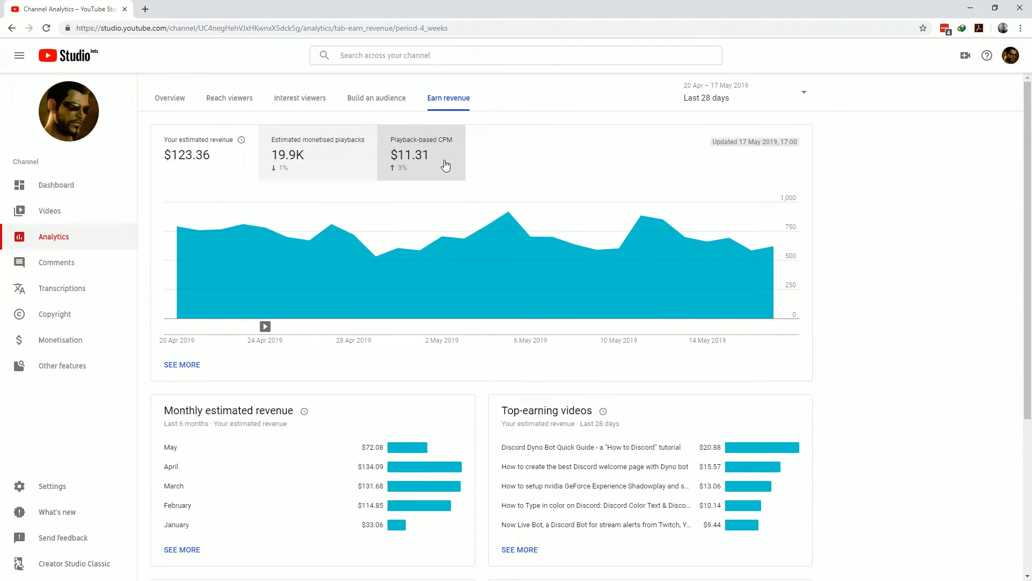
left_click(421, 152)
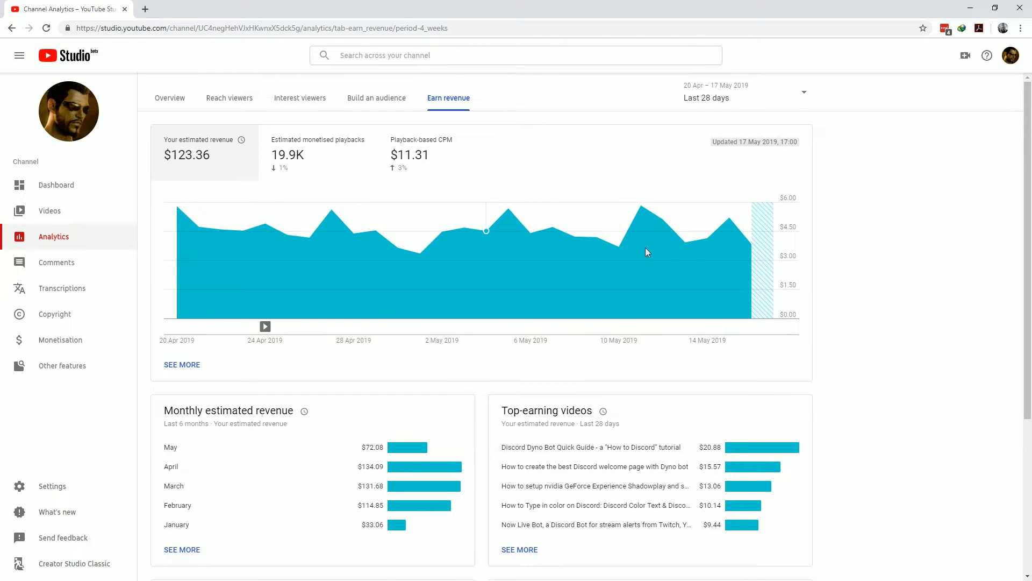
scroll("down", 3)
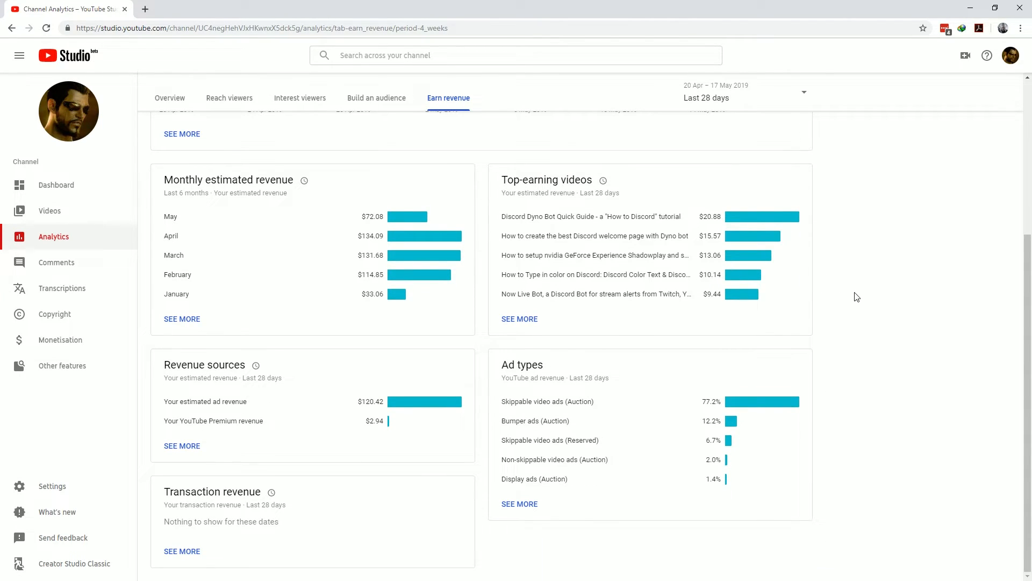
mouse_move(850, 295)
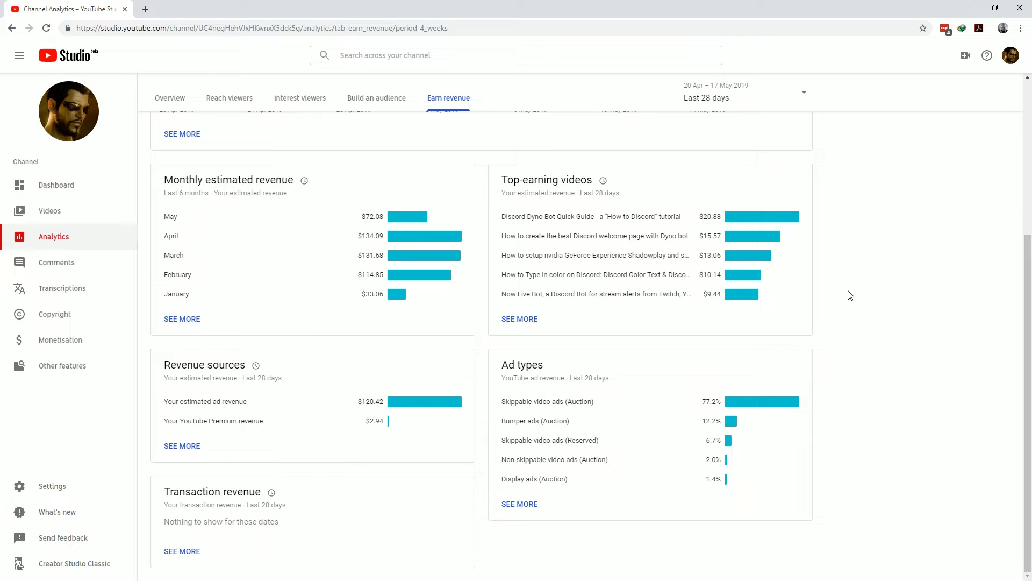
left_click(169, 98)
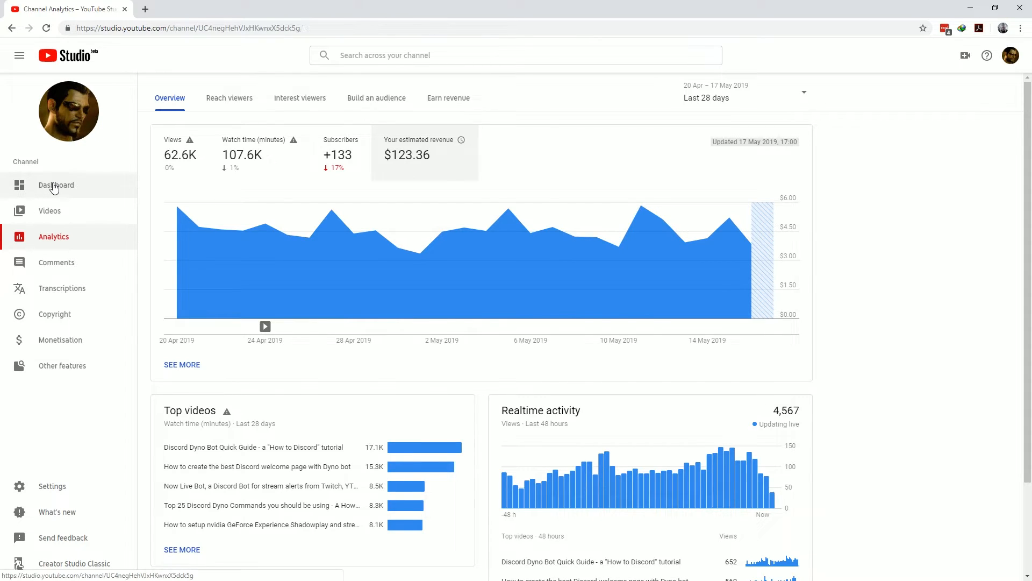
From the Dashboard's recent-video ranking, open the #1 Discord Ticket Bot Commands video's analytics
left_click(56, 184)
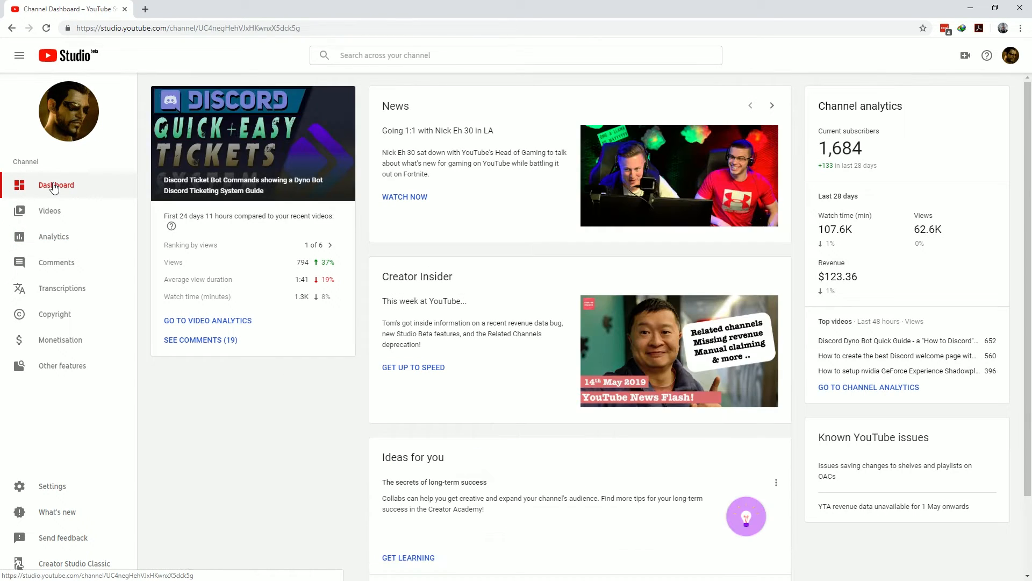
mouse_move(316, 248)
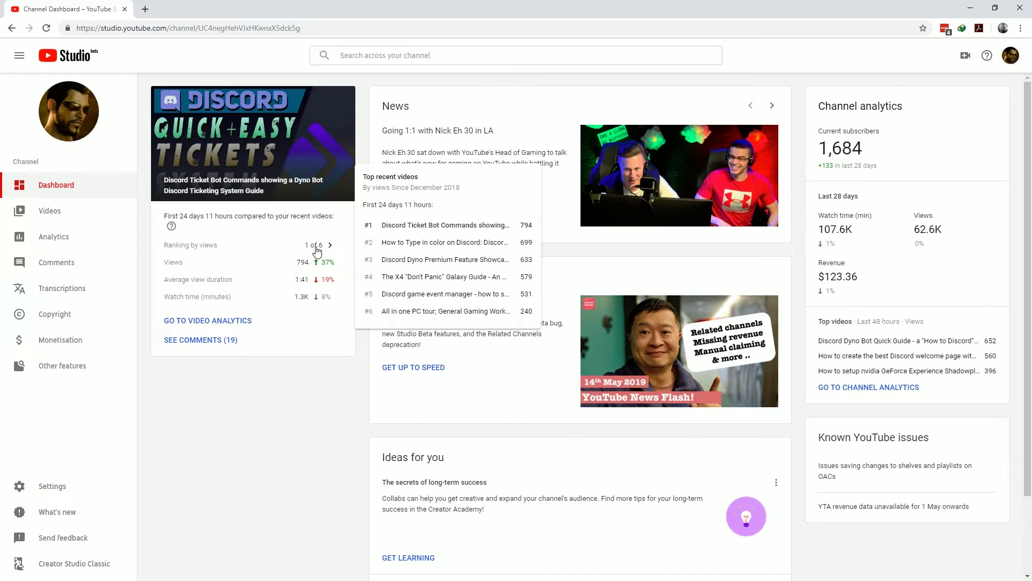
mouse_move(490, 232)
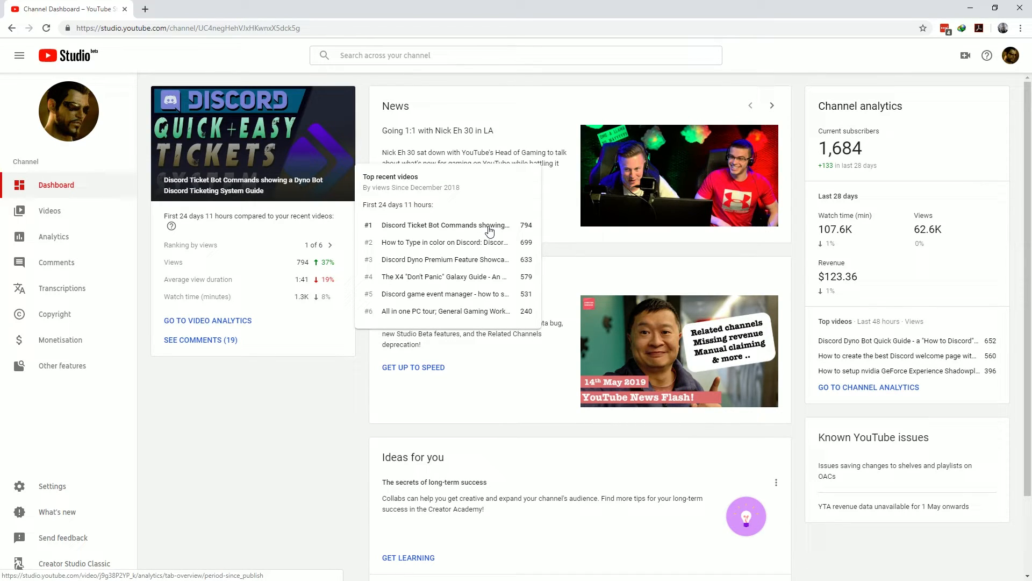
left_click(444, 224)
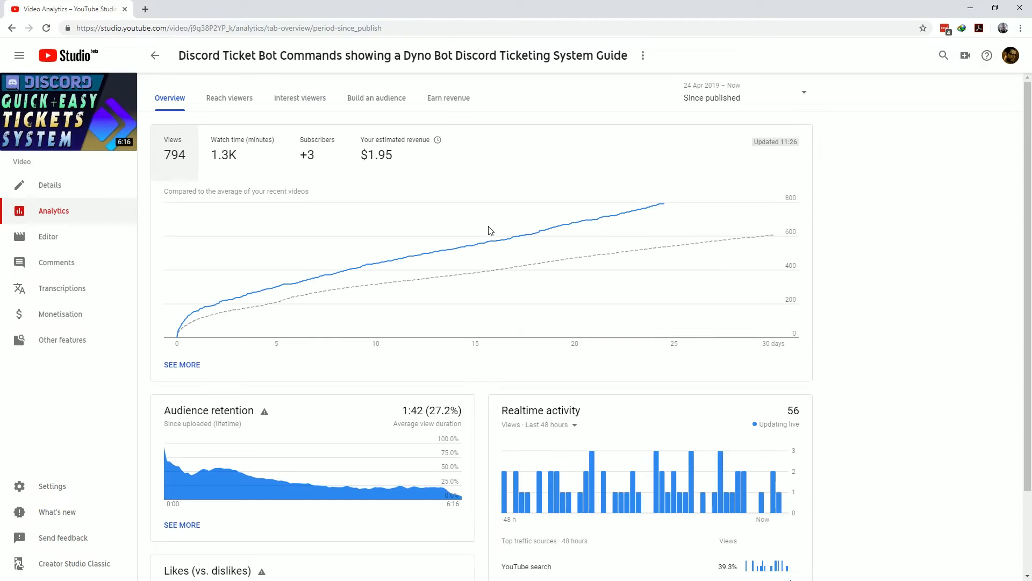
mouse_move(138, 169)
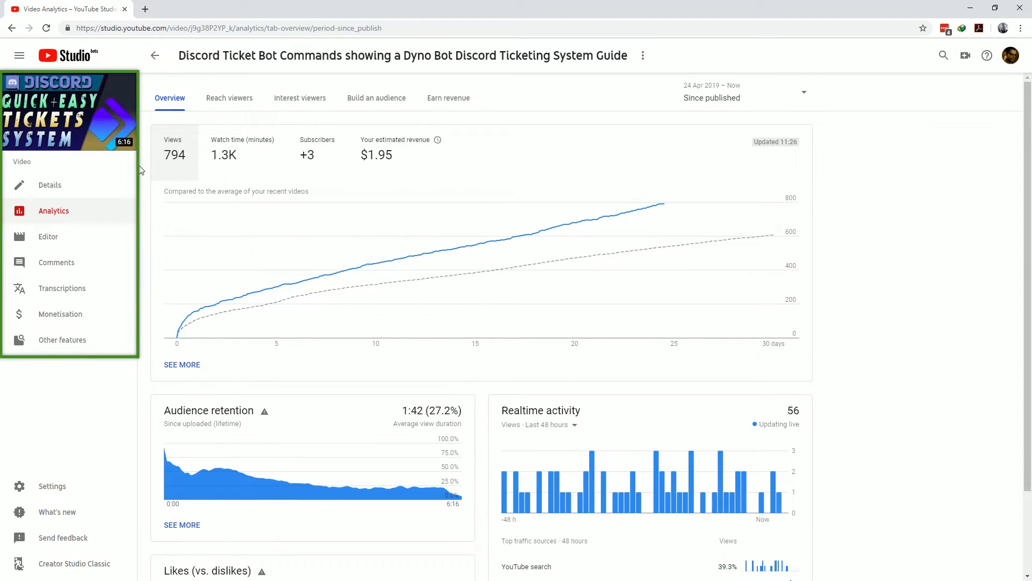
mouse_move(143, 167)
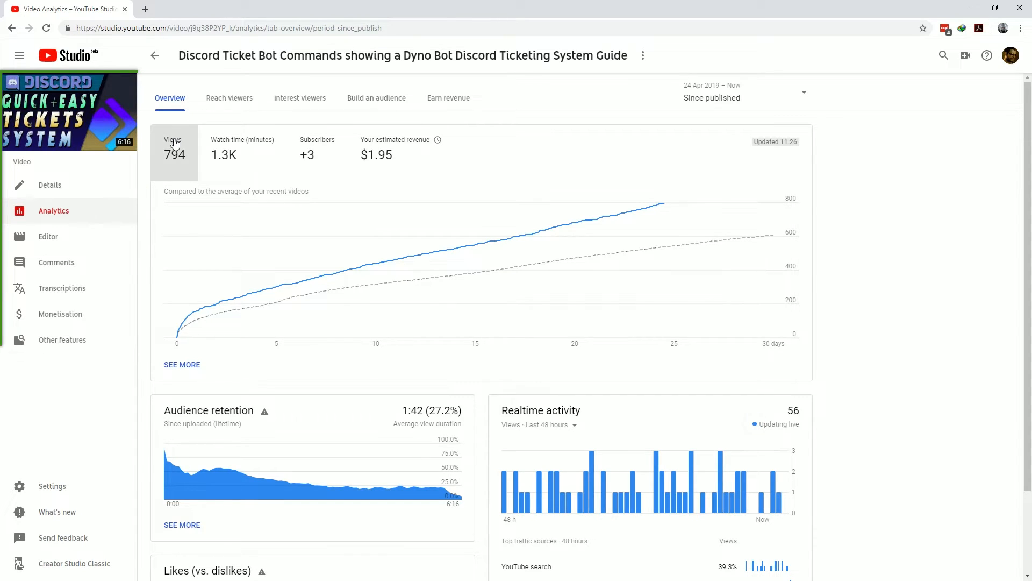
mouse_move(81, 336)
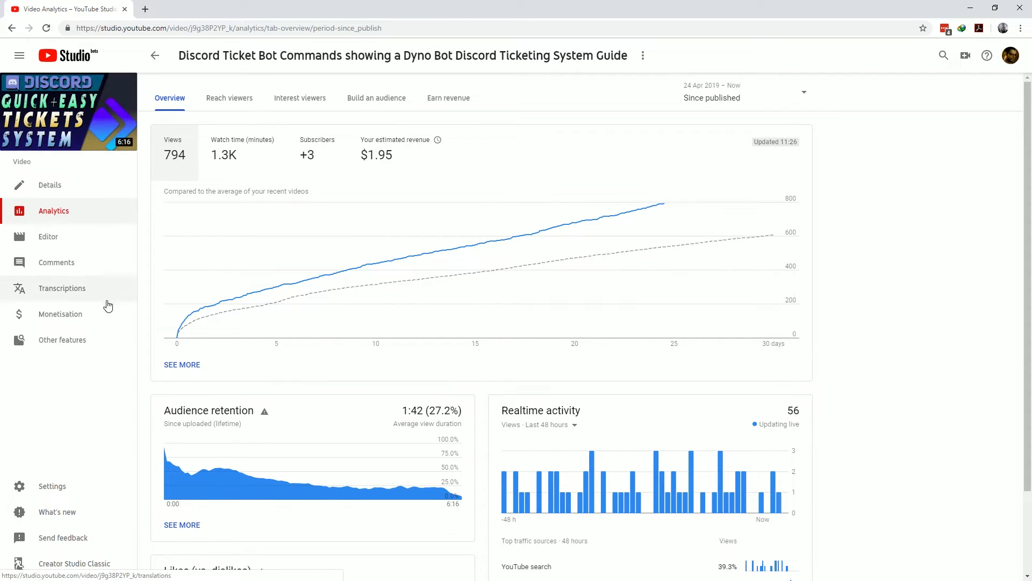
mouse_move(121, 194)
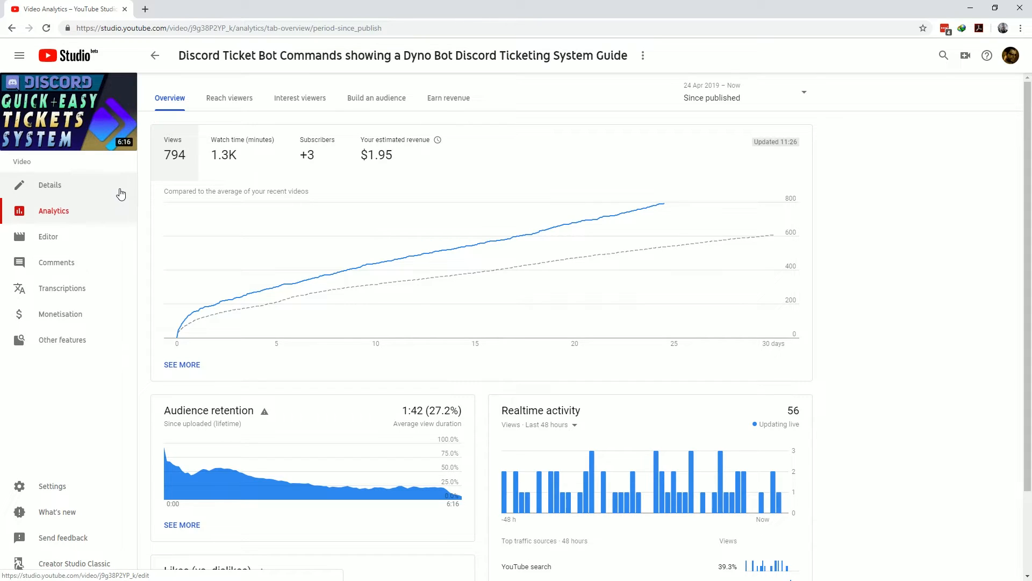
left_click(50, 185)
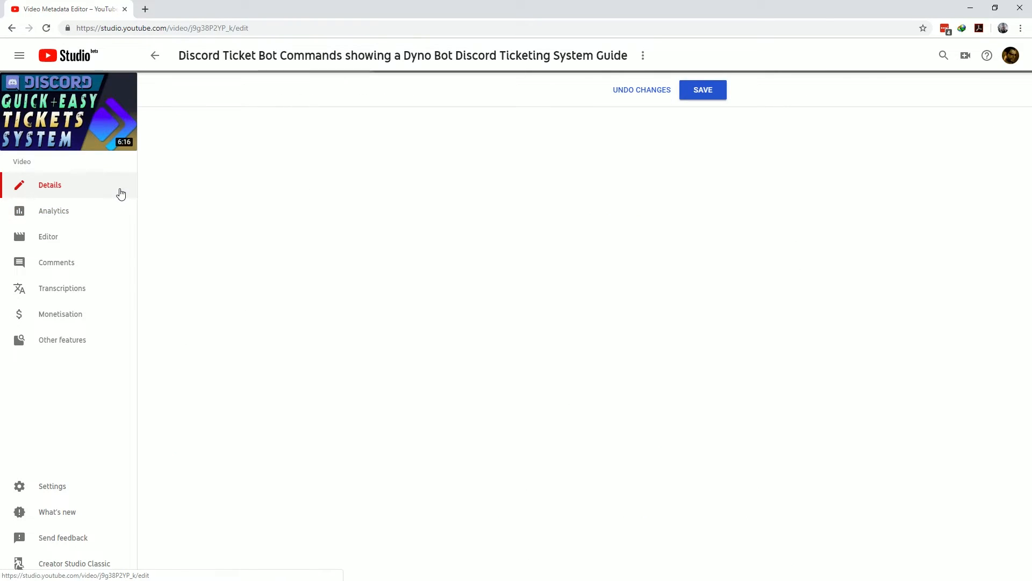
left_click(49, 185)
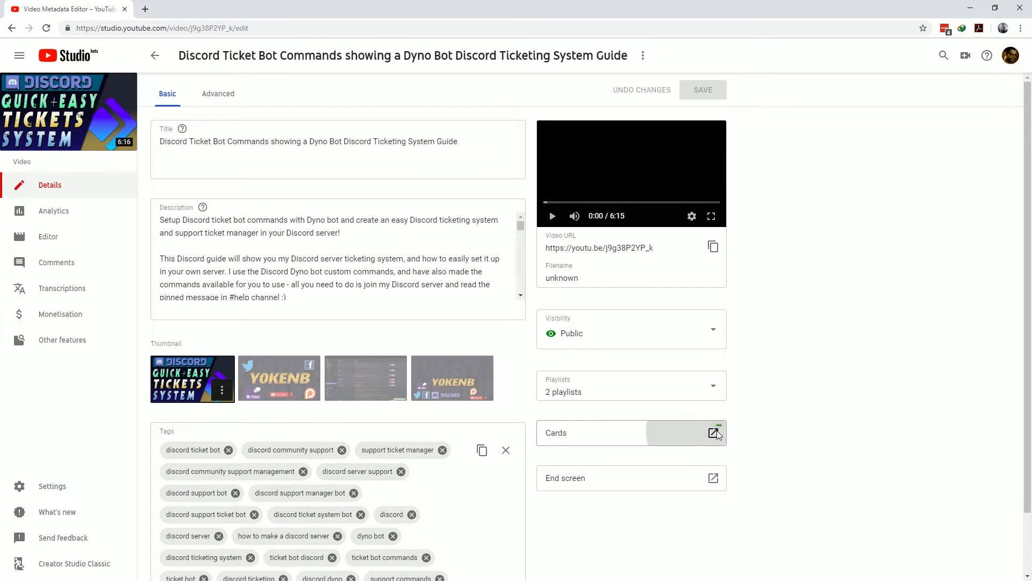
left_click(713, 432)
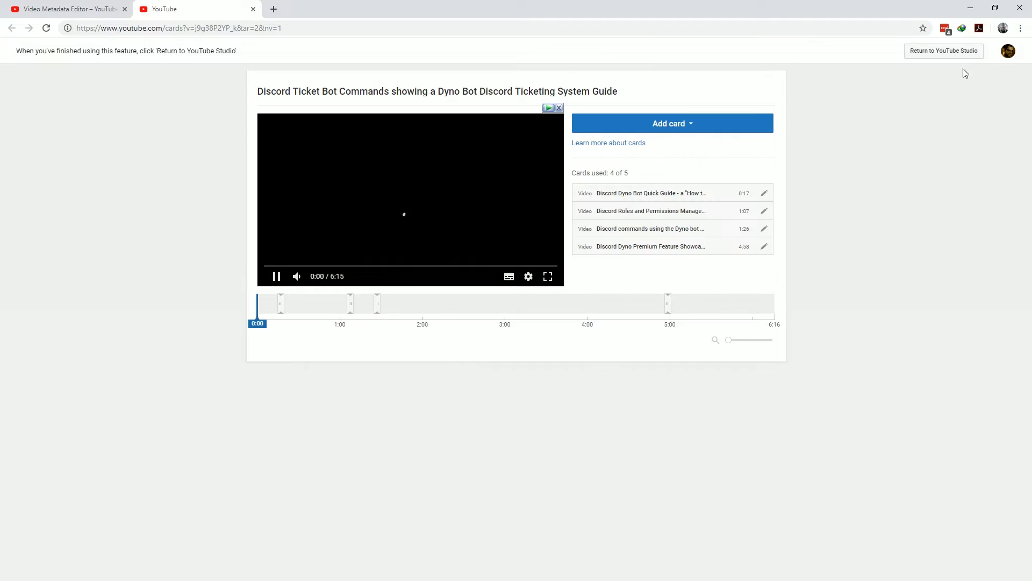
left_click(943, 50)
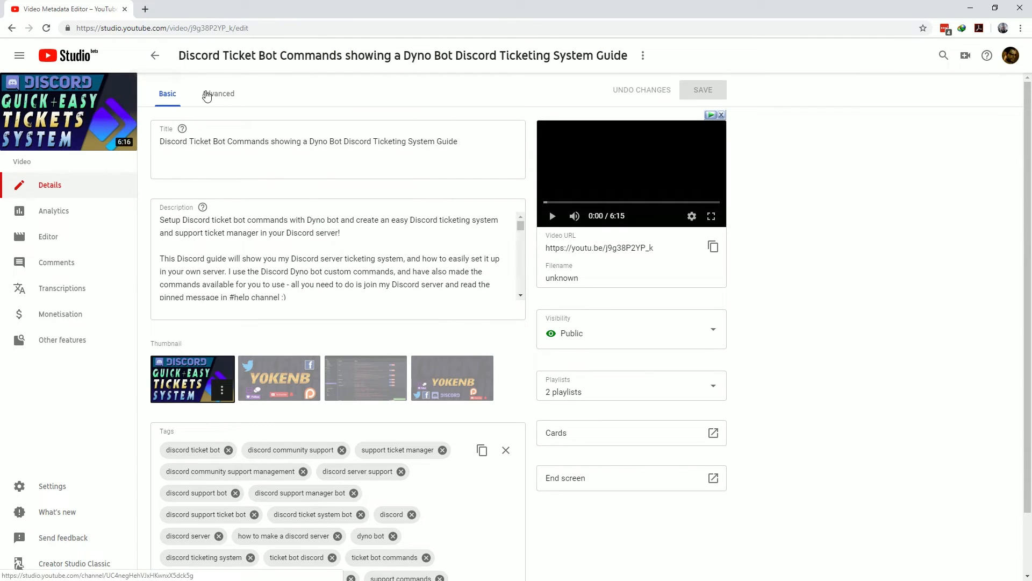
left_click(219, 94)
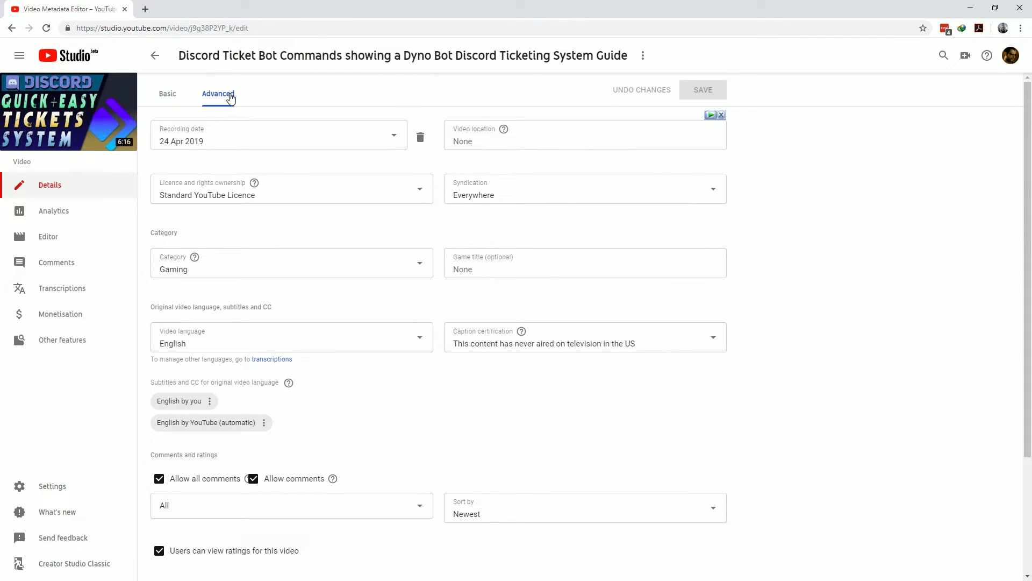
mouse_move(241, 99)
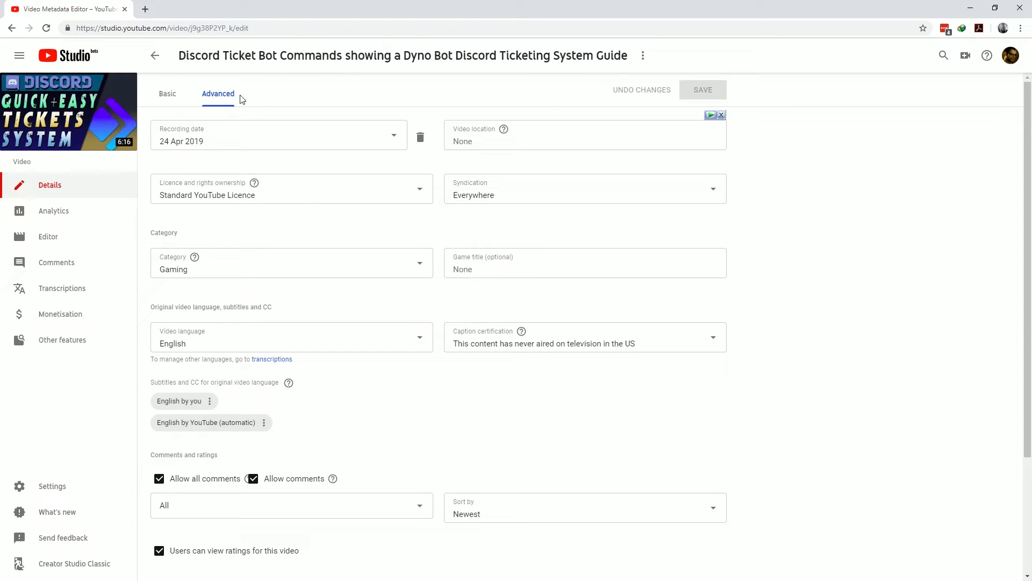
mouse_move(262, 101)
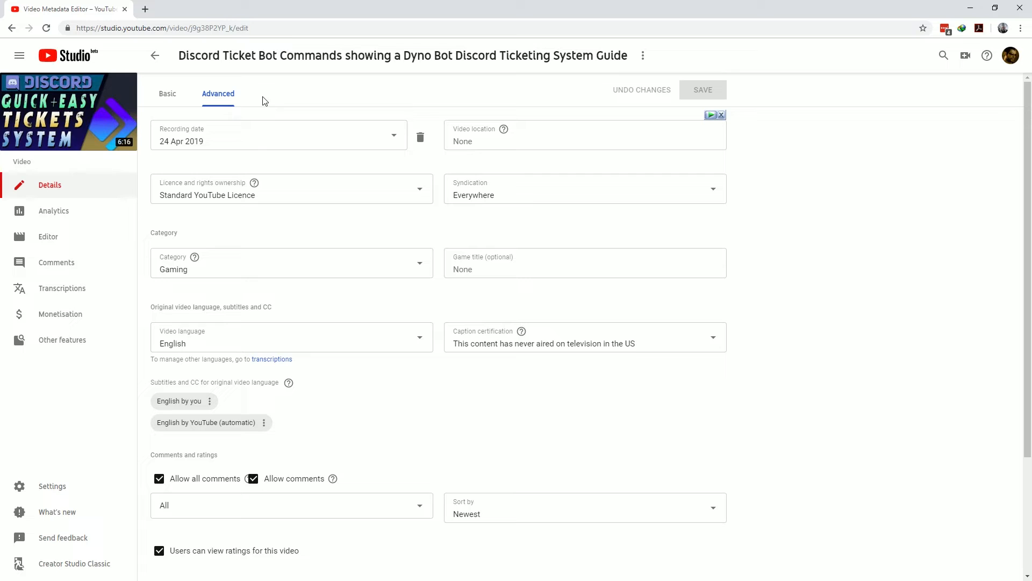
mouse_move(316, 416)
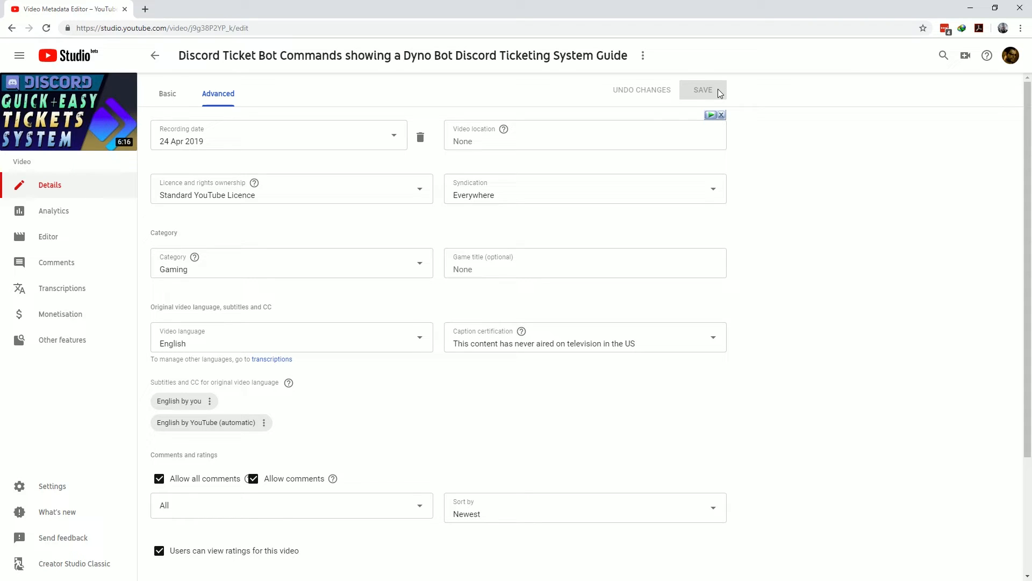
left_click(54, 210)
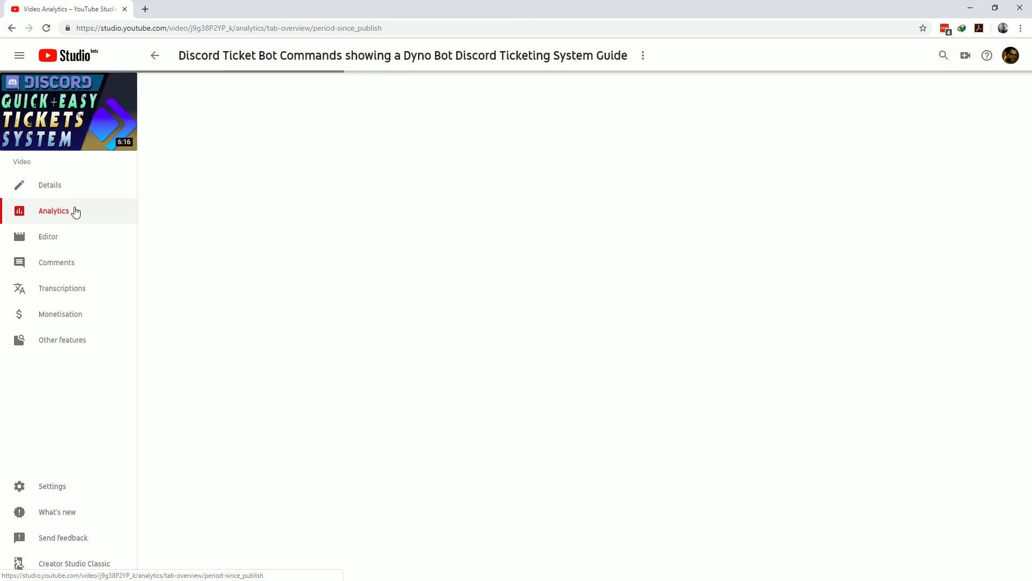
left_click(54, 210)
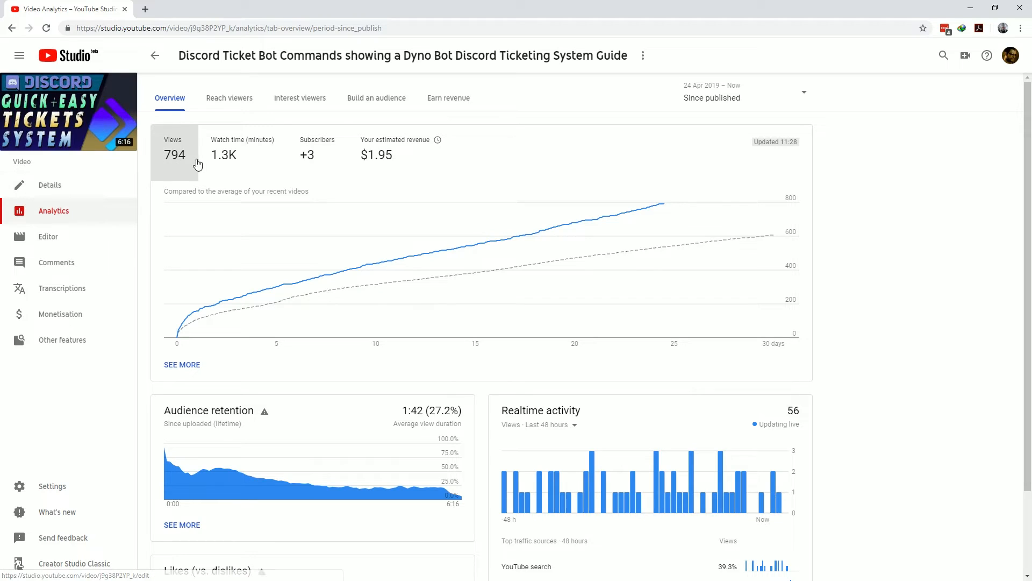
mouse_move(397, 154)
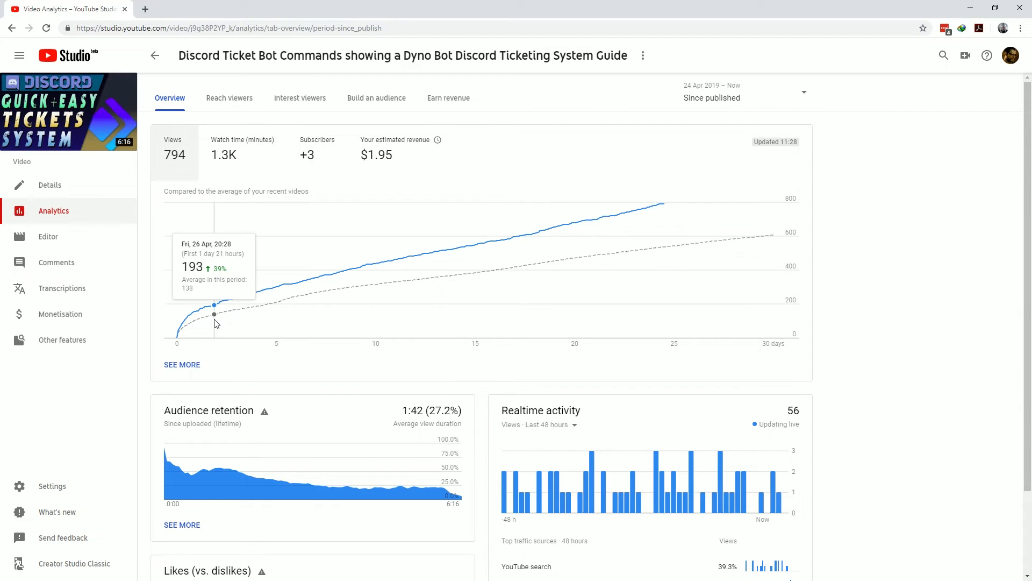
mouse_move(294, 295)
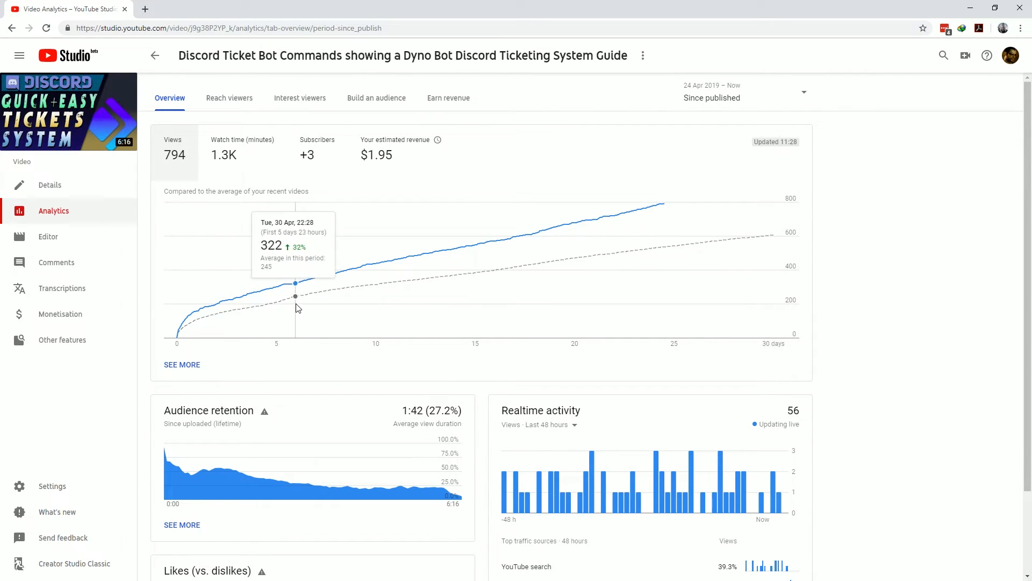
mouse_move(625, 273)
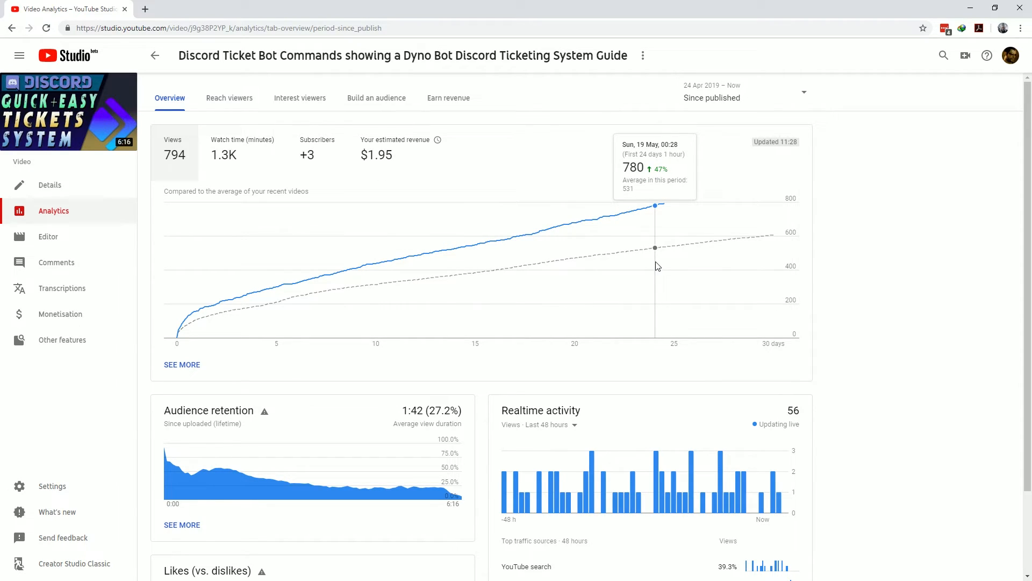
scroll("down", 3)
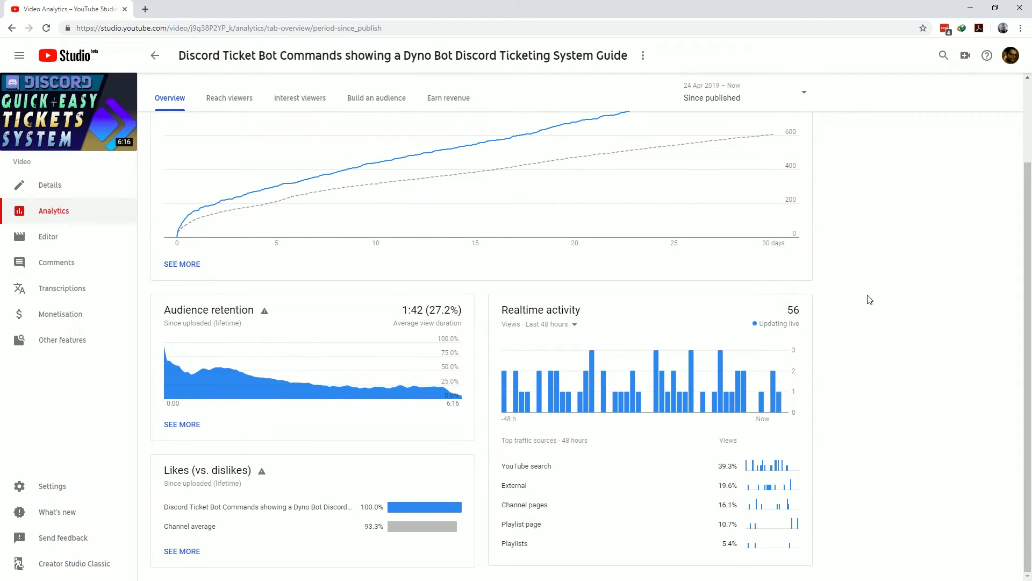
mouse_move(428, 342)
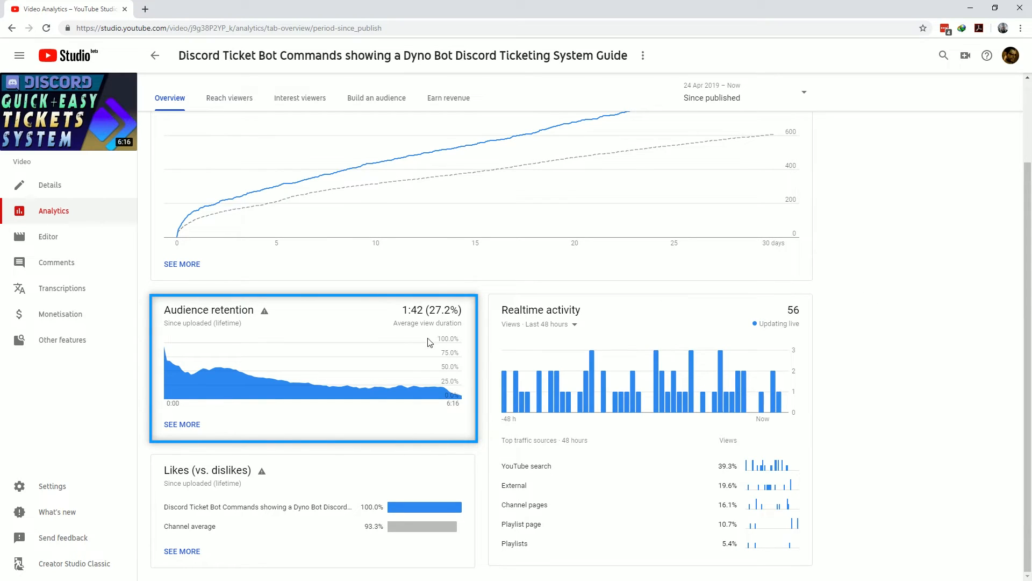
mouse_move(183, 379)
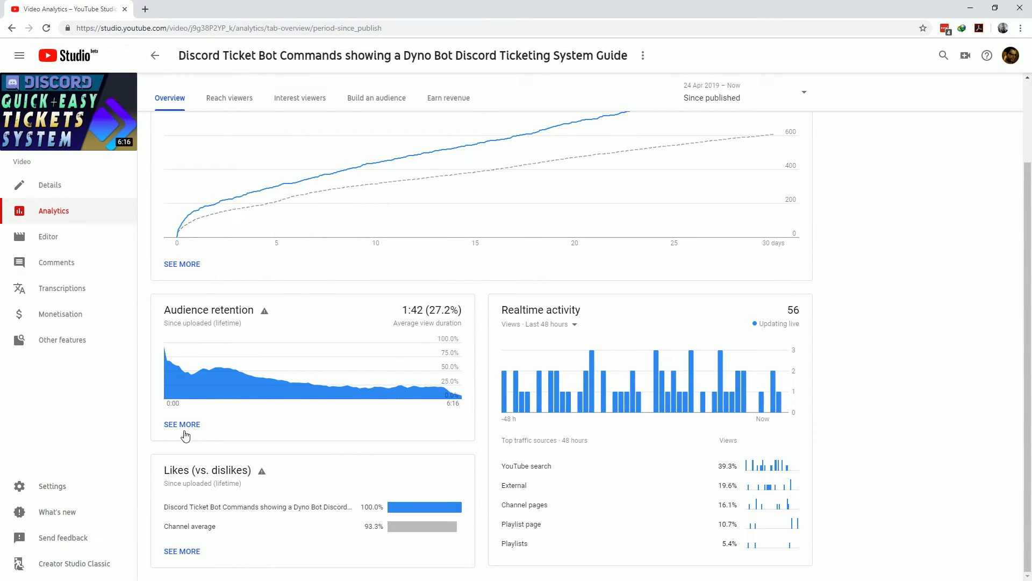
left_click(181, 423)
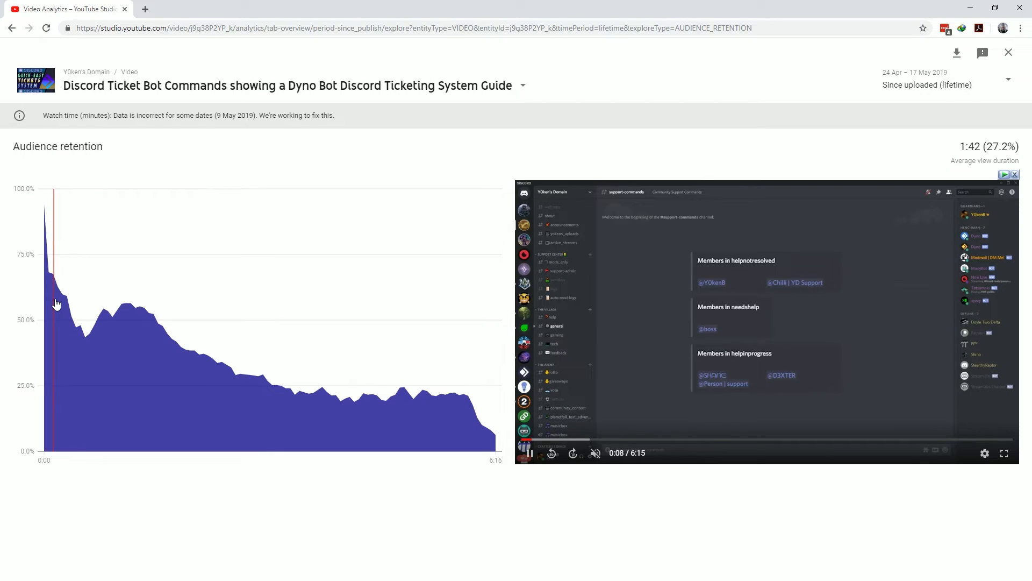
mouse_move(111, 322)
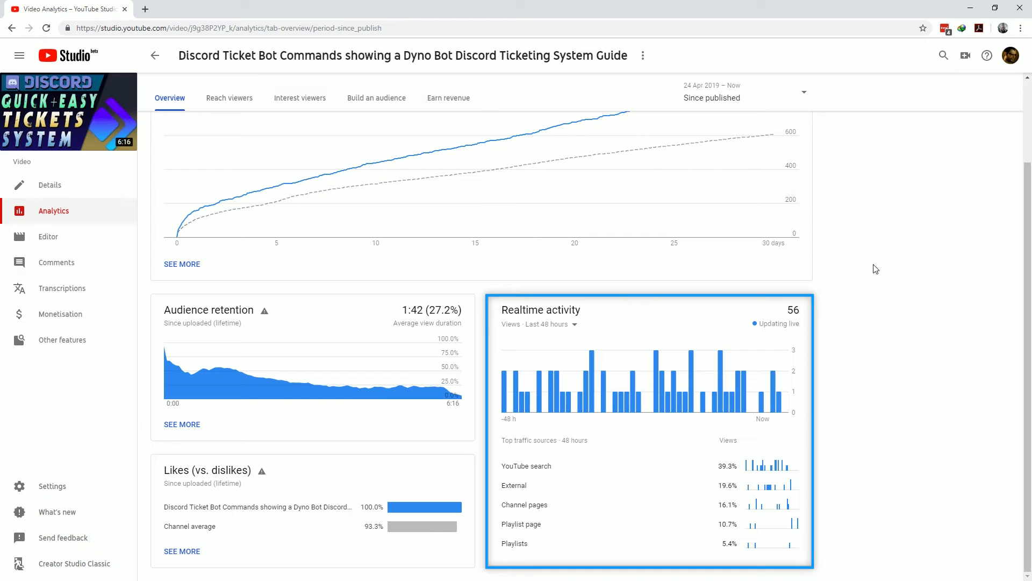
mouse_move(530, 510)
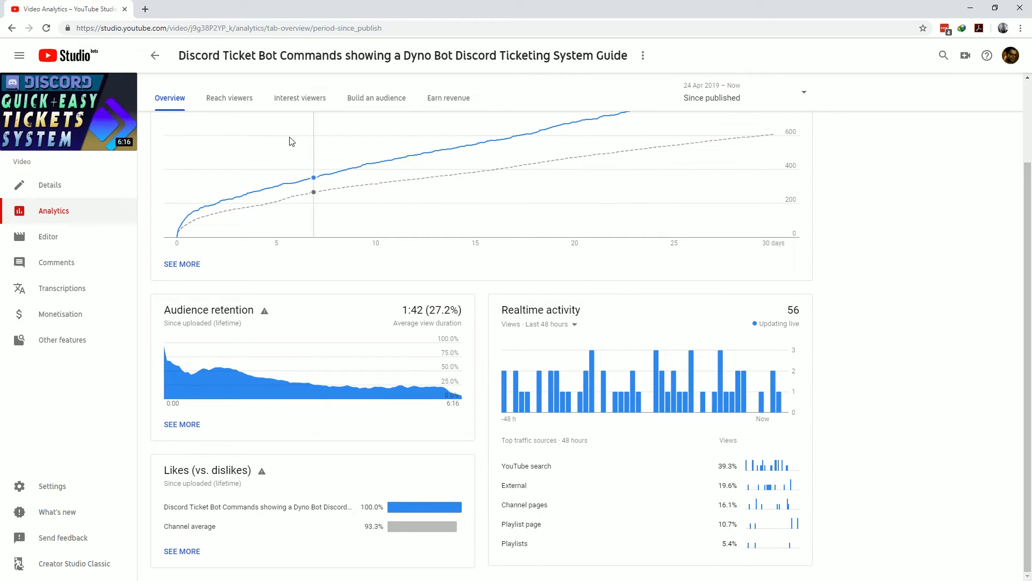
Switch the video's analytics to the Reach viewers report with impressions
left_click(229, 98)
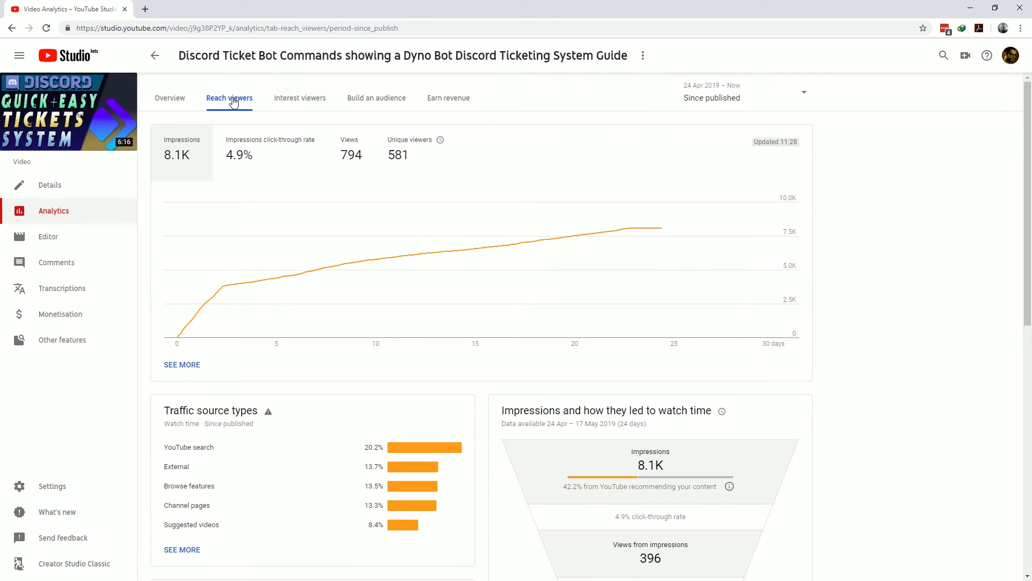
mouse_move(270, 152)
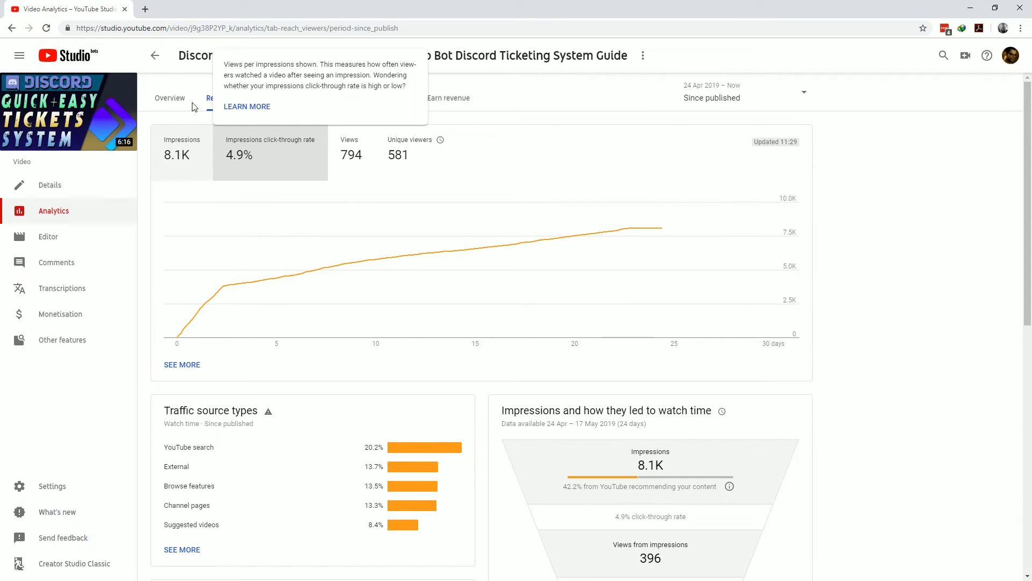
View the video's Interest viewers, Build an audience and Earn revenue tabs, then go to the Editor
left_click(300, 98)
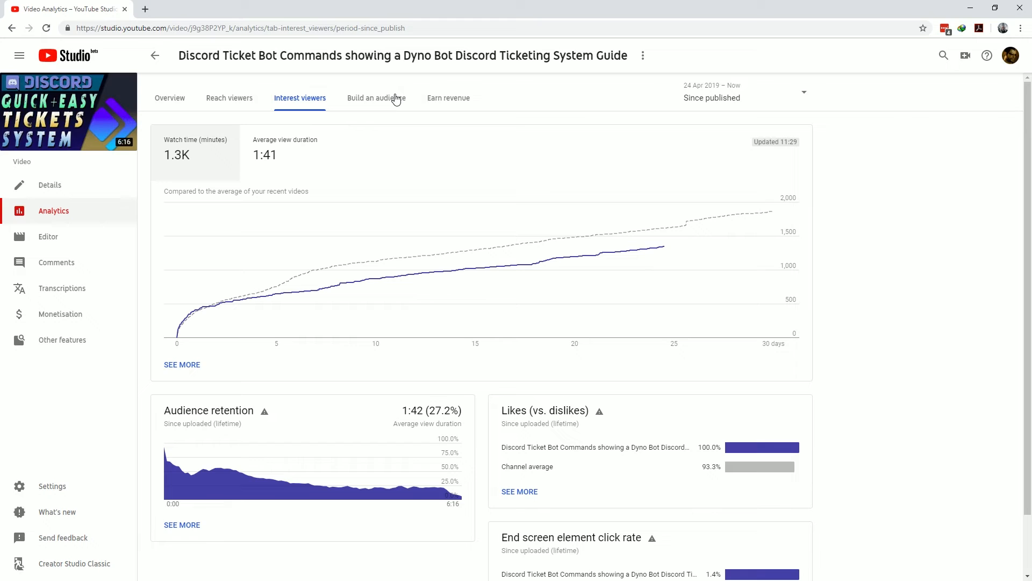
left_click(377, 98)
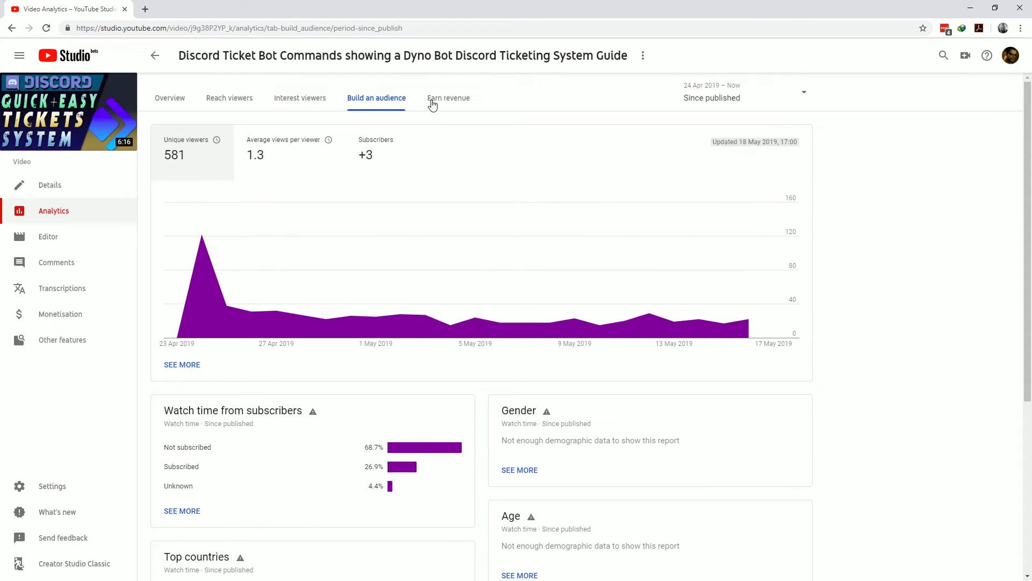
left_click(448, 97)
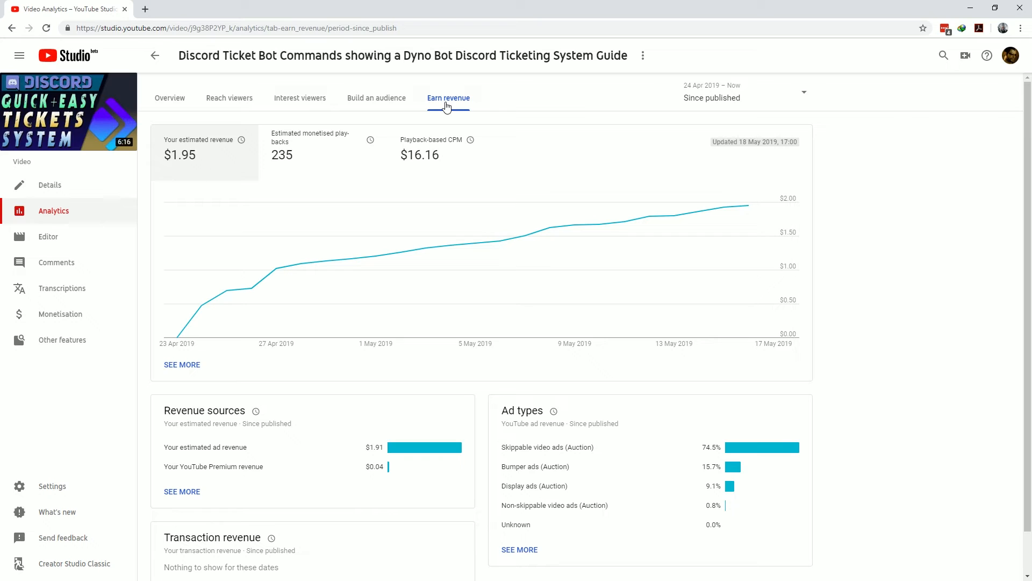
mouse_move(170, 102)
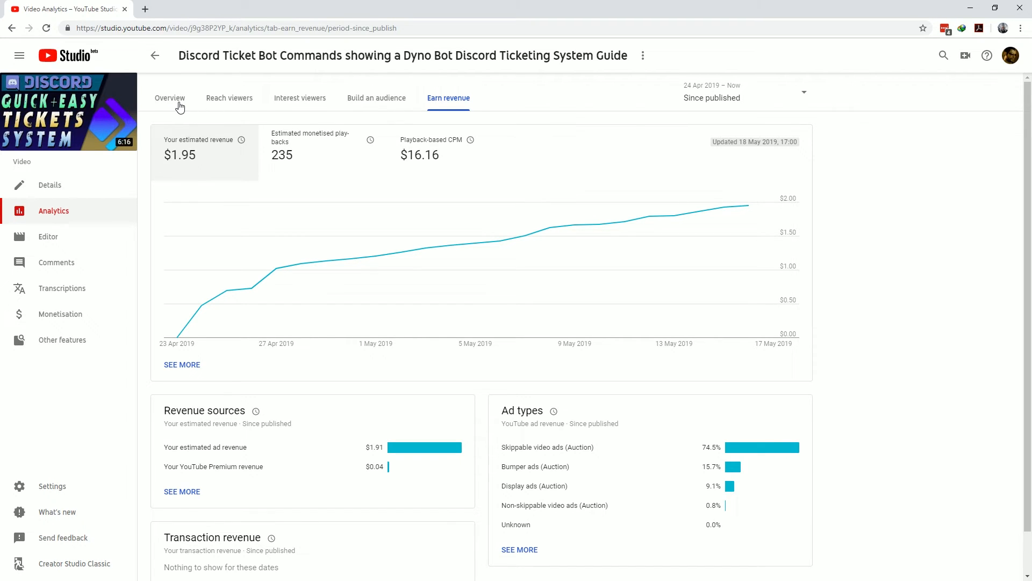
left_click(47, 236)
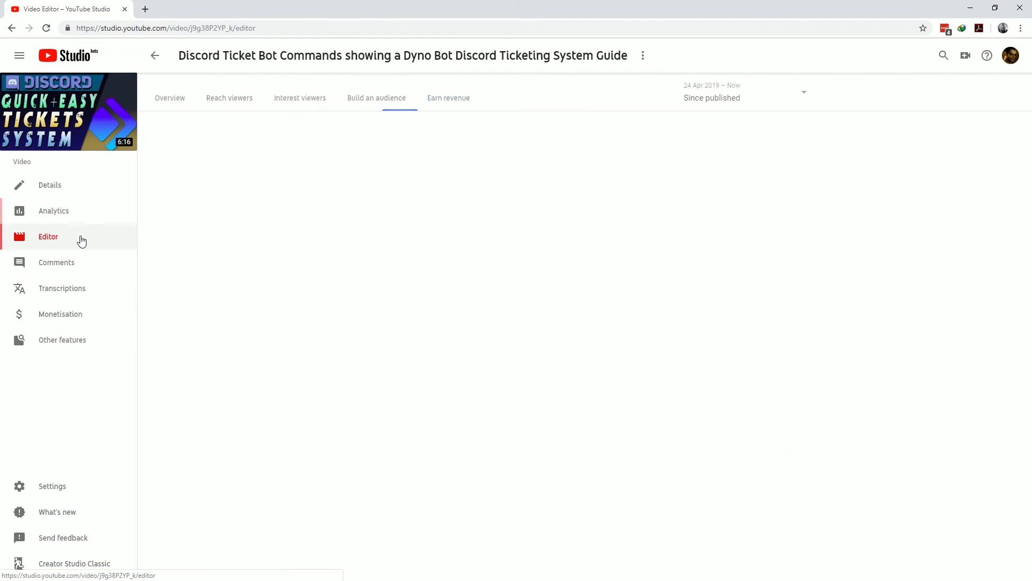
Inspect the Editor's video and audio timeline tracks, then go to the video's Comments page
left_click(48, 237)
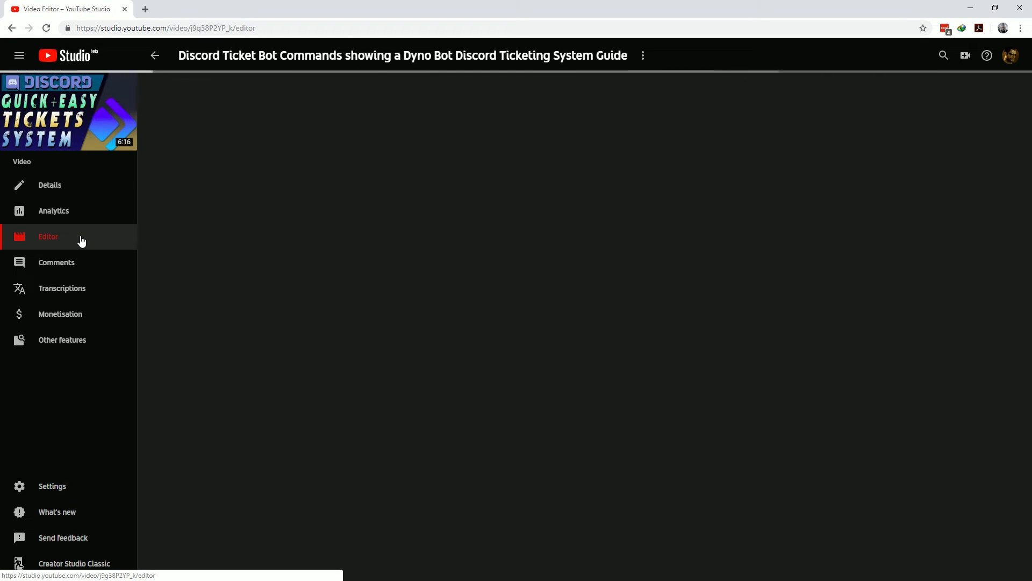
left_click(48, 237)
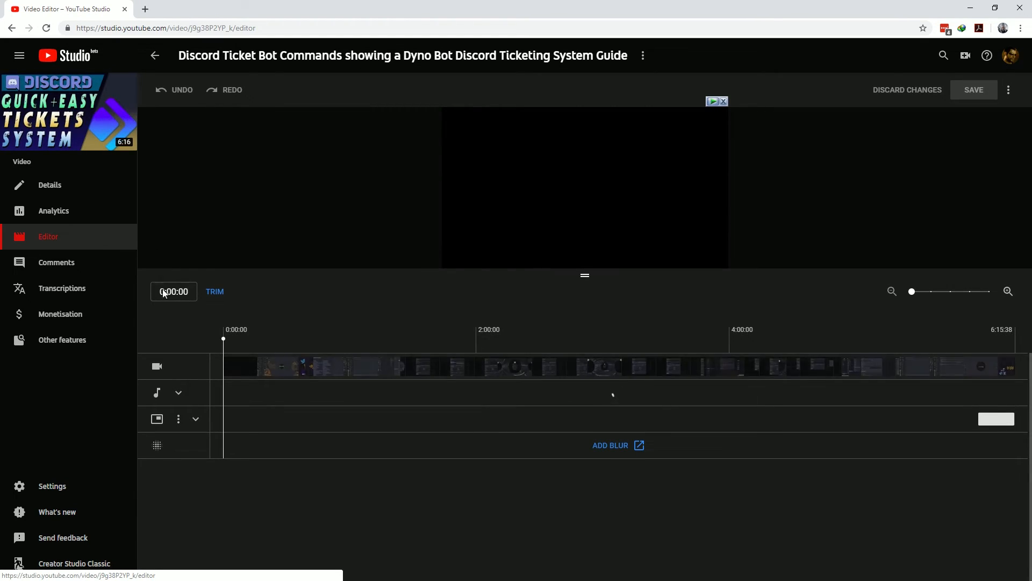
left_click(179, 393)
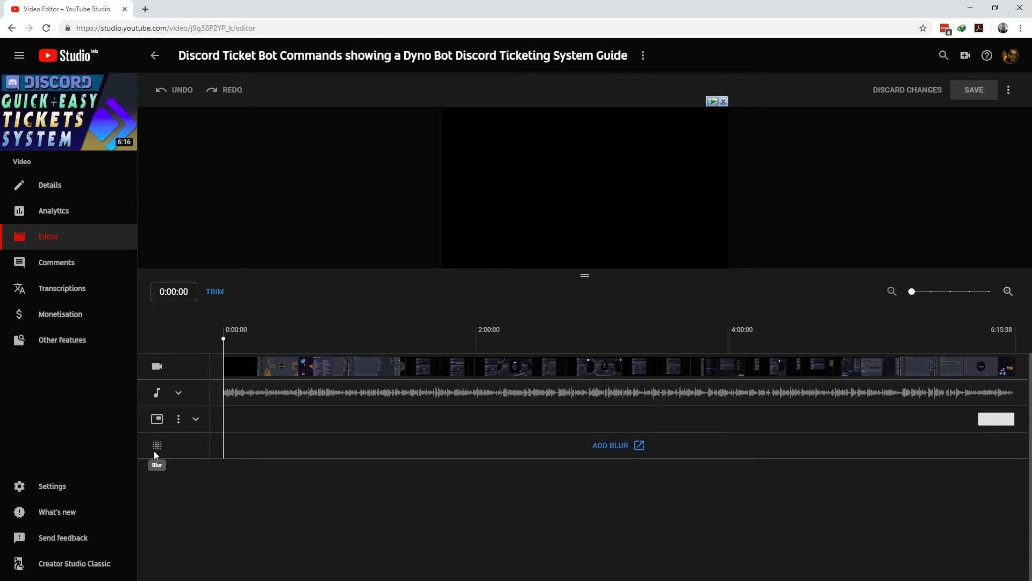
mouse_move(376, 480)
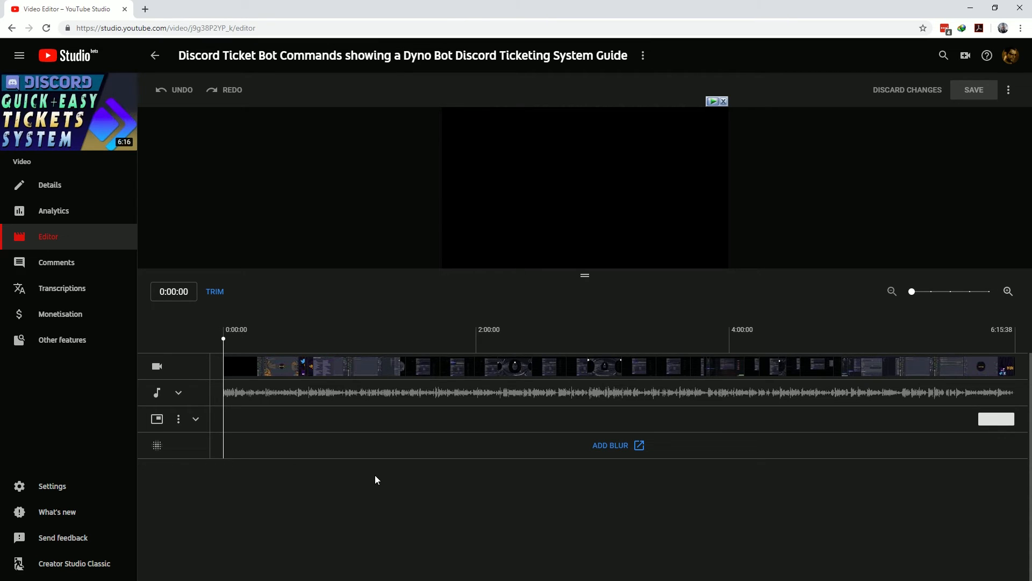
left_click(56, 262)
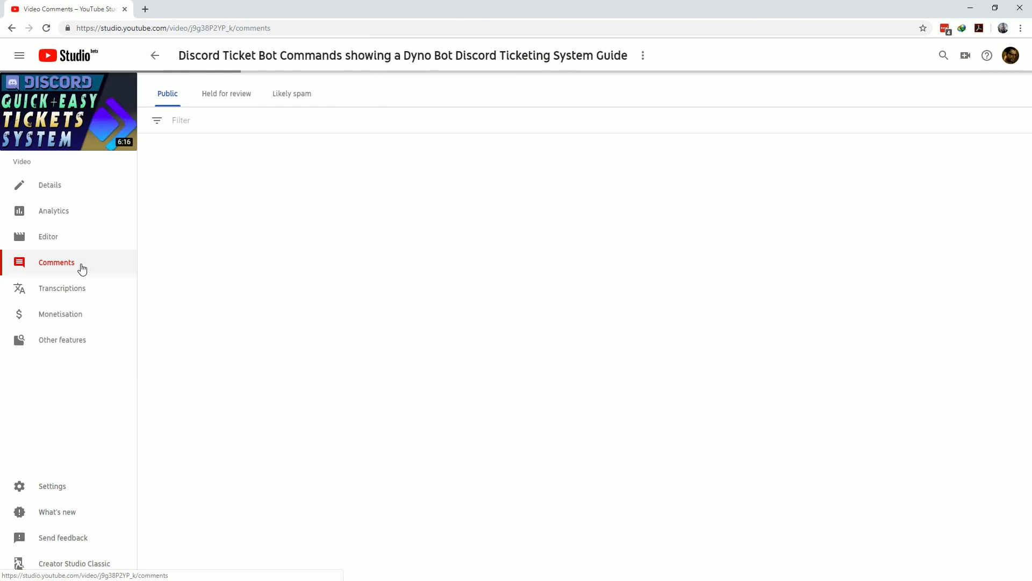
Look over the video's Public comments list, then go to its Transcriptions page
left_click(57, 262)
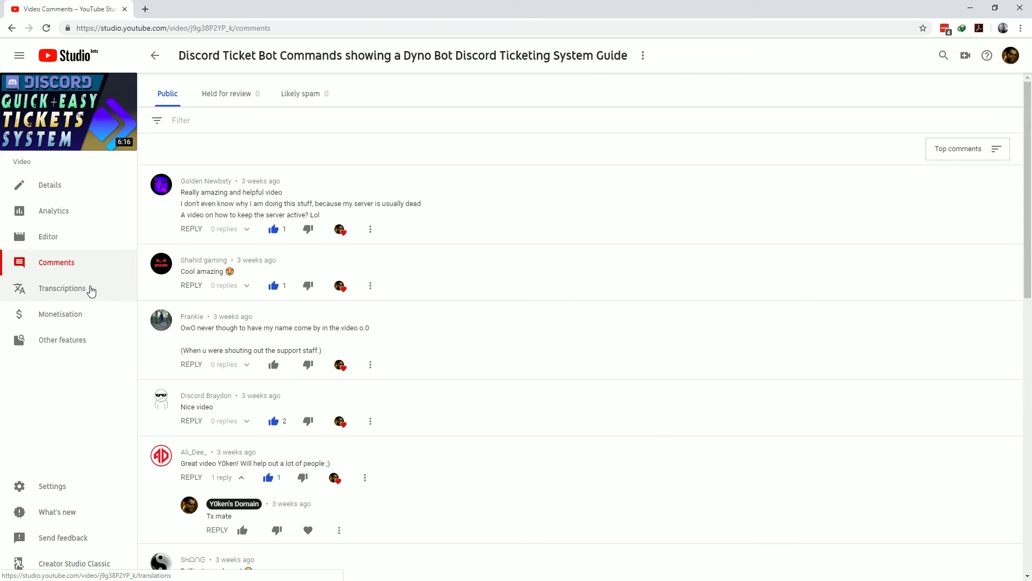
left_click(61, 288)
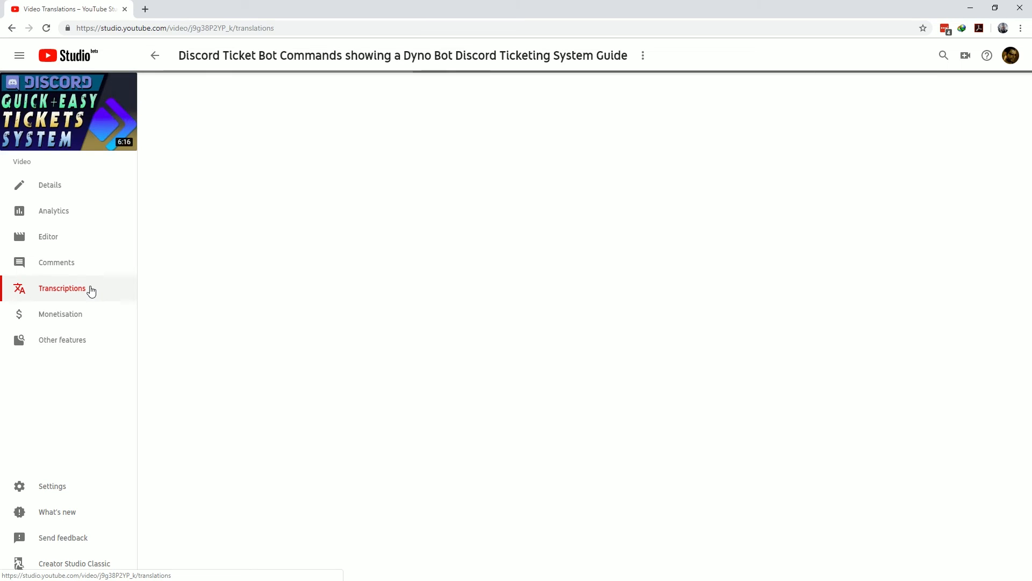
Add Afrikaans via ADD LANGUAGE on Transcriptions, then go to the video's Monetisation page
left_click(61, 288)
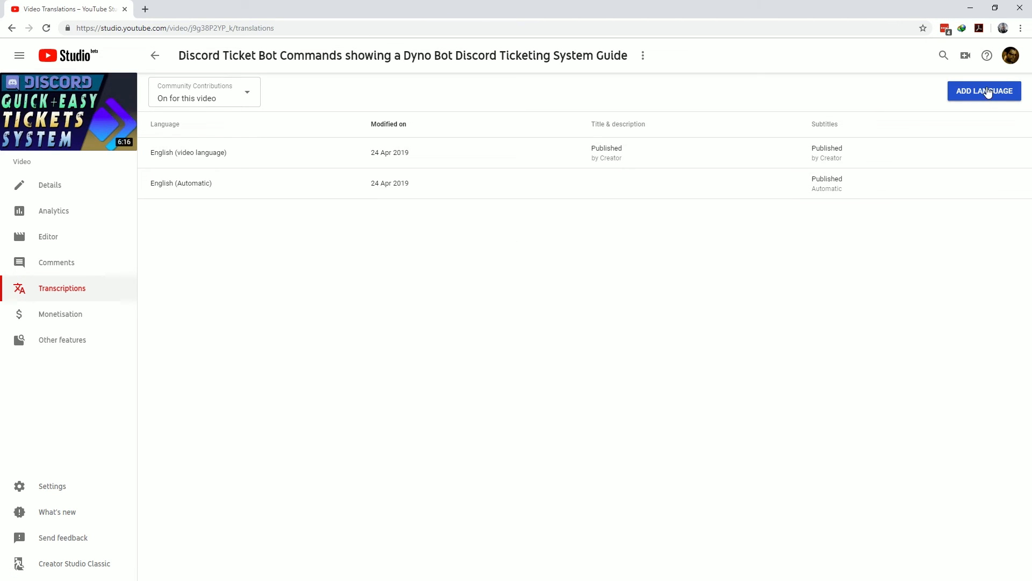
left_click(984, 91)
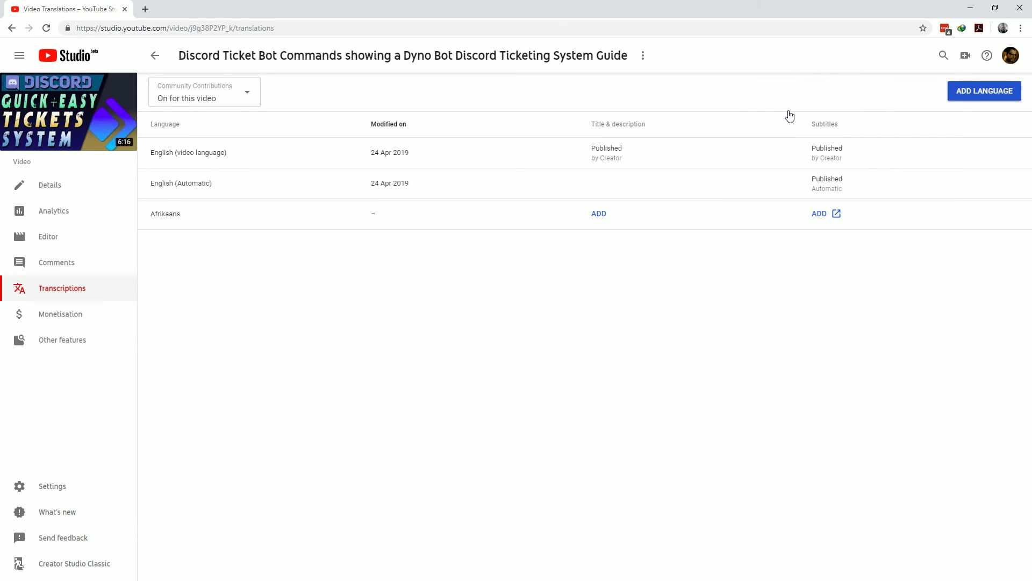
left_click(54, 237)
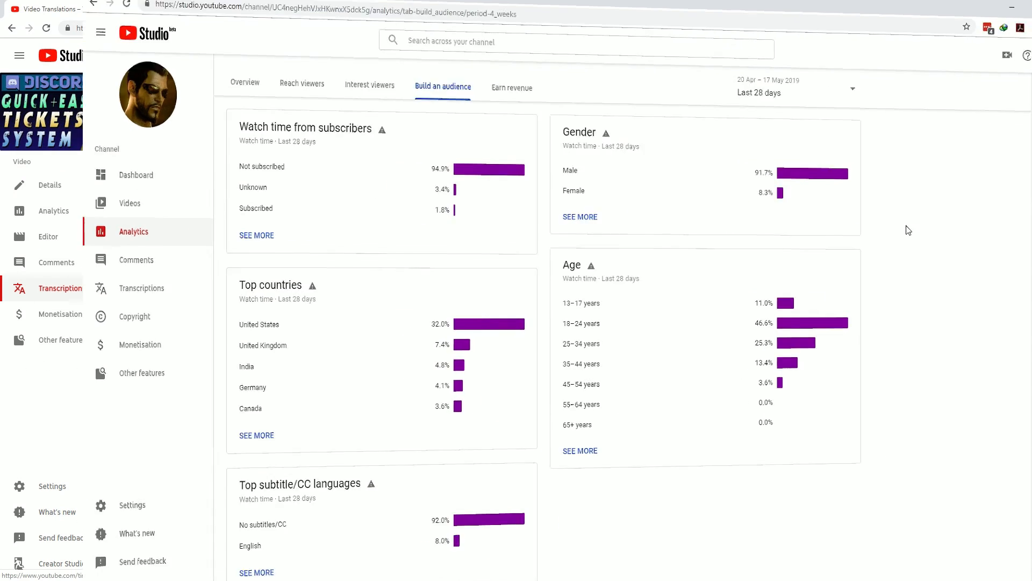
left_click(60, 314)
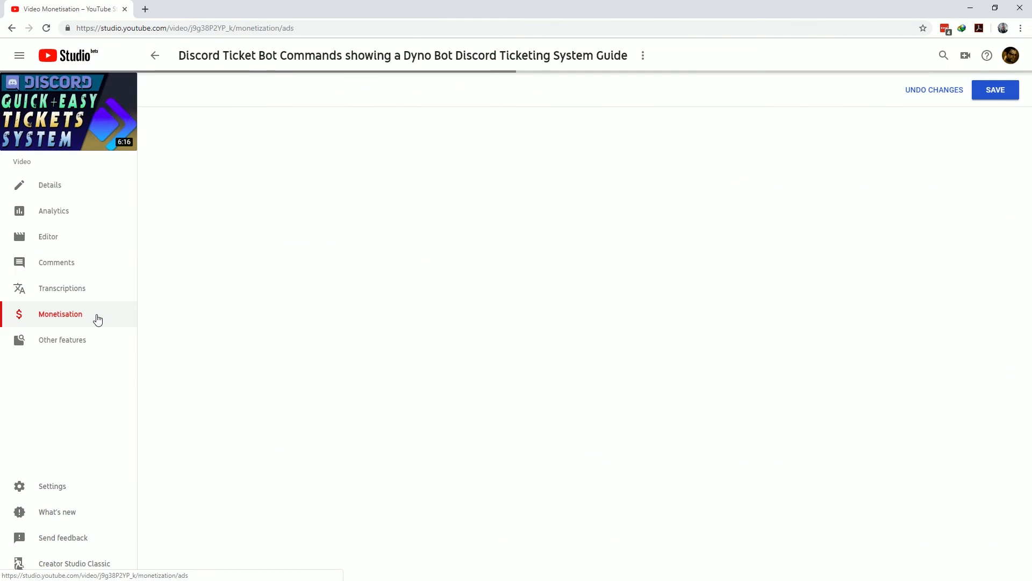
Review the ad types (display, skippable video ads), then return to the channel dashboard
left_click(60, 314)
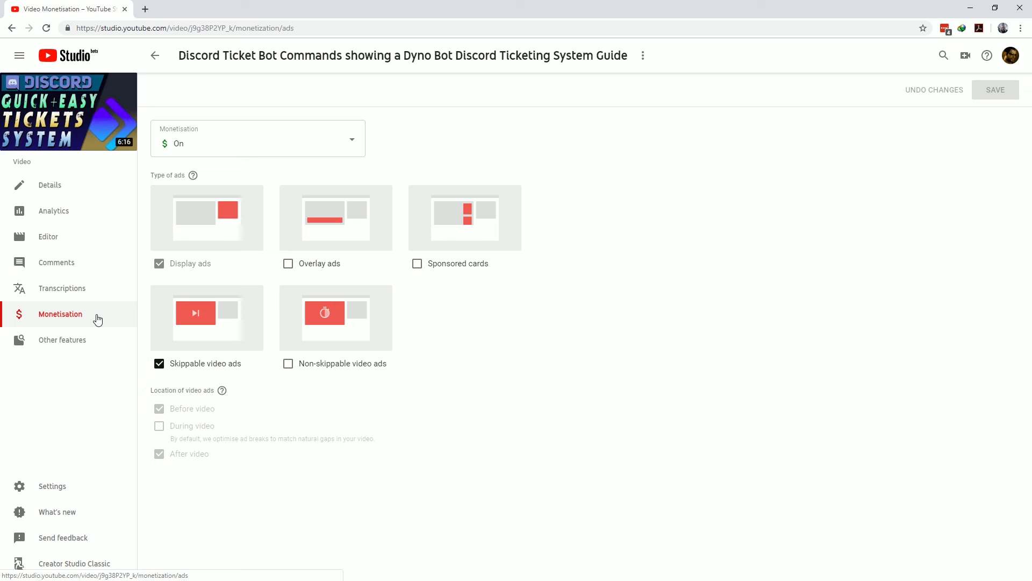
left_click(62, 339)
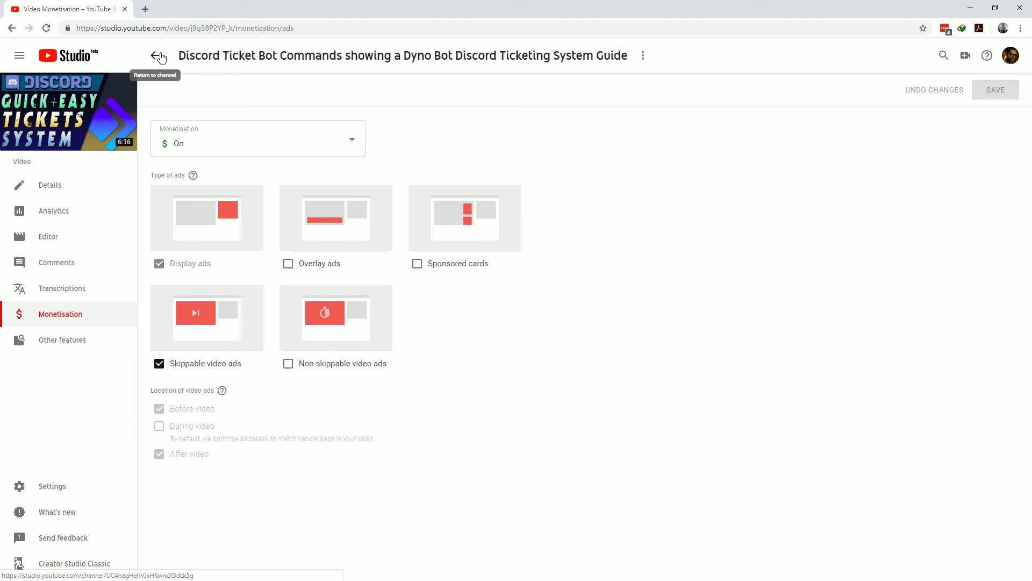
left_click(157, 55)
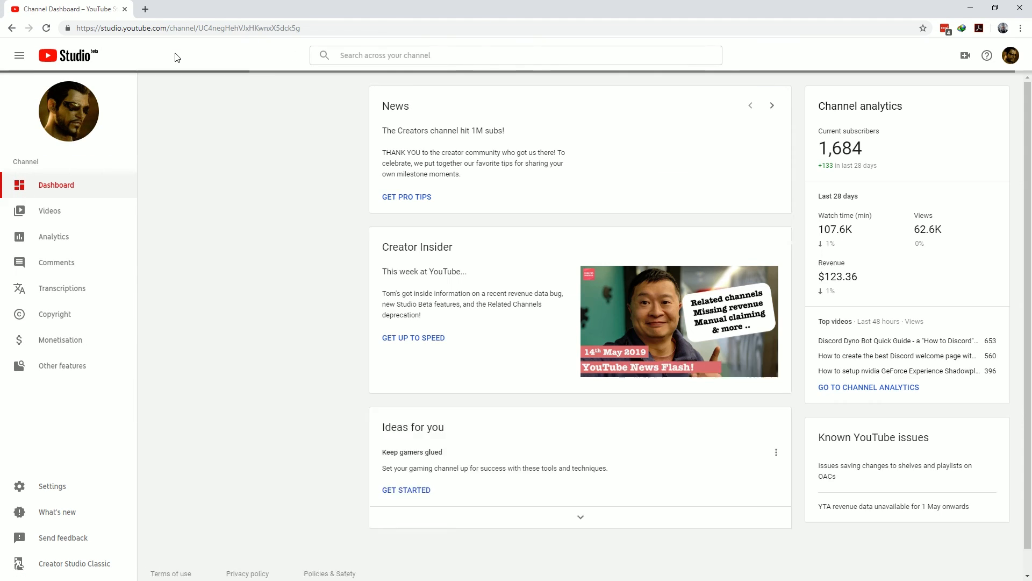